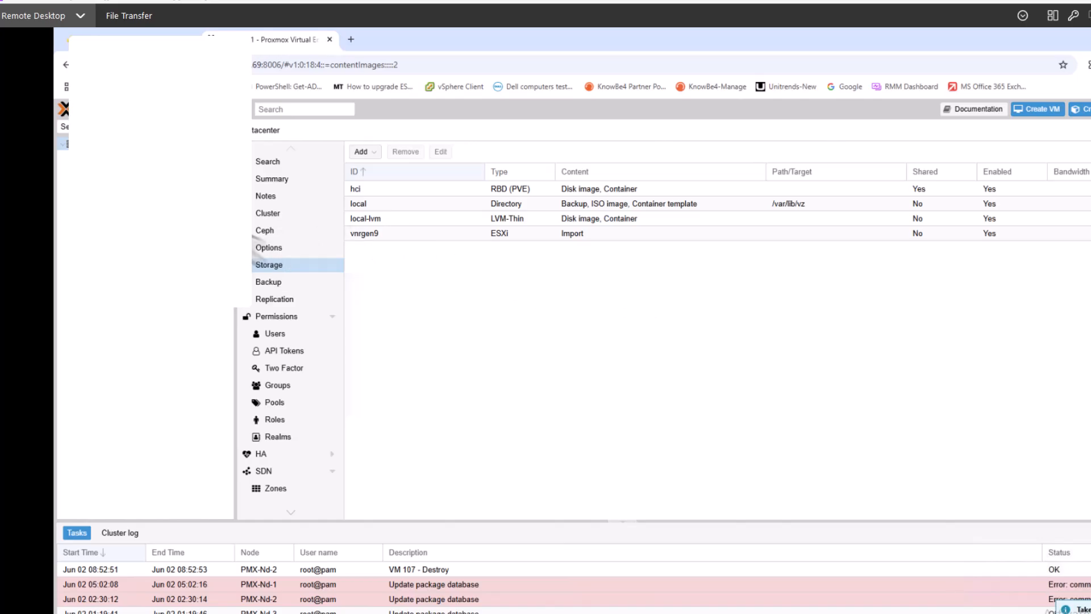
mouse_move(549, 375)
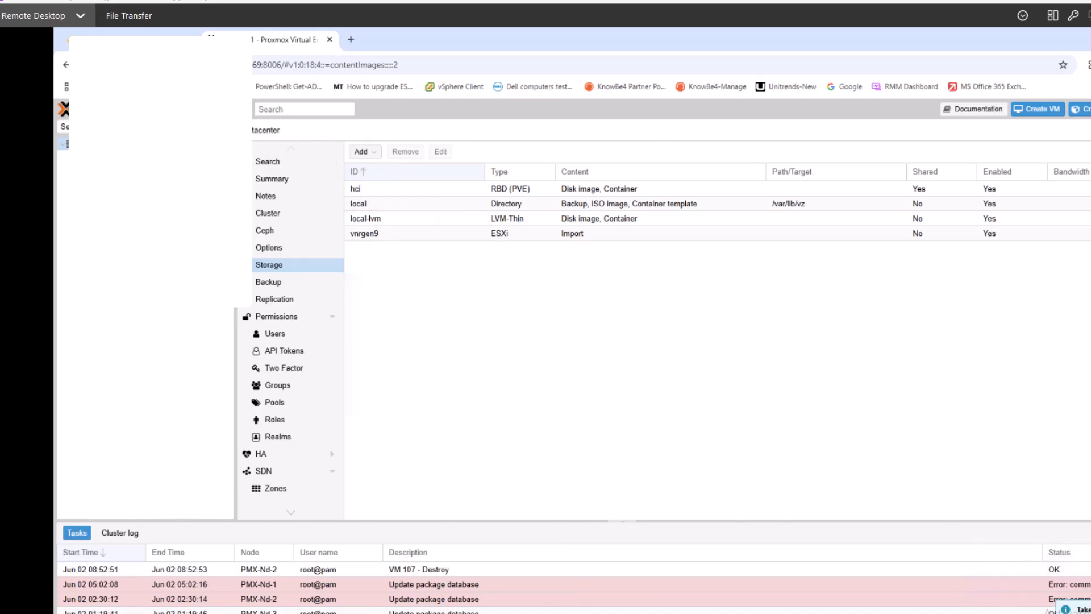
mouse_move(379, 121)
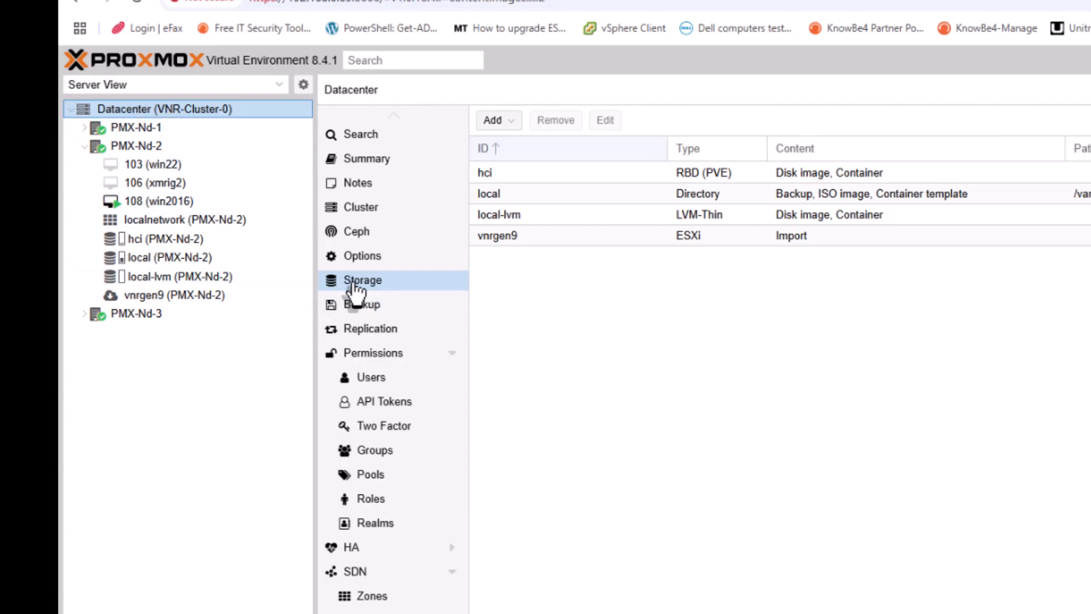
Select vnrgen9 in the datacenter storage list, then open and dismiss an Add ESXi storage form
left_click(497, 236)
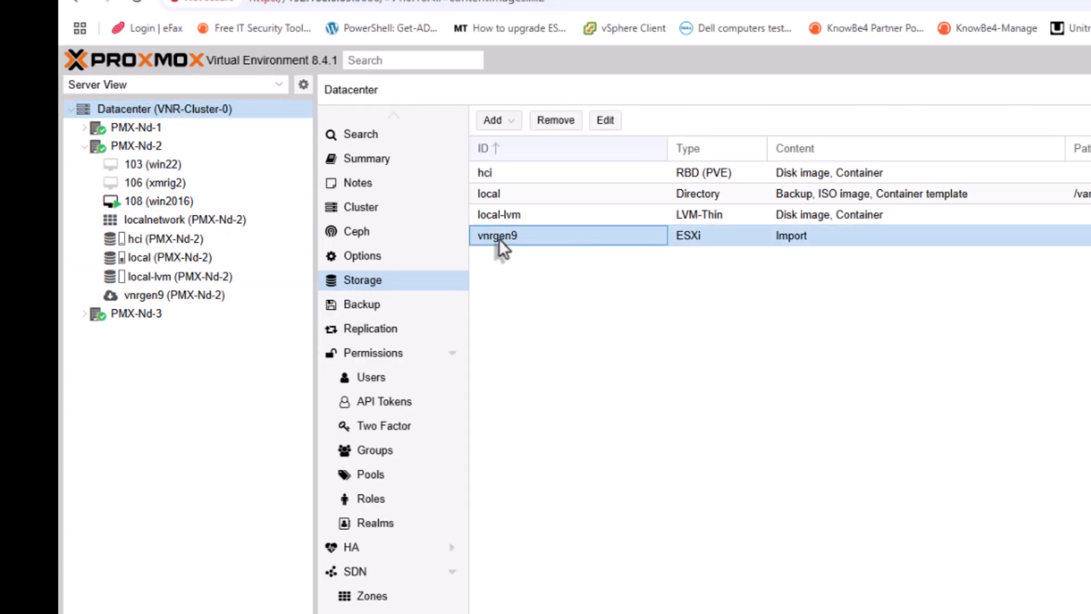
left_click(494, 120)
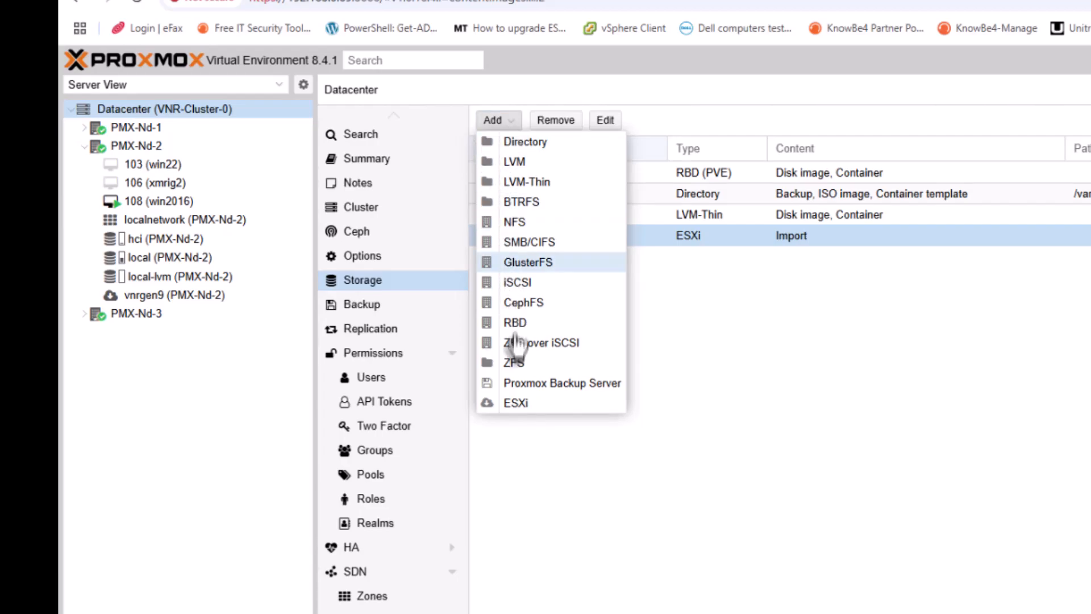
left_click(515, 402)
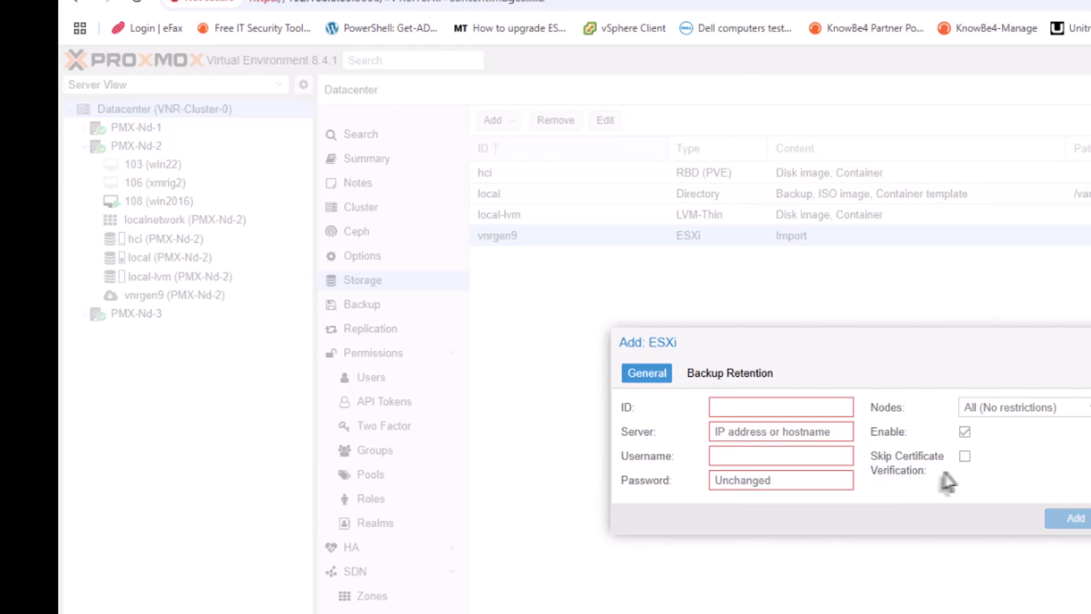
mouse_move(901, 473)
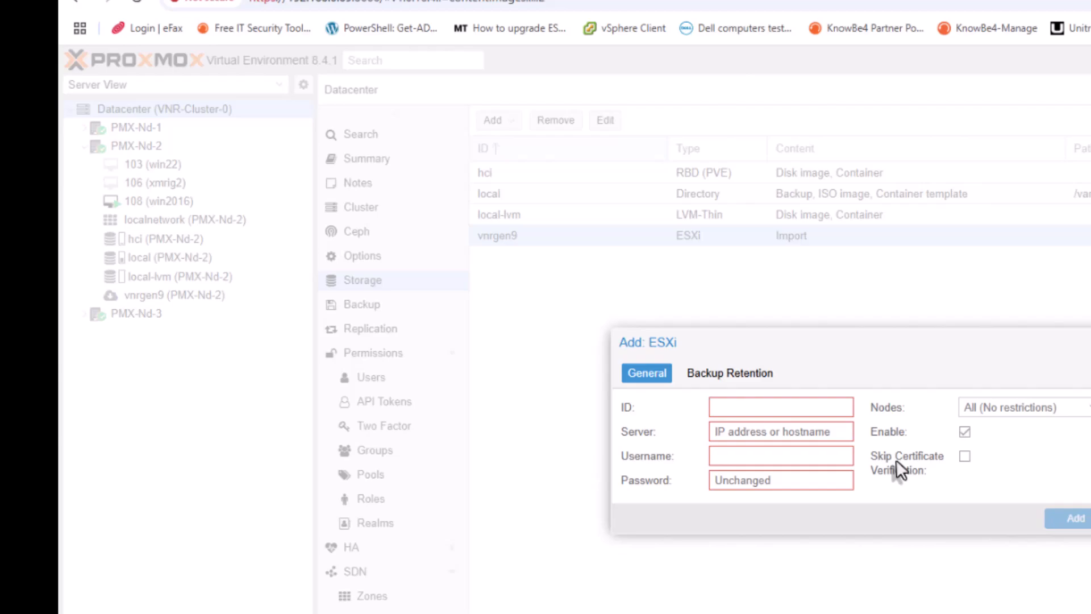
left_click(964, 456)
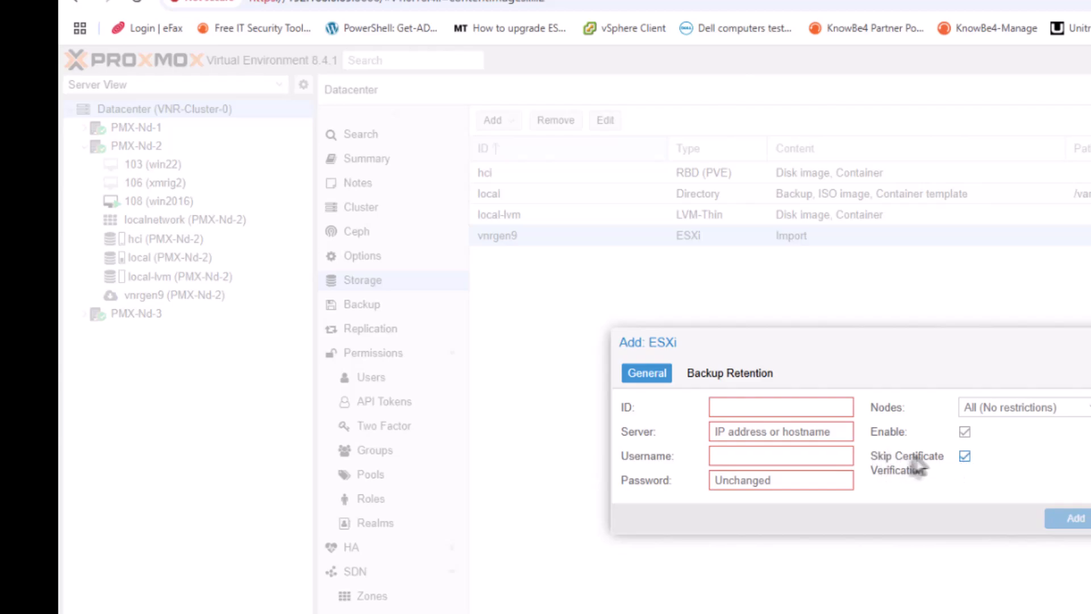
left_click(964, 456)
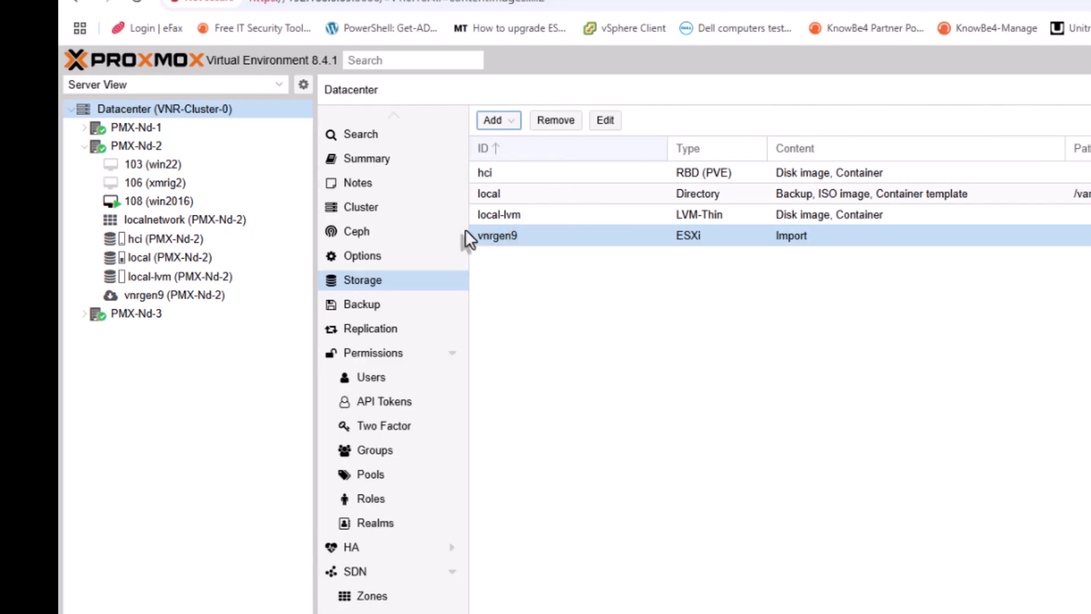
Select the vnrgen9 storage under PMX-Nd-2 and return to its virtual guest list
left_click(173, 295)
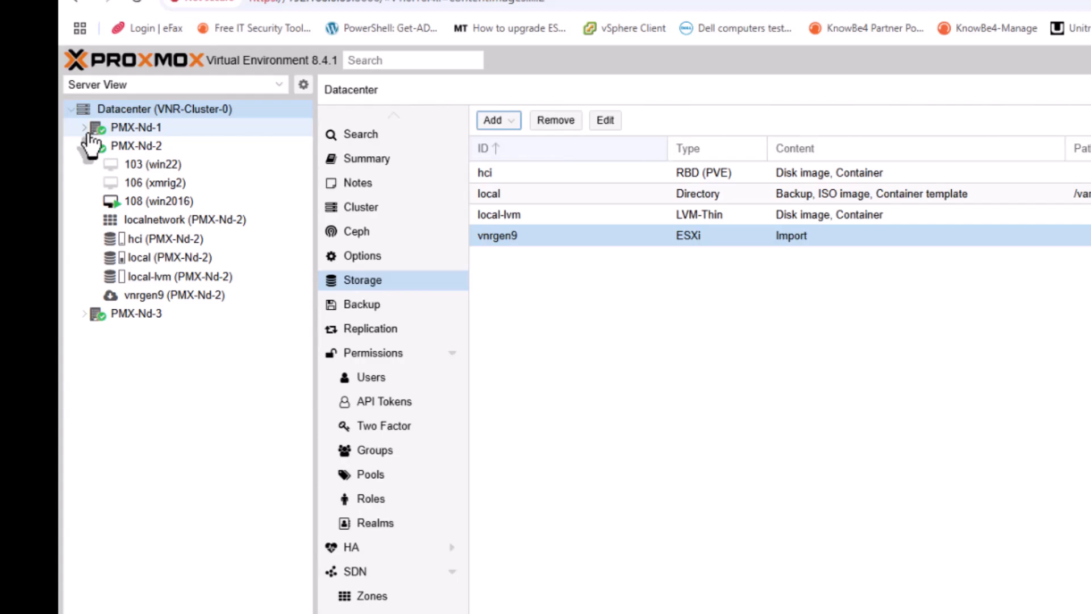
left_click(84, 127)
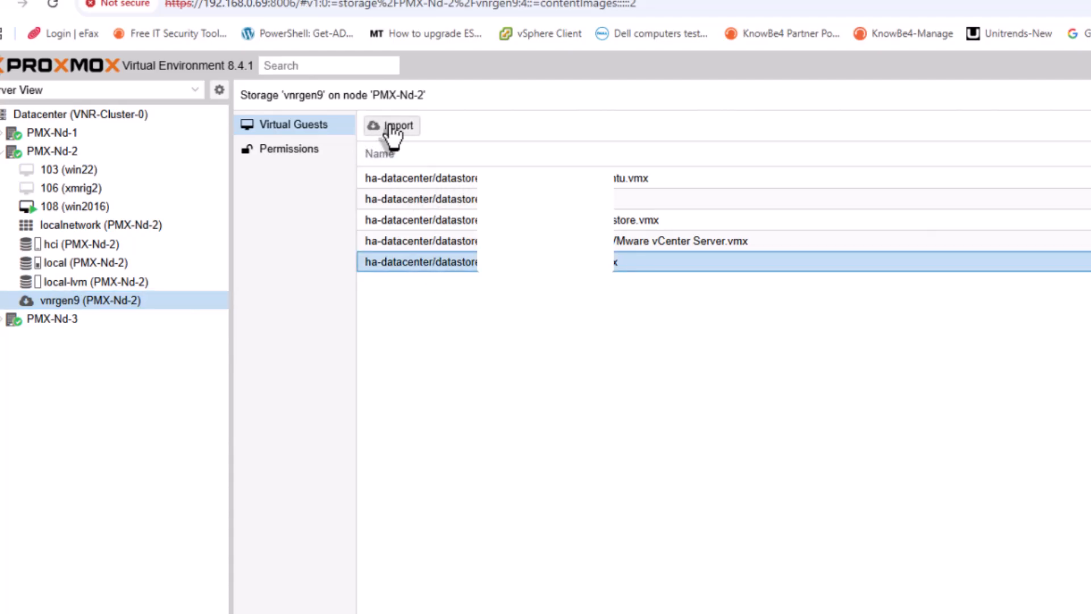
mouse_move(451, 278)
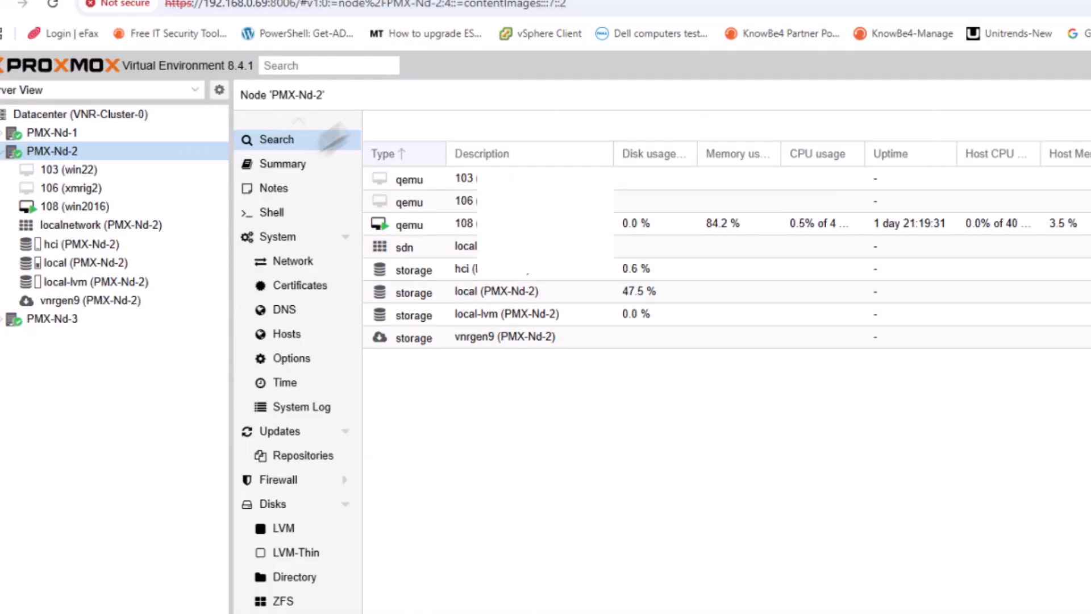
left_click(88, 300)
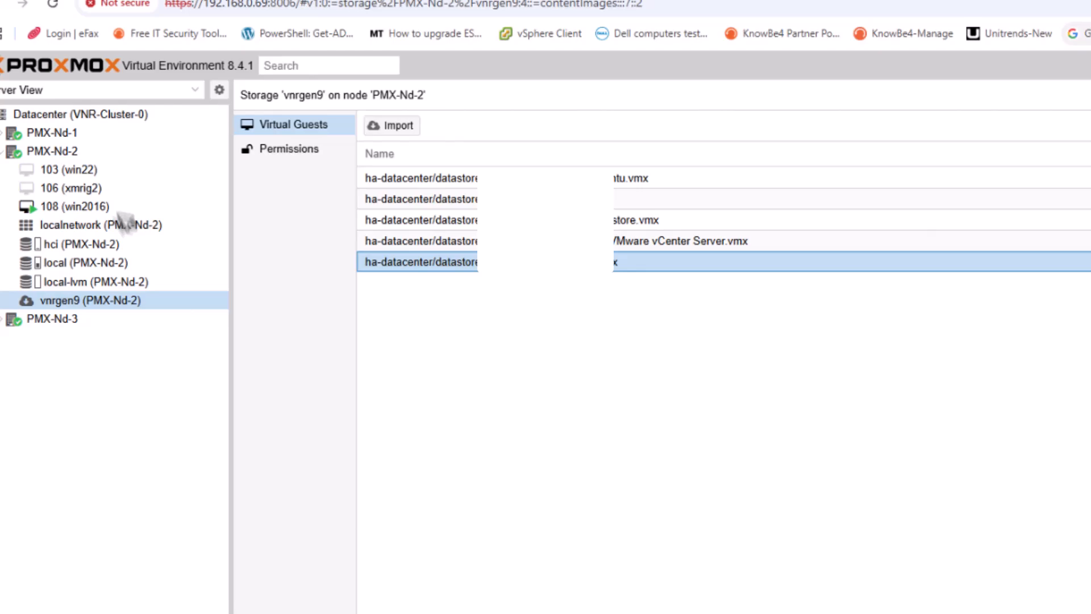
mouse_move(552, 277)
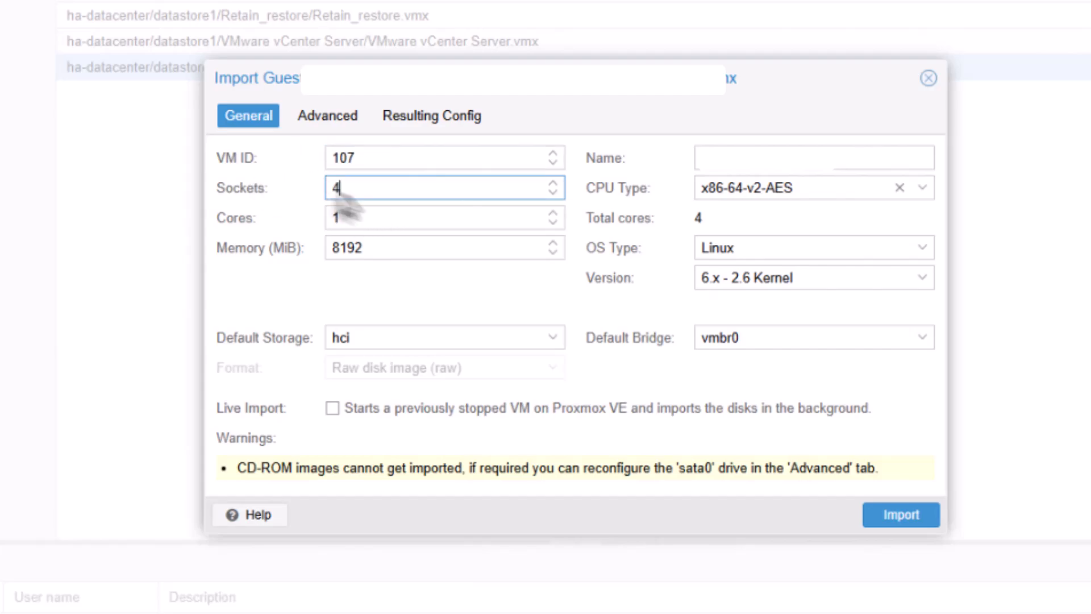
mouse_move(597, 303)
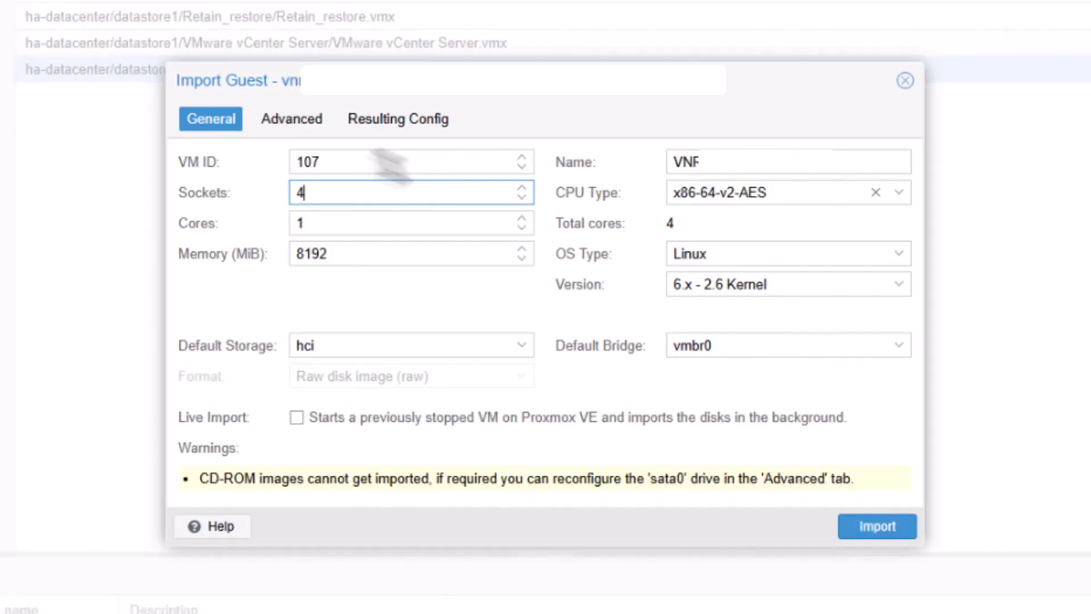
Import the ESXi guest using a VirtIO SCSI controller and VLAN tag 5 on net0
left_click(291, 118)
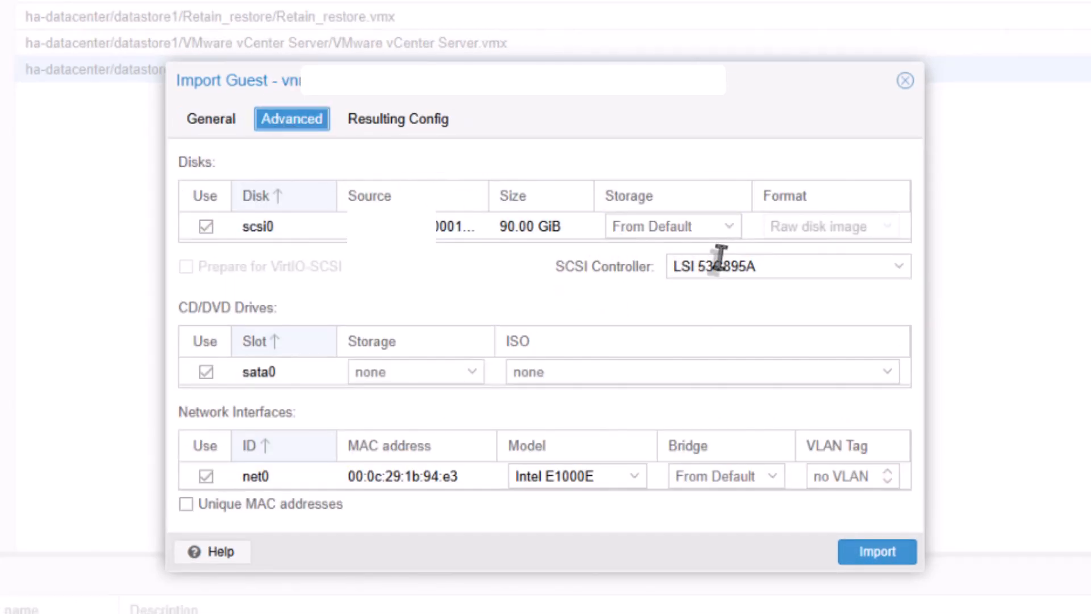
left_click(786, 266)
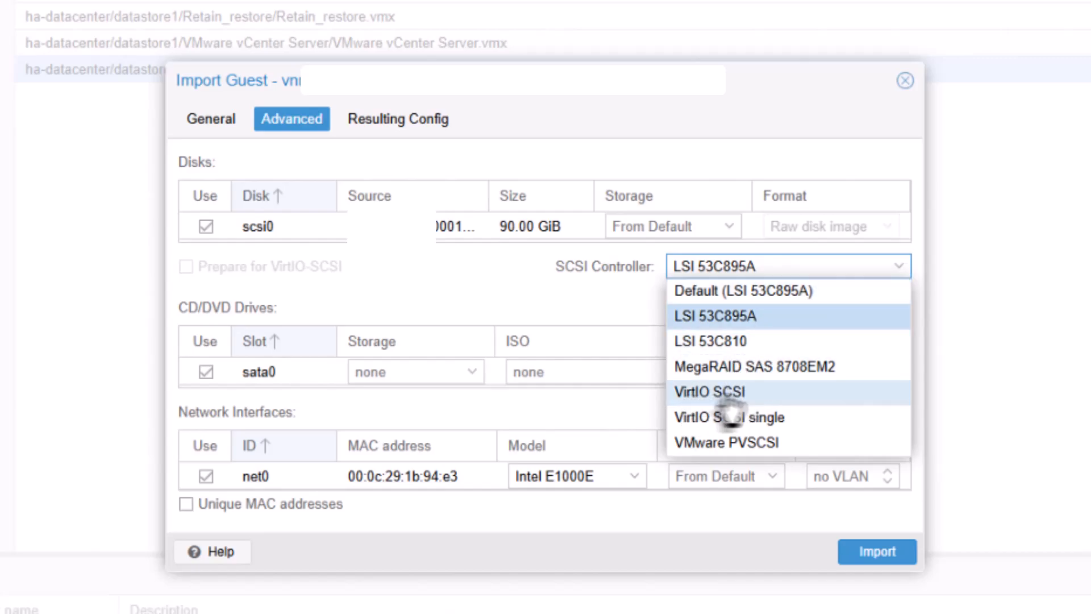
left_click(709, 391)
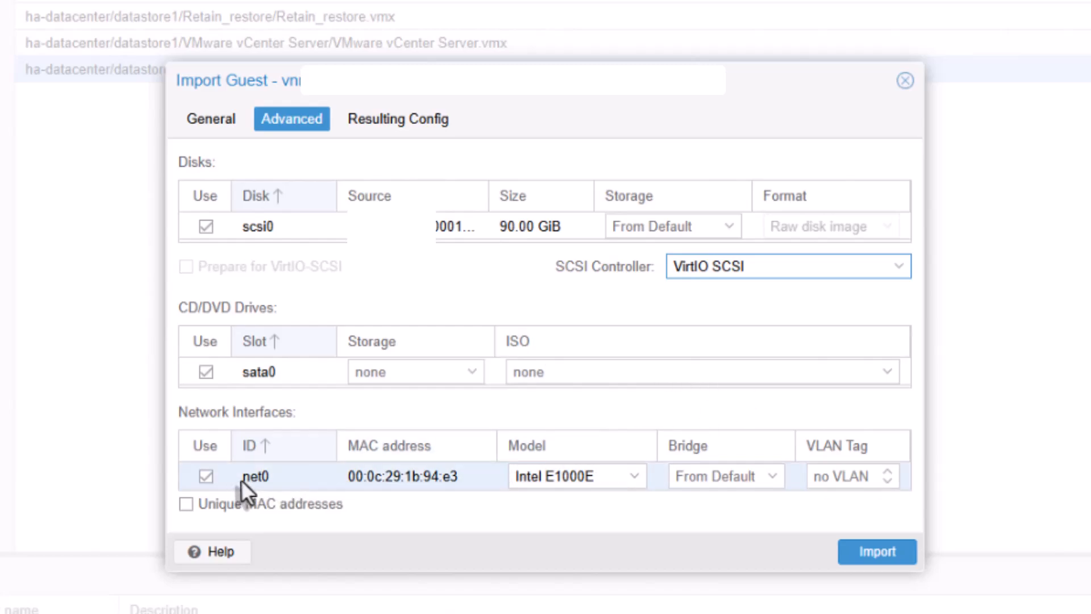
left_click(842, 476)
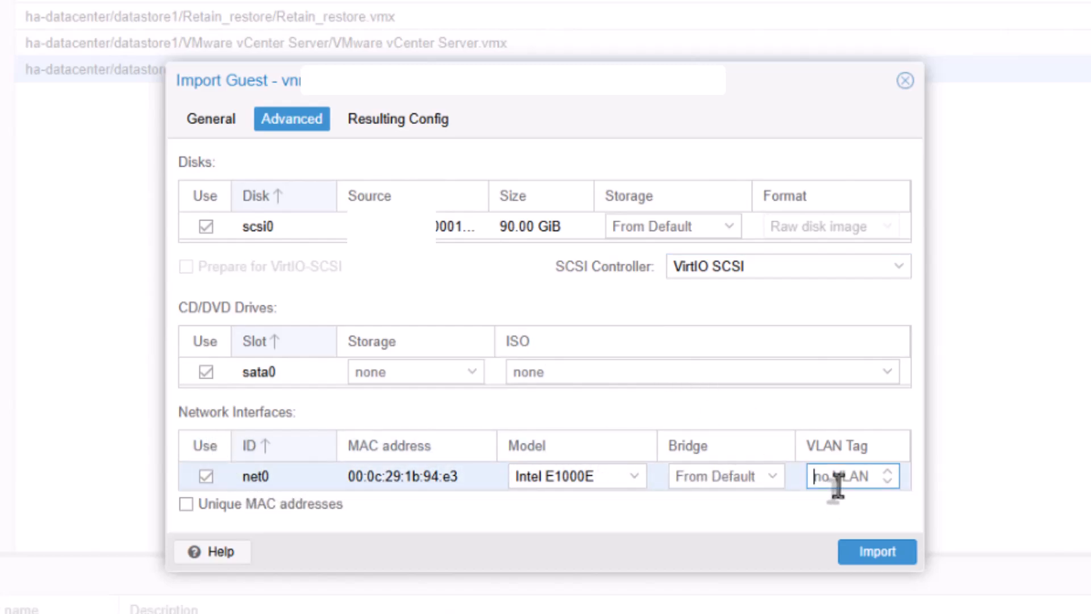
type("5")
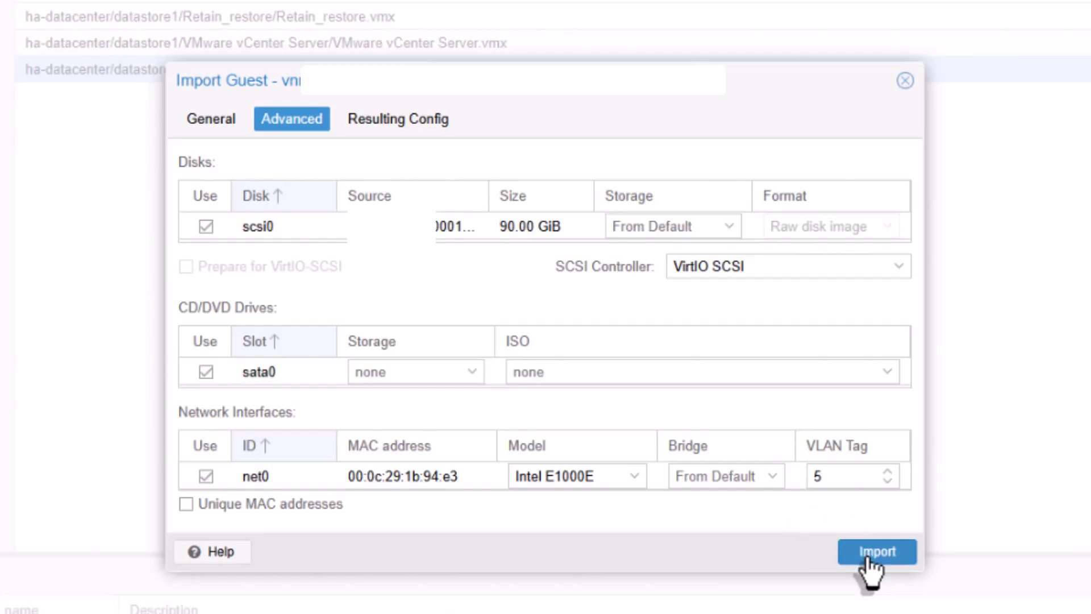
left_click(876, 551)
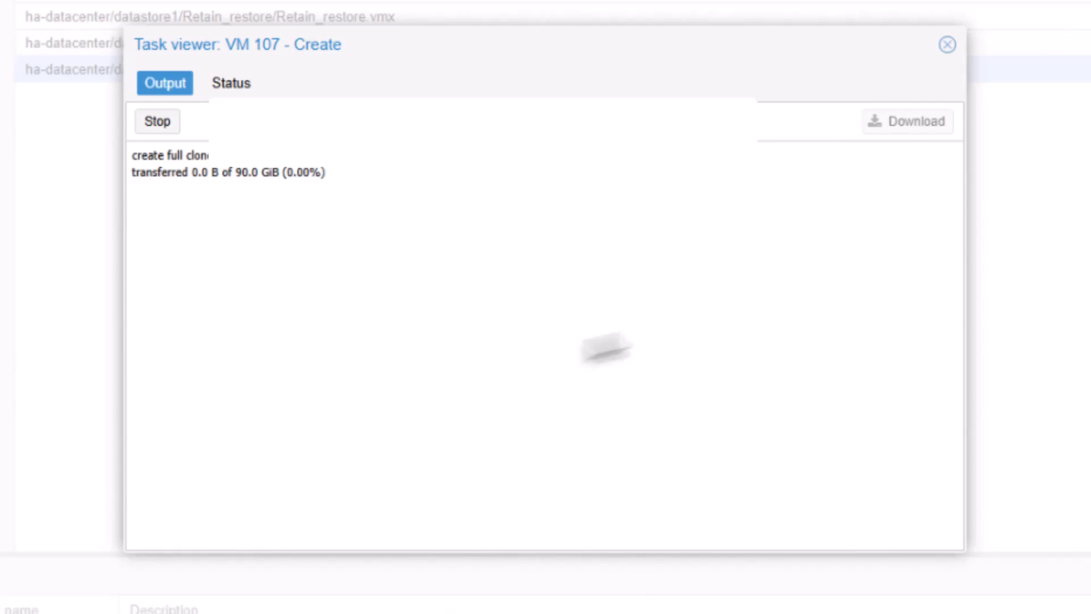
mouse_move(213, 198)
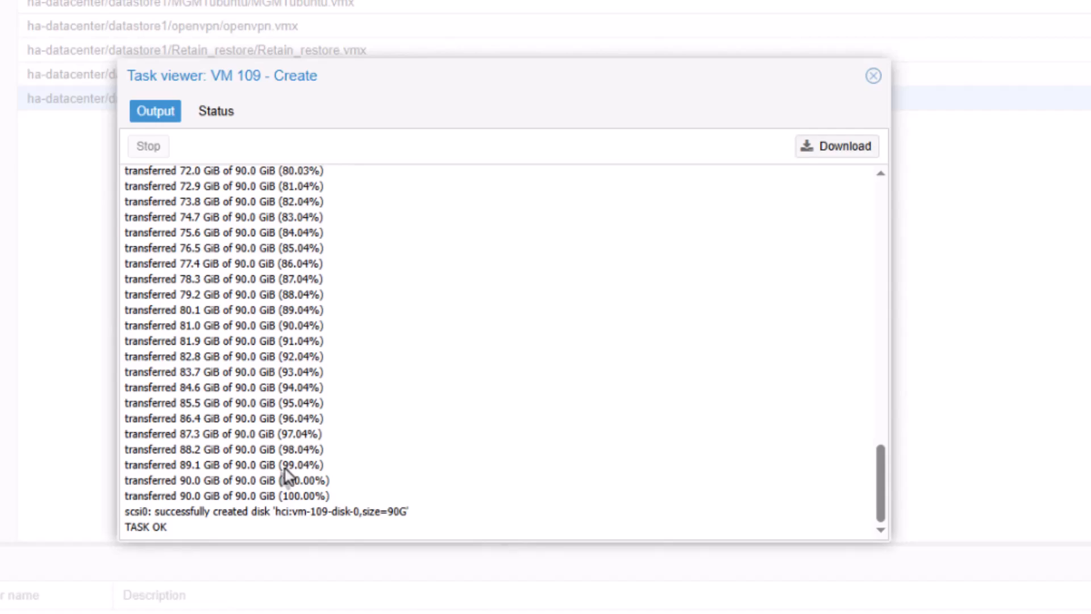
mouse_move(495, 353)
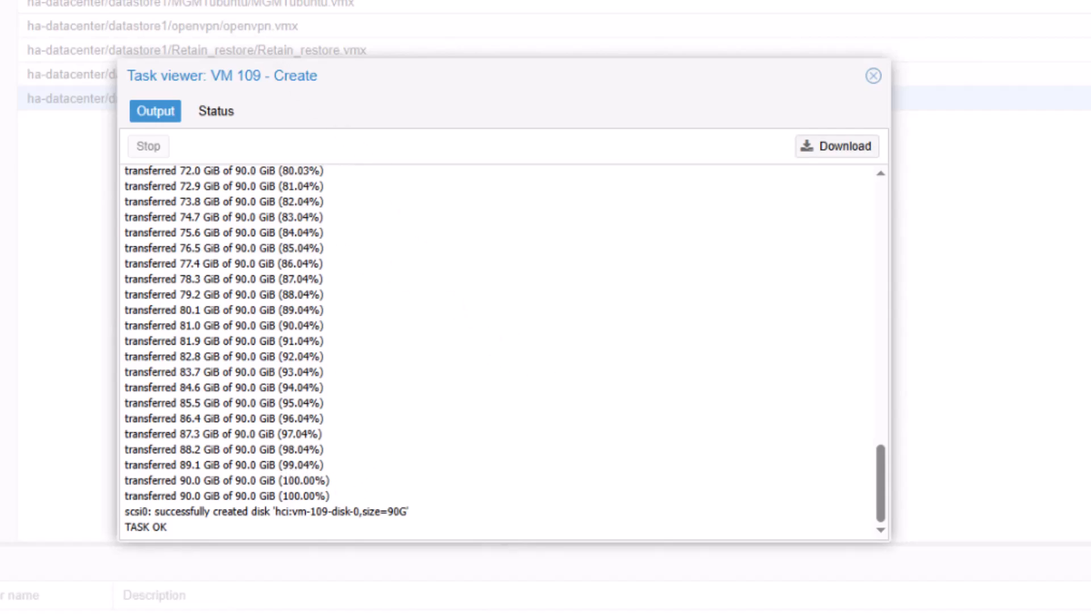
mouse_move(428, 391)
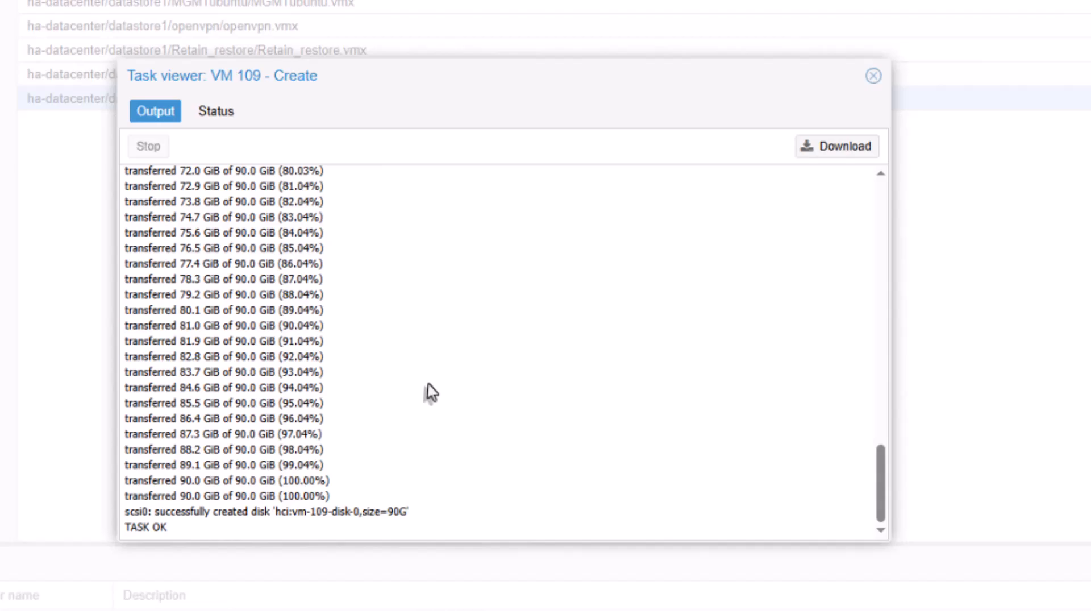
mouse_move(675, 104)
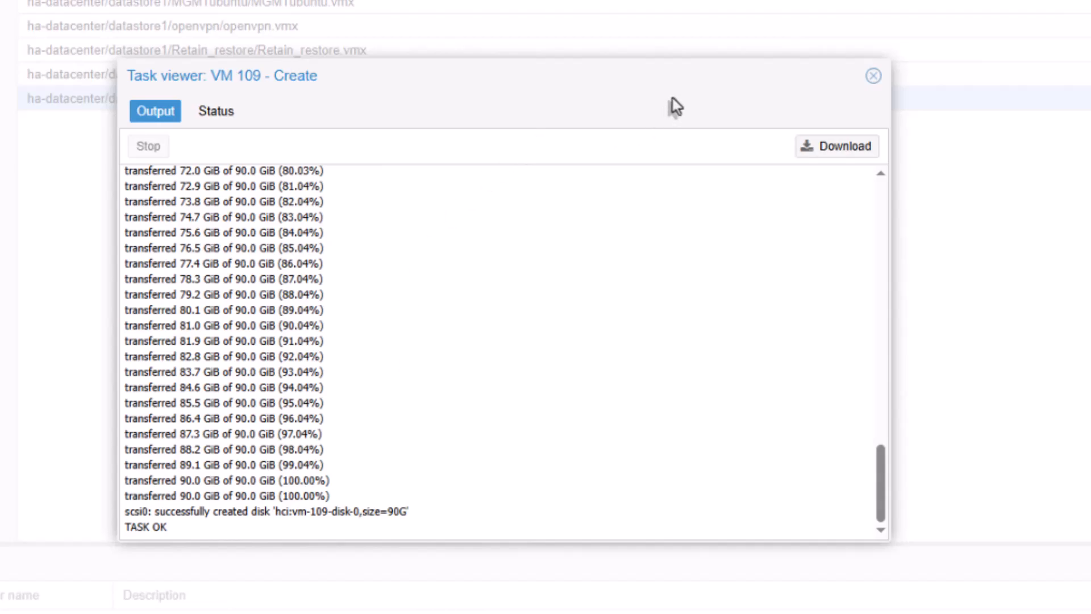
mouse_move(874, 77)
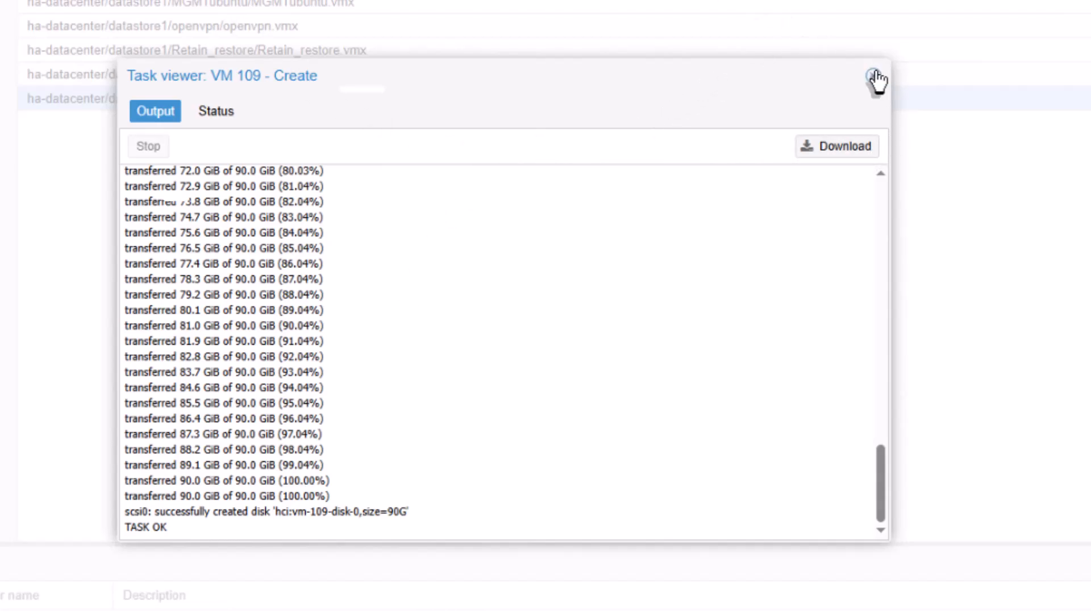
Close the VM 109 import task viewer once it reports TASK OK
left_click(877, 75)
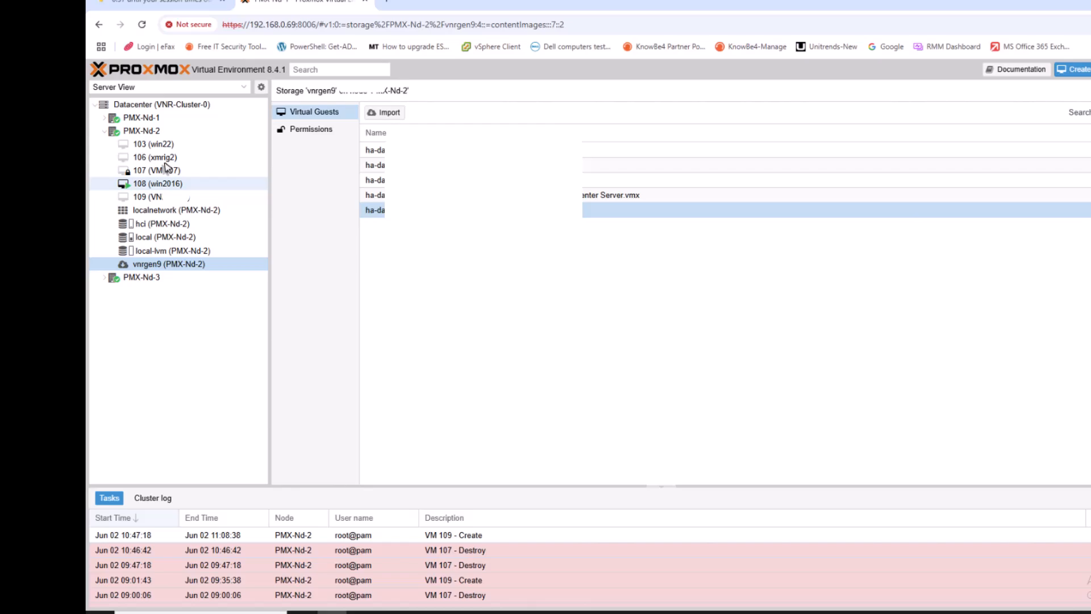
left_click(147, 196)
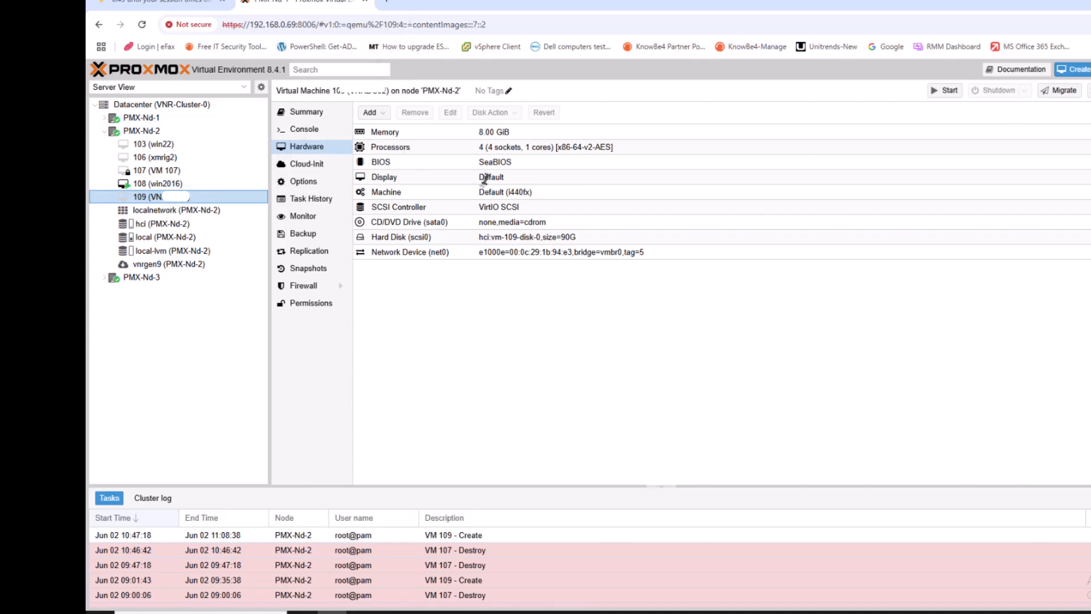
left_click(369, 112)
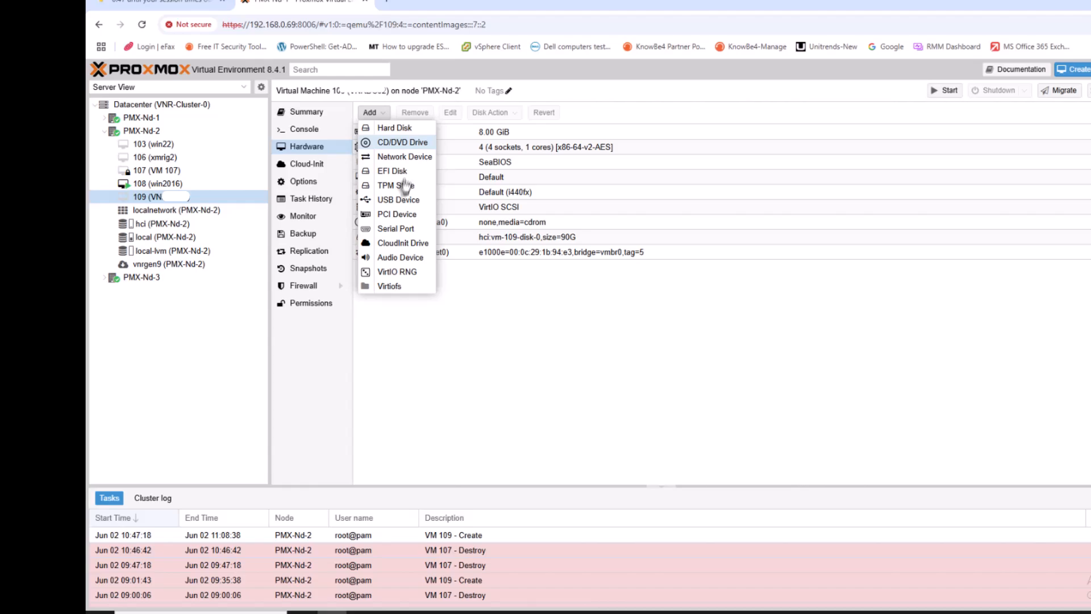
left_click(462, 270)
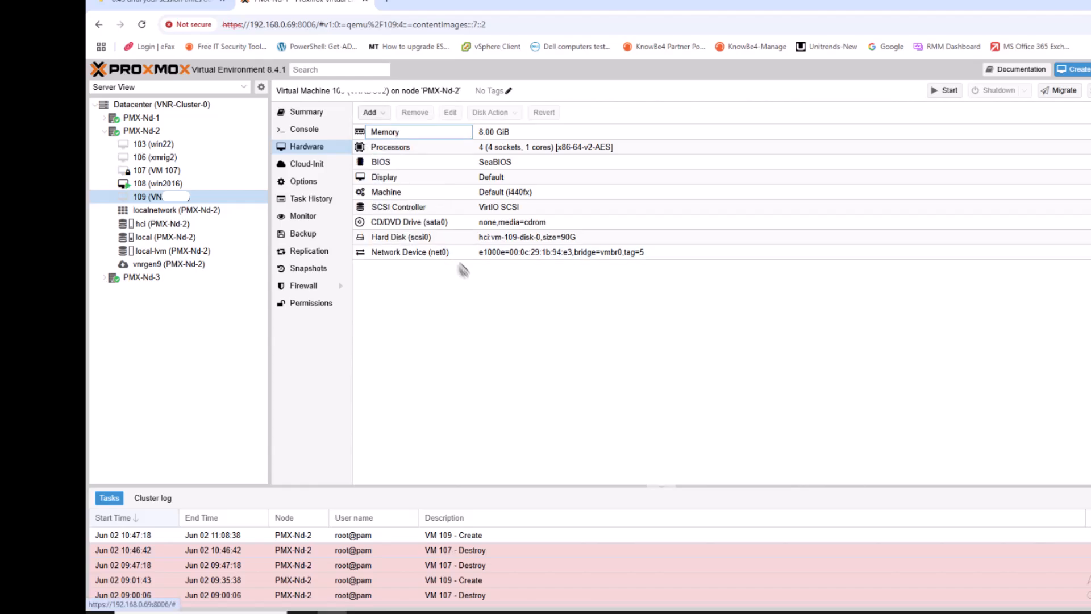
left_click(418, 221)
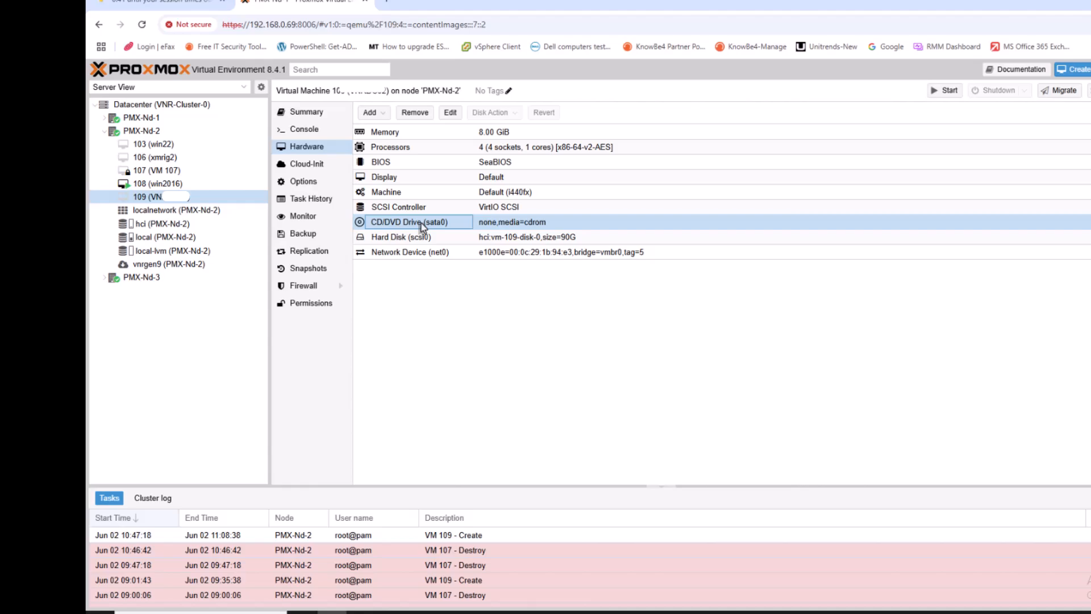
Load virtio-win.iso into VM 109's sata0 CD/DVD drive
double_click(409, 221)
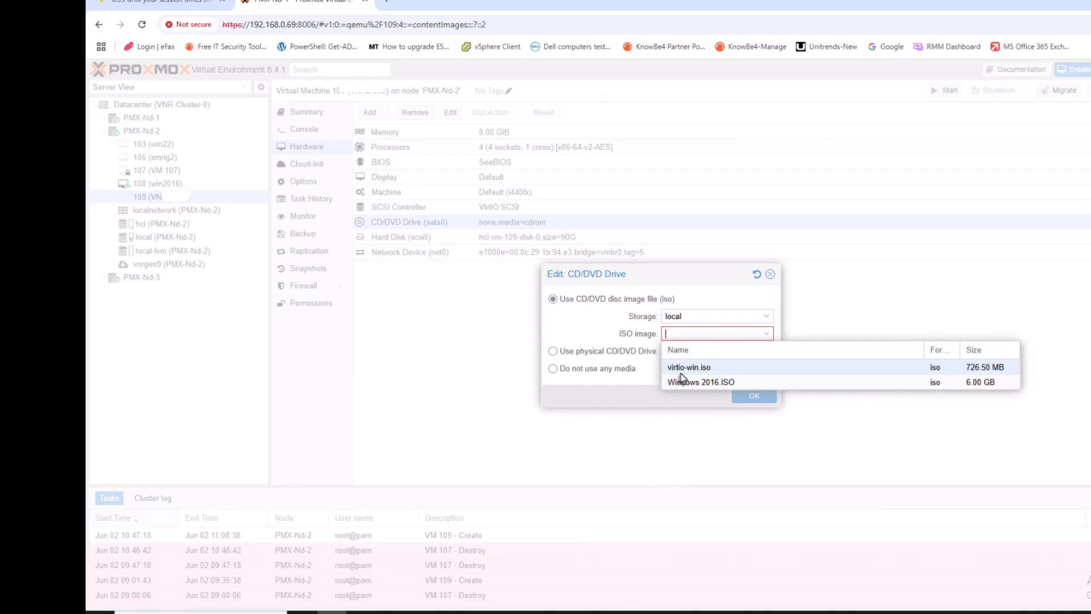
left_click(688, 366)
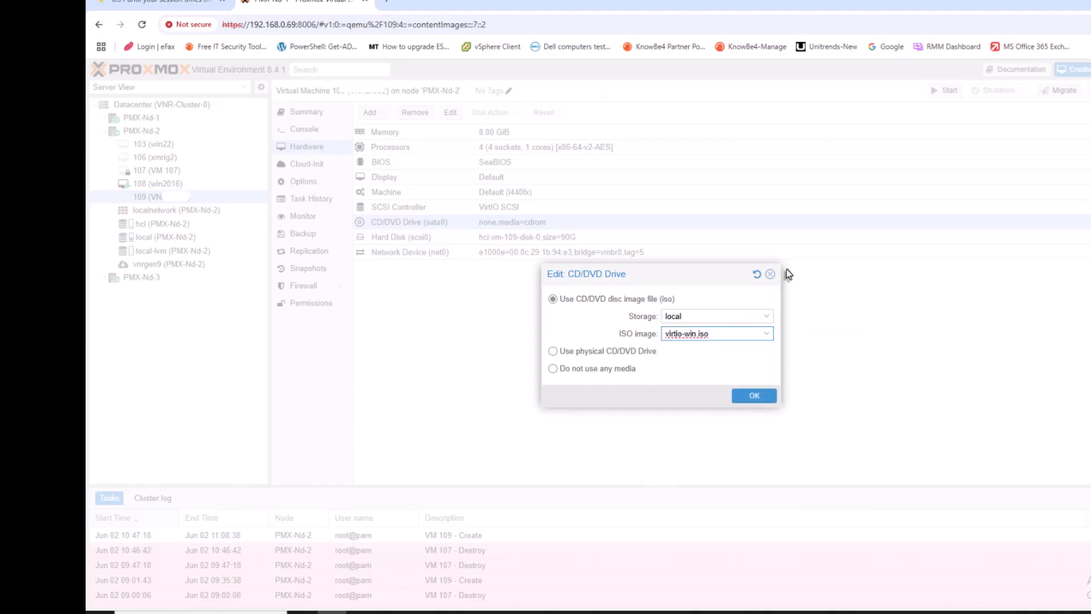
left_click(754, 395)
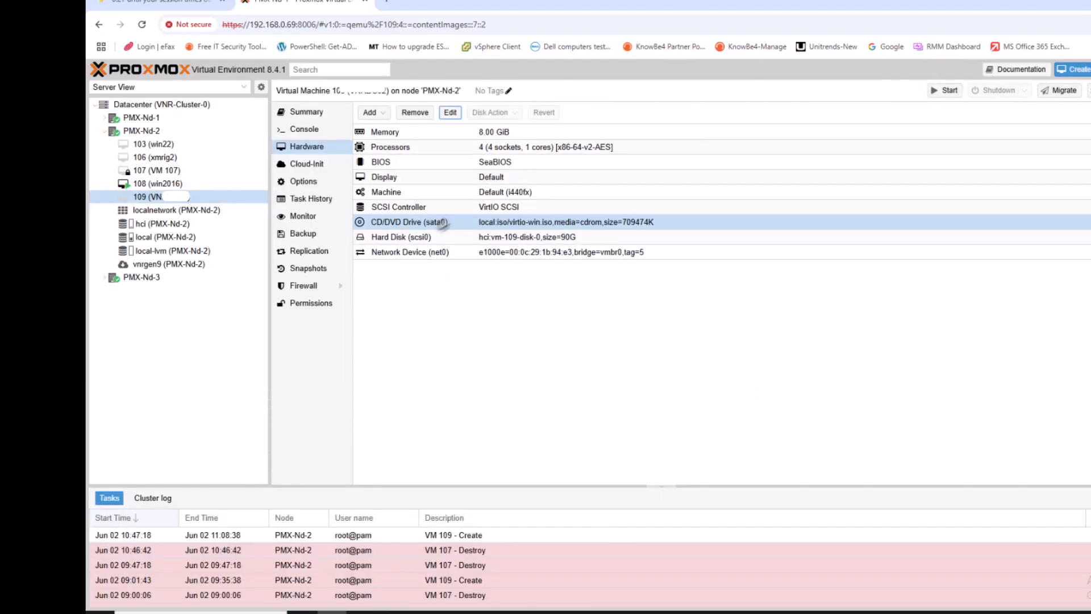
Add a second CD/DVD drive holding Windows 2016.ISO
left_click(369, 112)
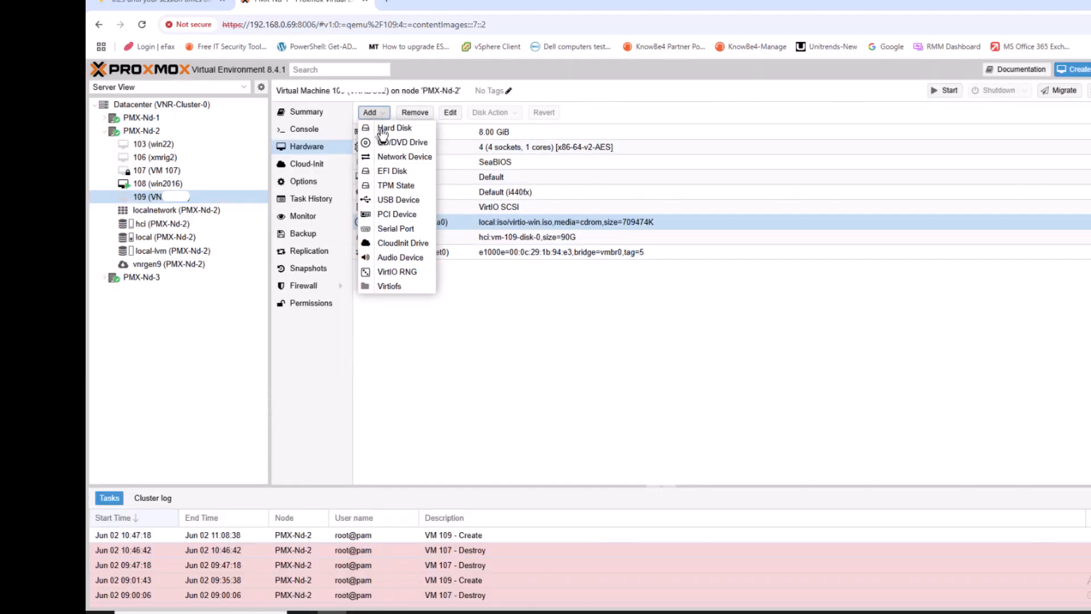
left_click(403, 142)
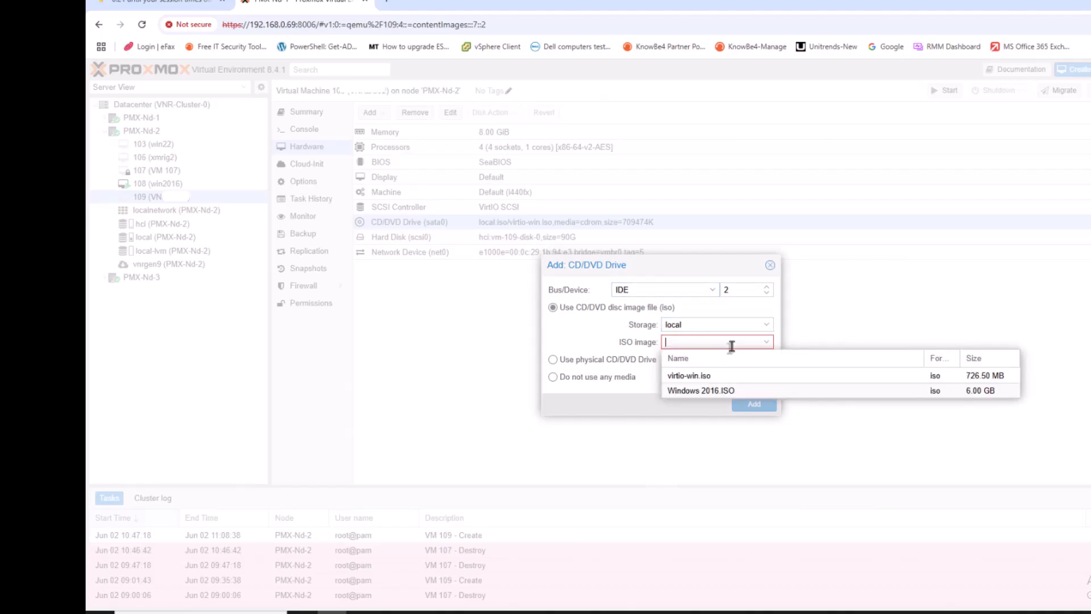
left_click(700, 390)
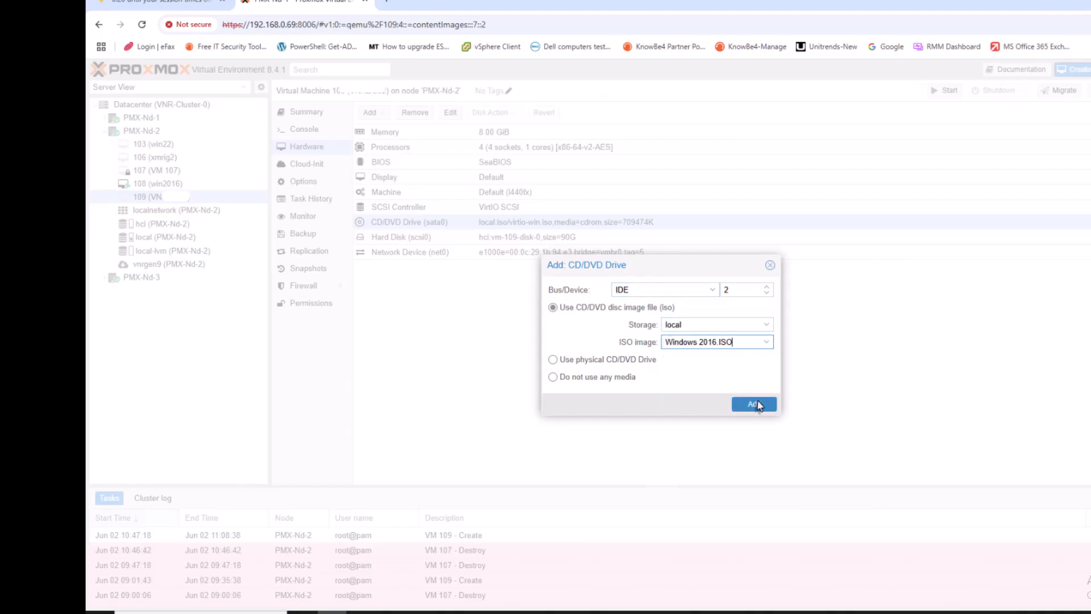
left_click(753, 404)
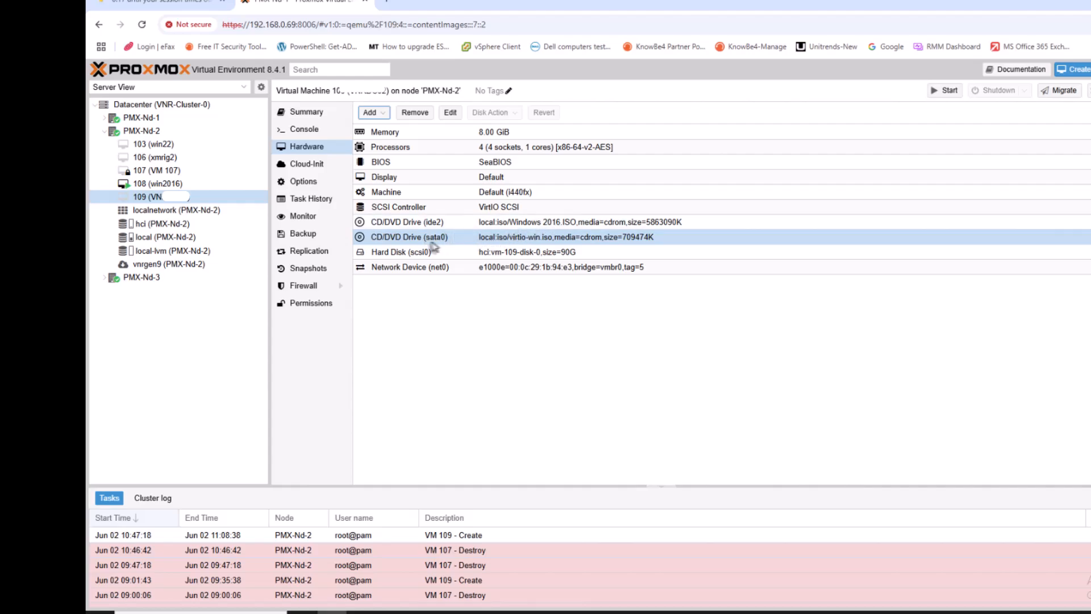
mouse_move(623, 248)
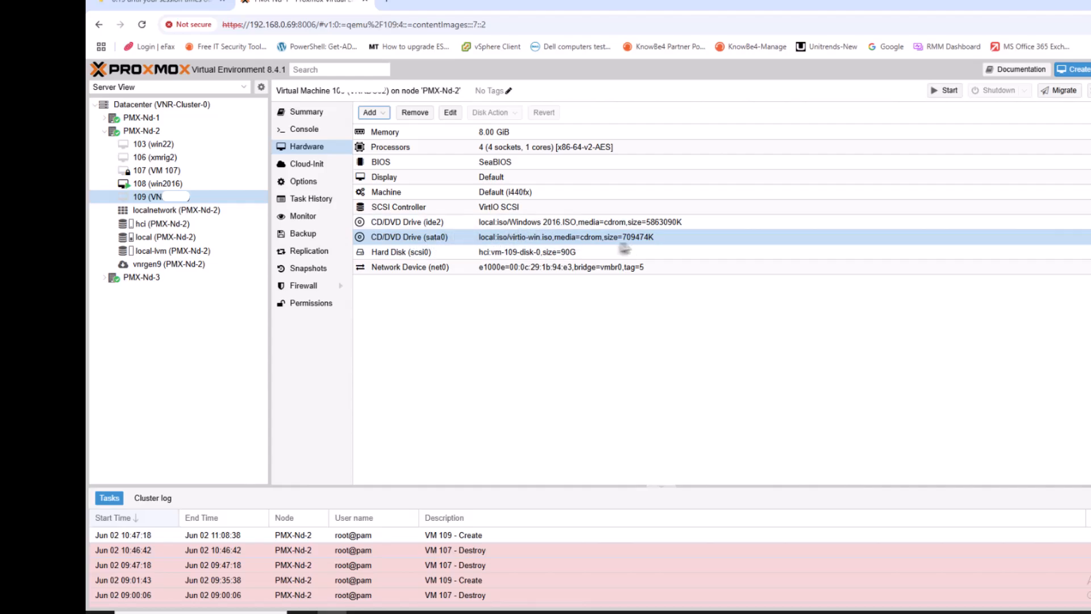
mouse_move(494, 236)
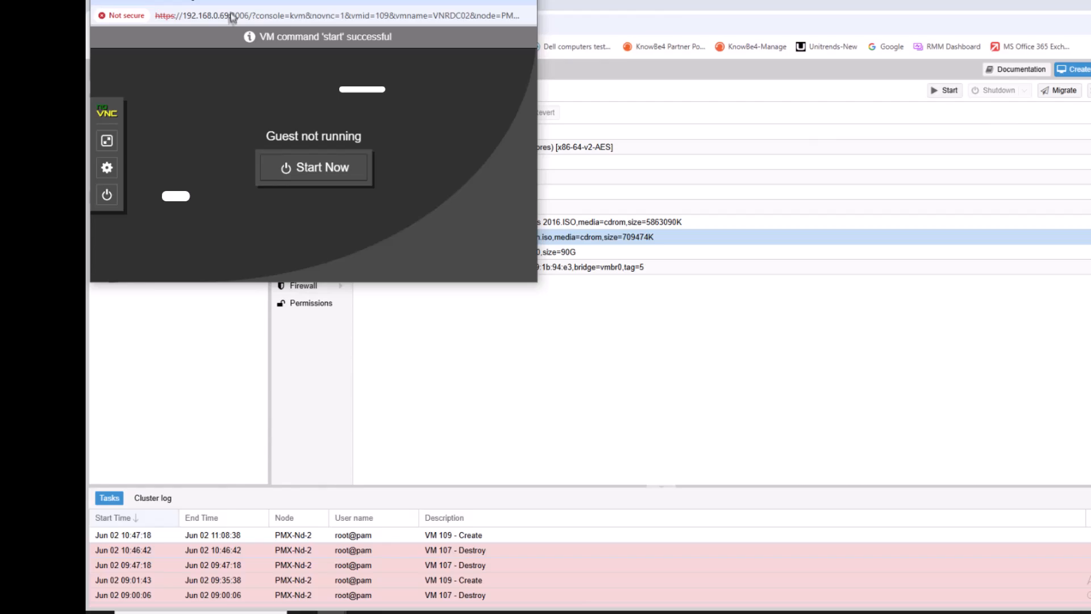
Power on VM 109 from the noVNC console with Start Now
left_click(313, 167)
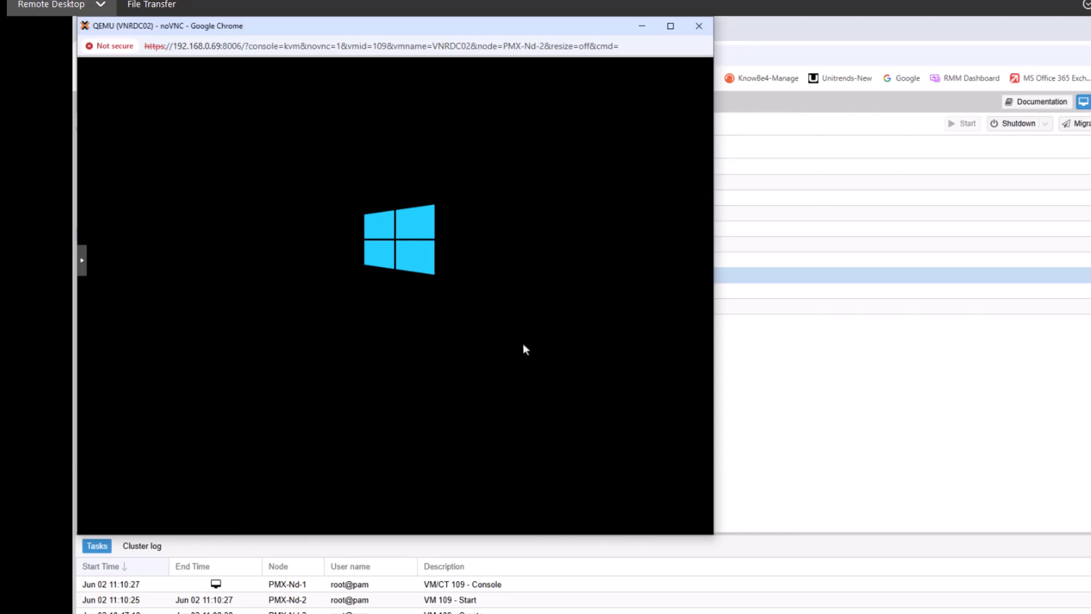
mouse_move(542, 374)
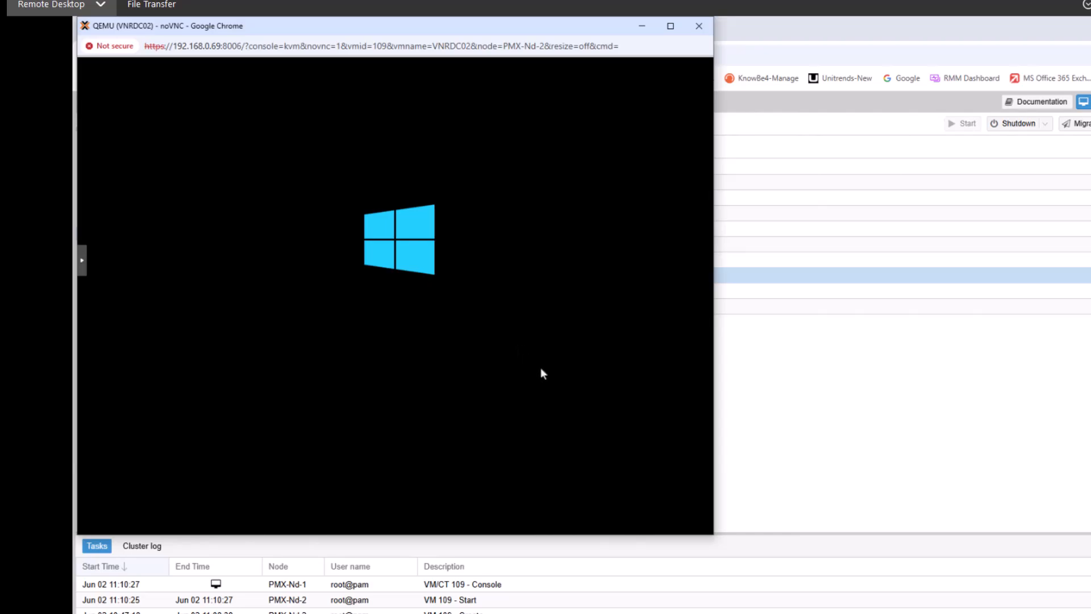
mouse_move(449, 63)
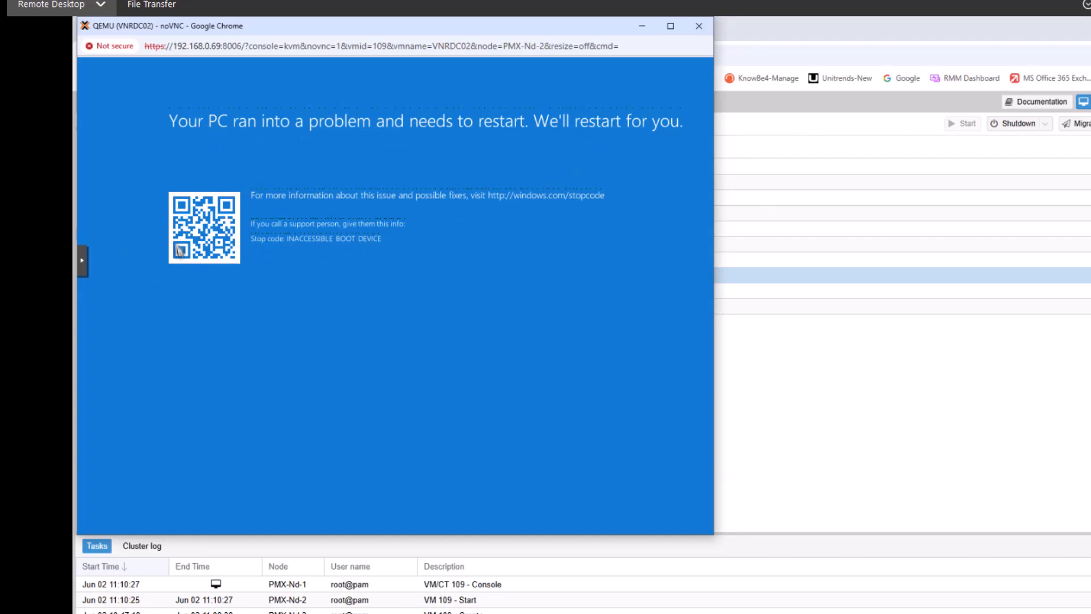
mouse_move(309, 249)
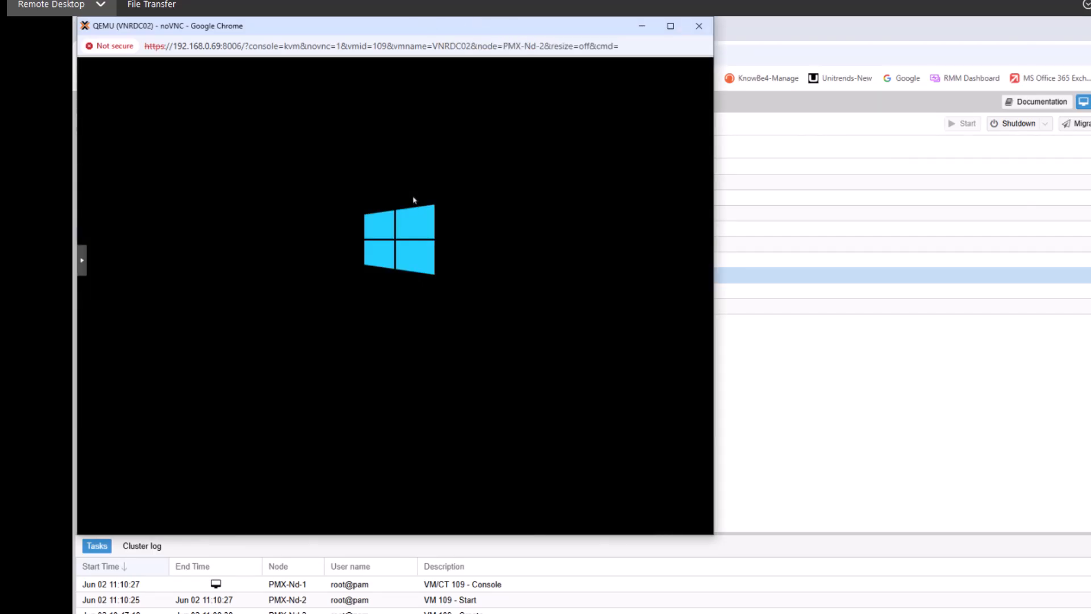
mouse_move(455, 69)
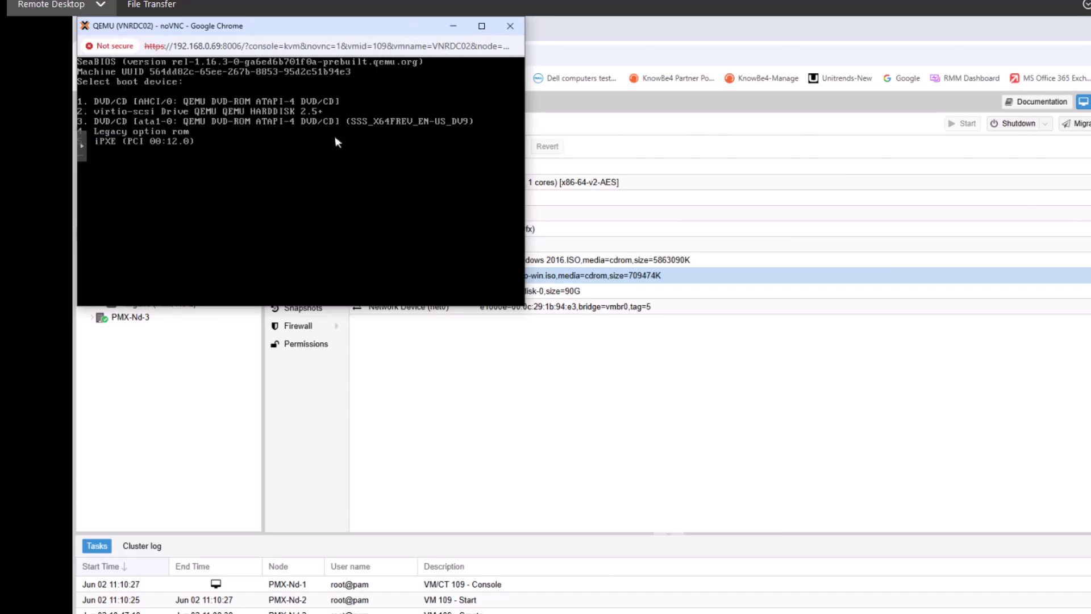
mouse_move(351, 170)
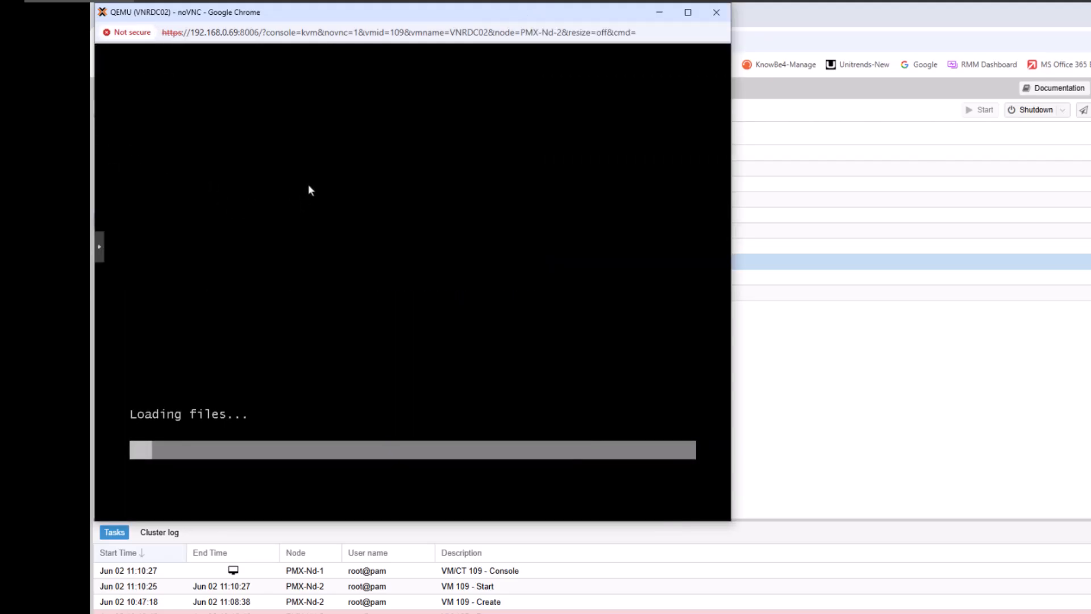
mouse_move(407, 153)
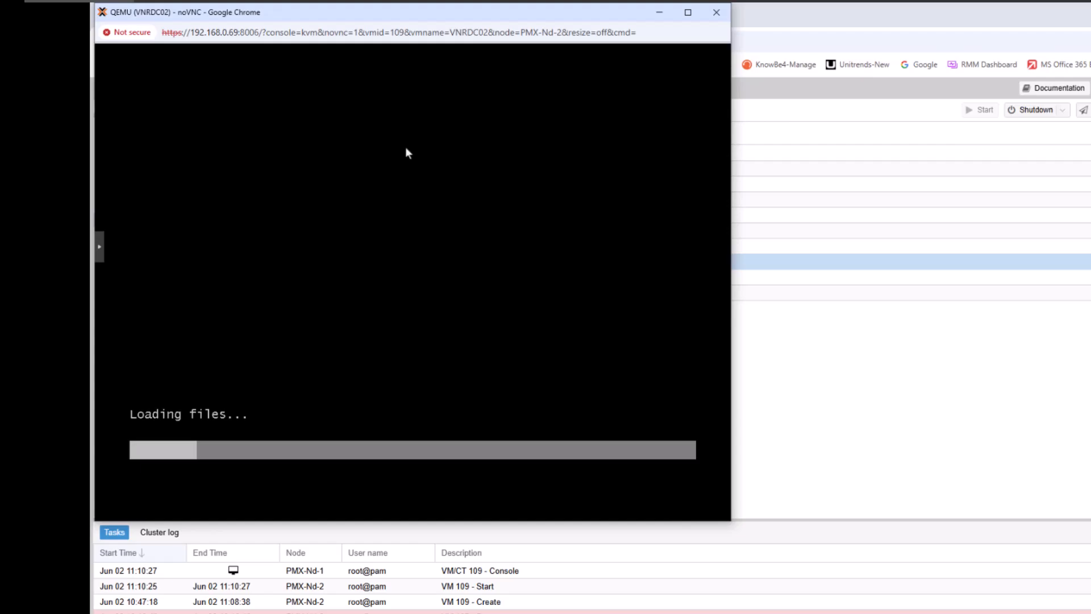
mouse_move(468, 112)
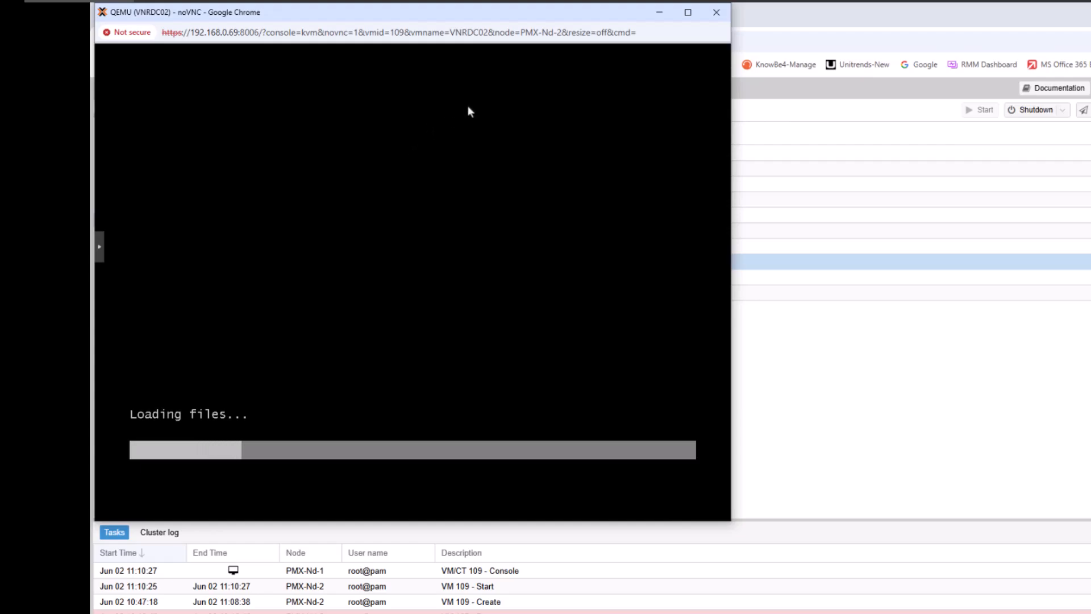
mouse_move(459, 59)
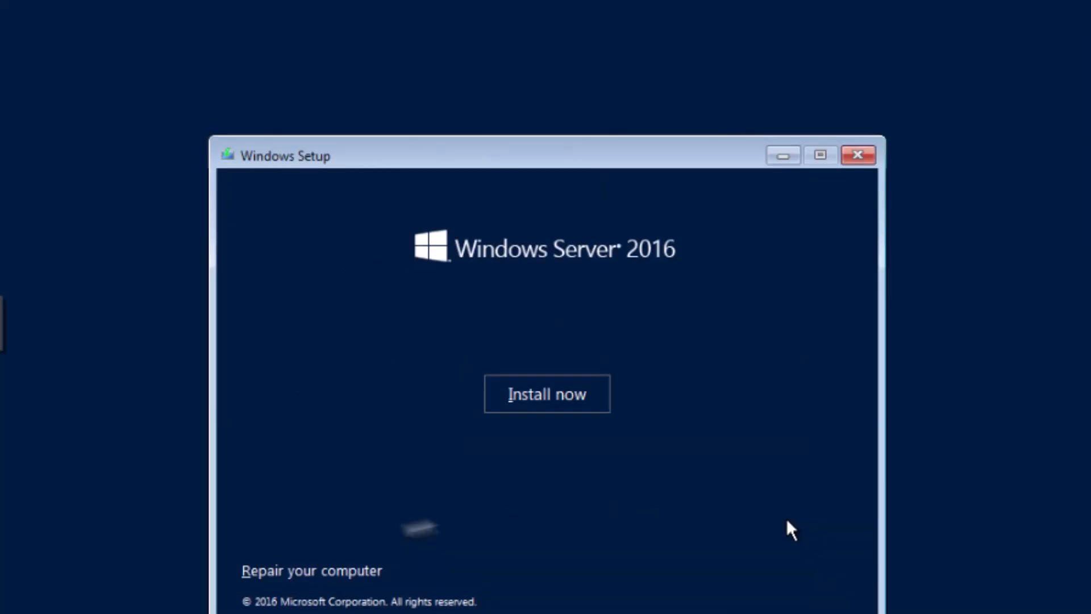
mouse_move(355, 577)
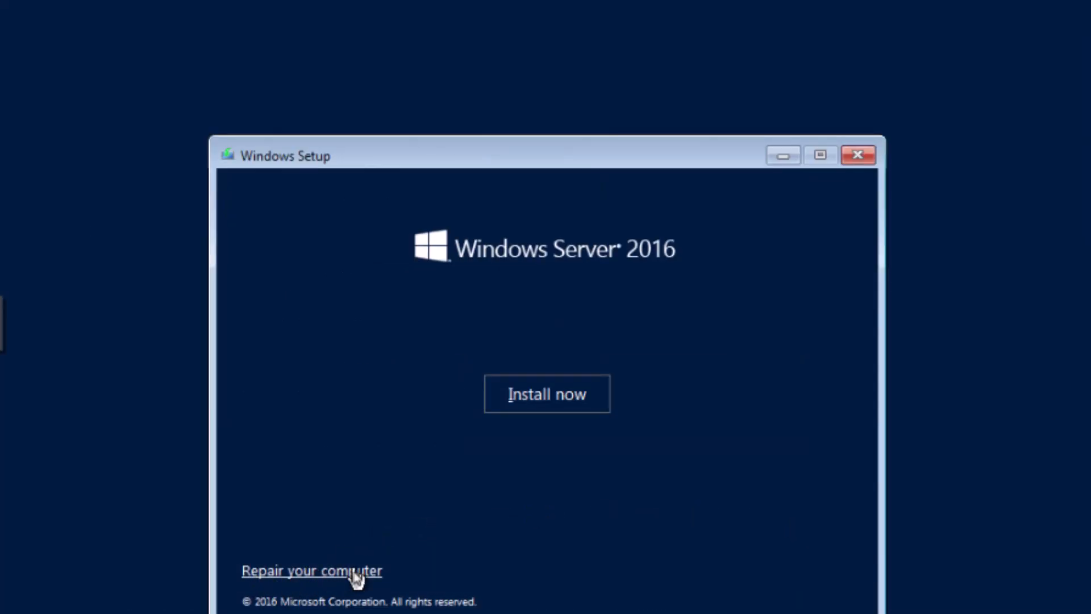
Open the recovery Command Prompt through Repair your computer and Troubleshoot
left_click(312, 570)
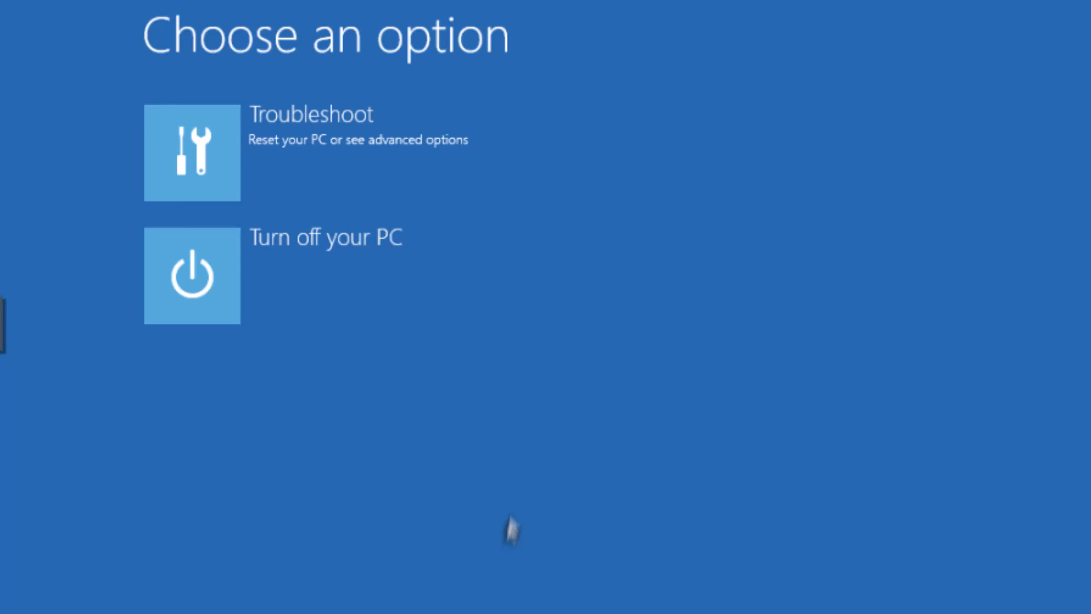
left_click(192, 152)
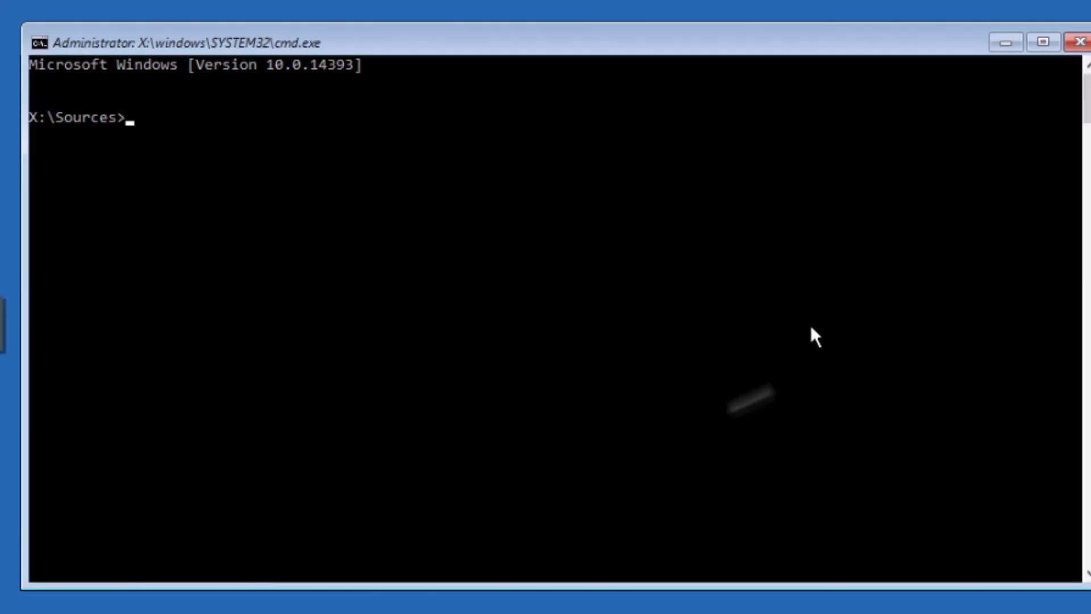
left_click(491, 278)
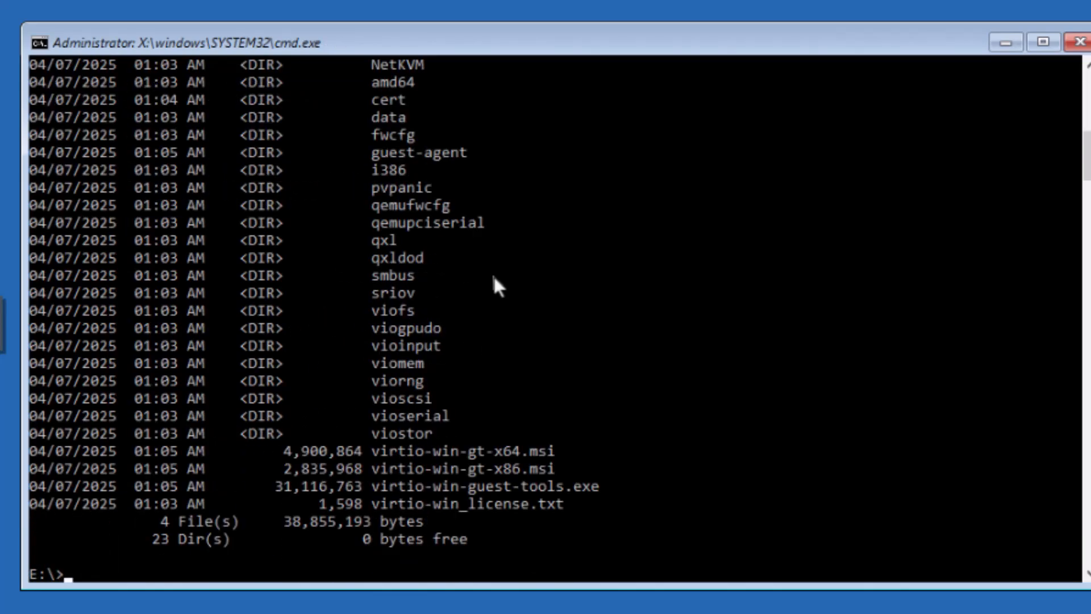
Browse into amd64\2k16 on the virtio-win disc, listing its contents
type("cd amd64")
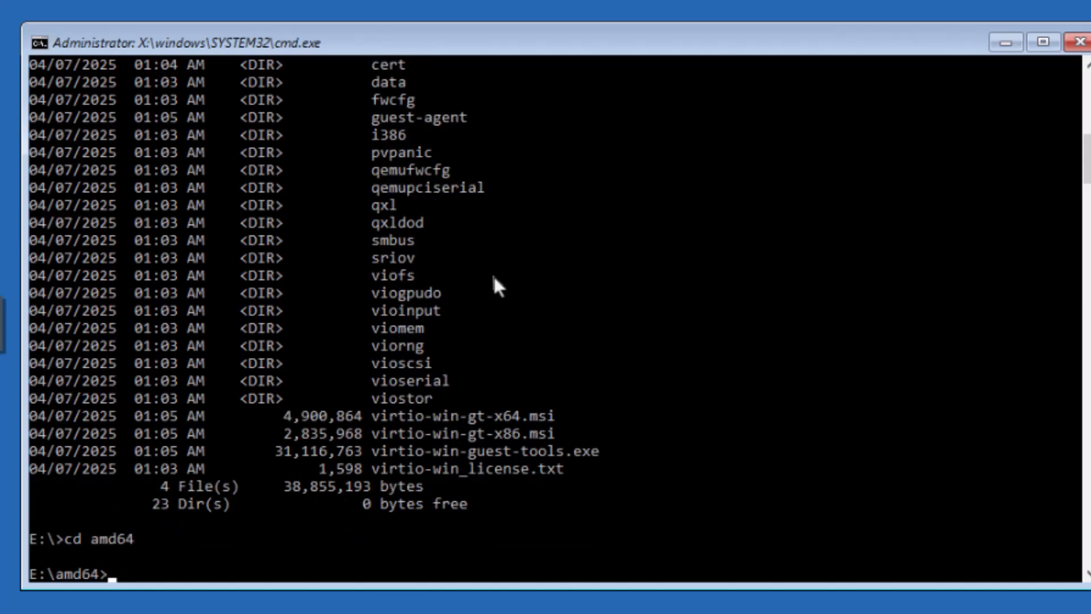
type("dir")
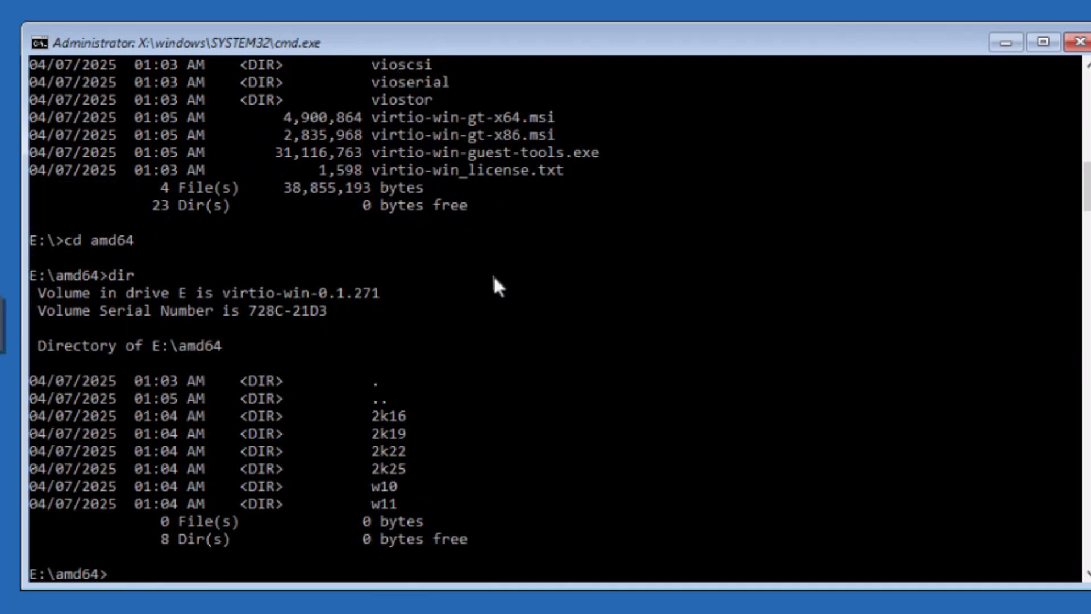
type("cd 2k16")
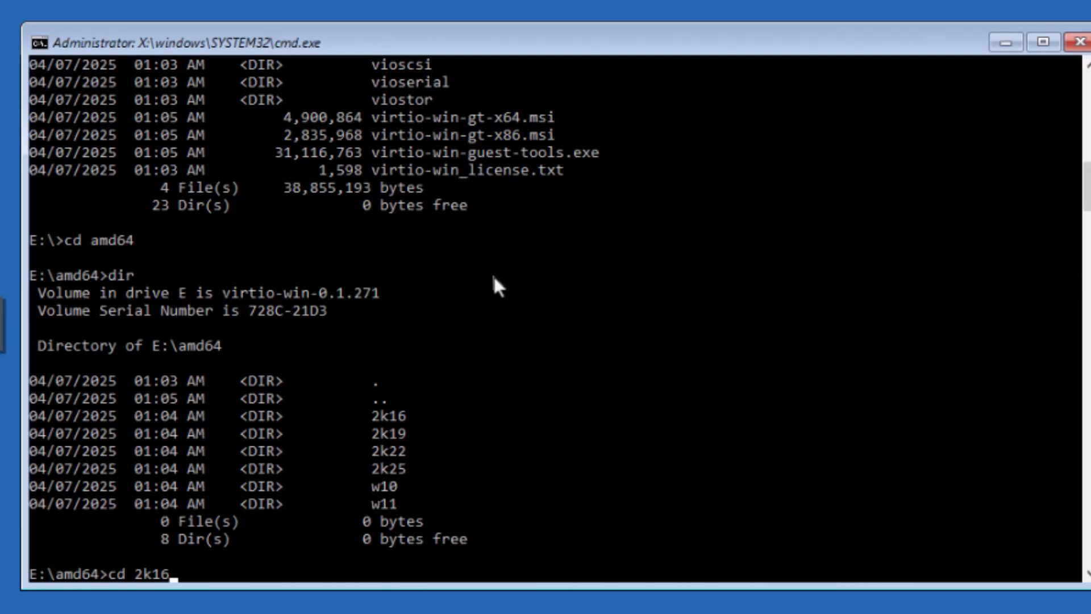
key("enter")
type("dir")
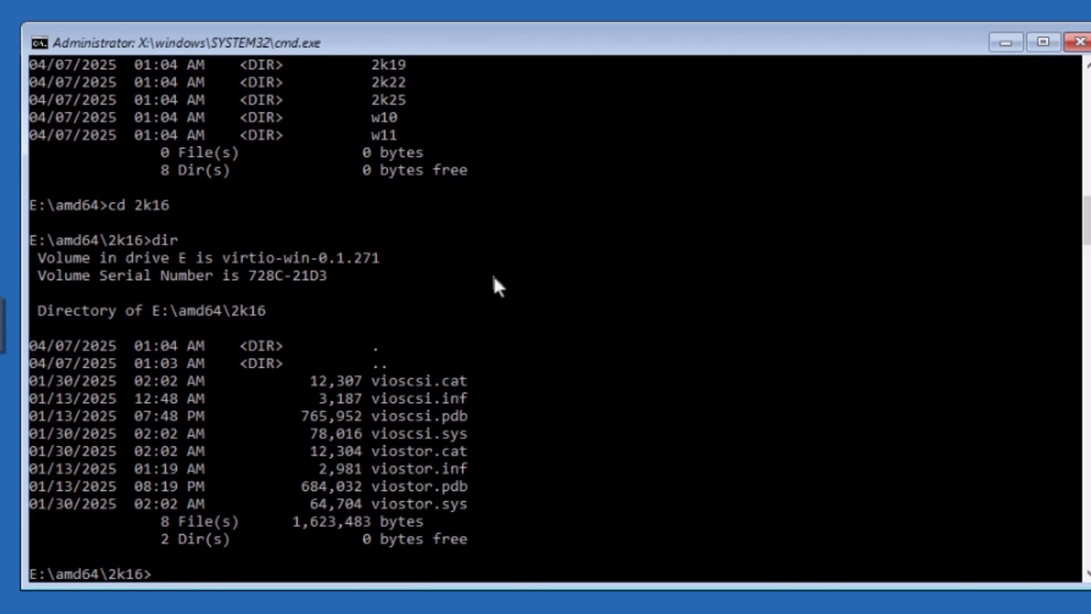
Try drvload on the vioscsi driver, then start DiskPart
type("drvload")
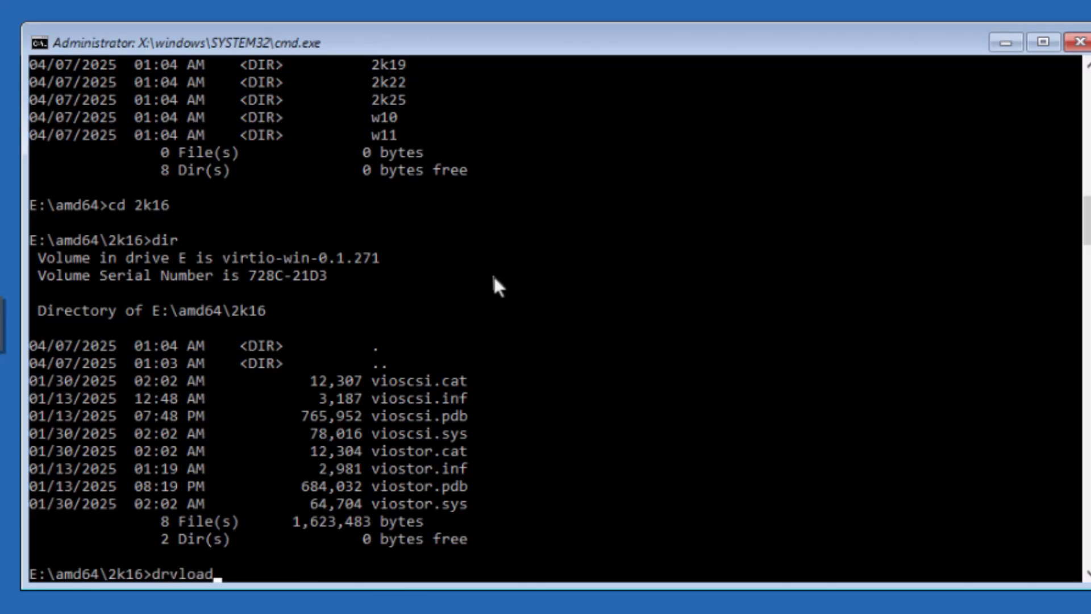
type("vios")
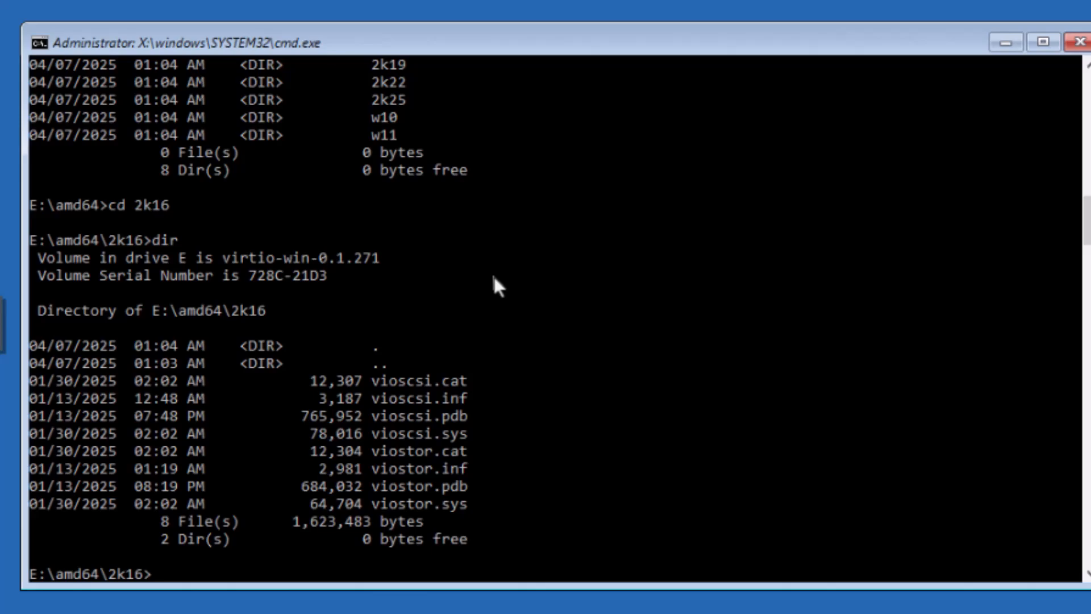
type("diskpart")
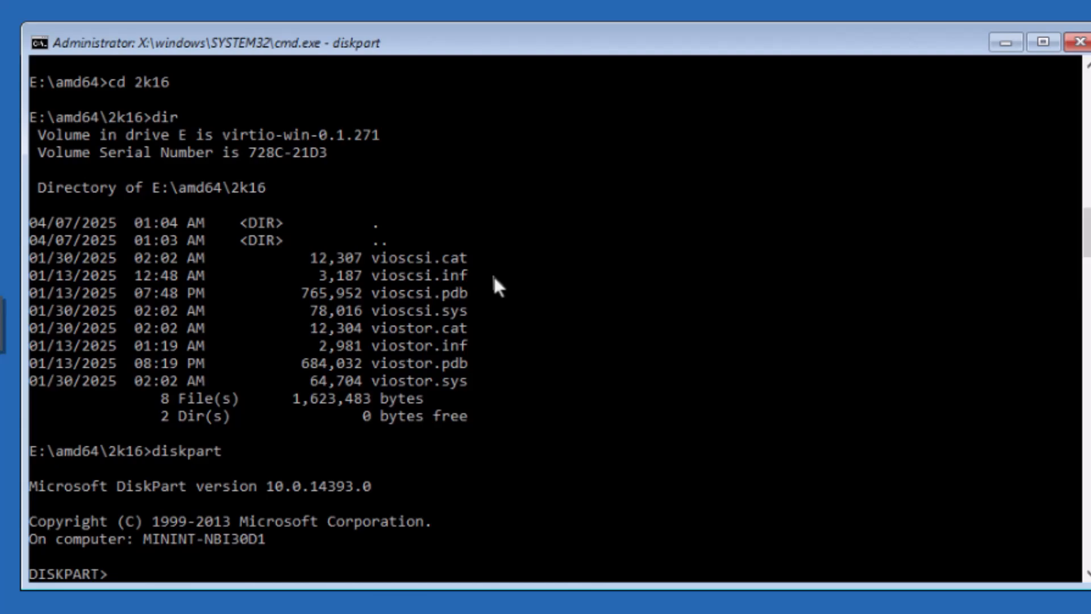
Load vioscsi.inf with drvload so DiskPart's list disk shows the 90 GB Disk 0
type("list disk")
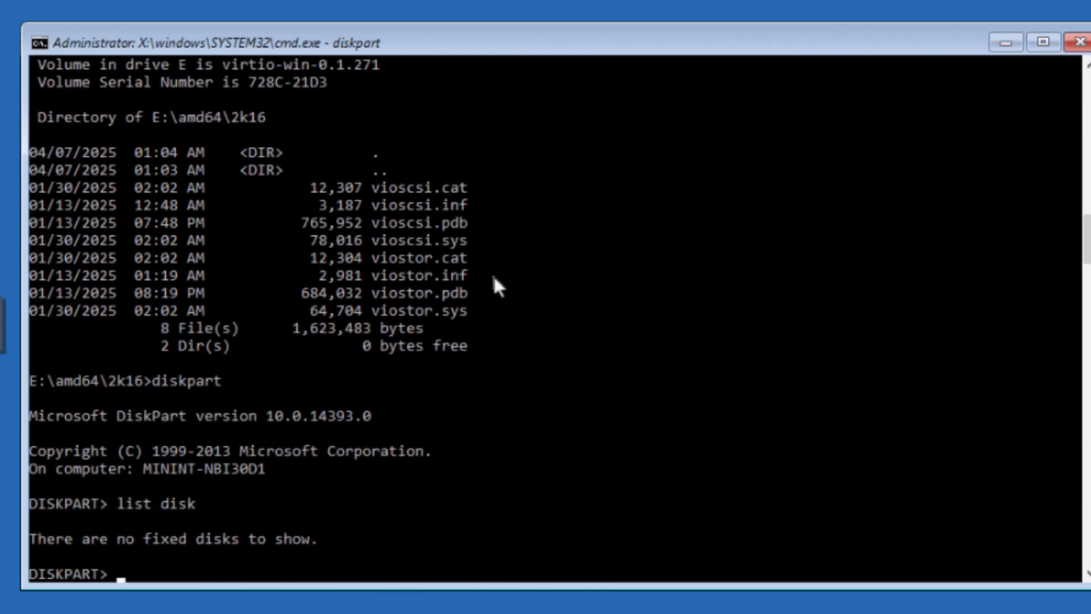
type("exit")
type("drive")
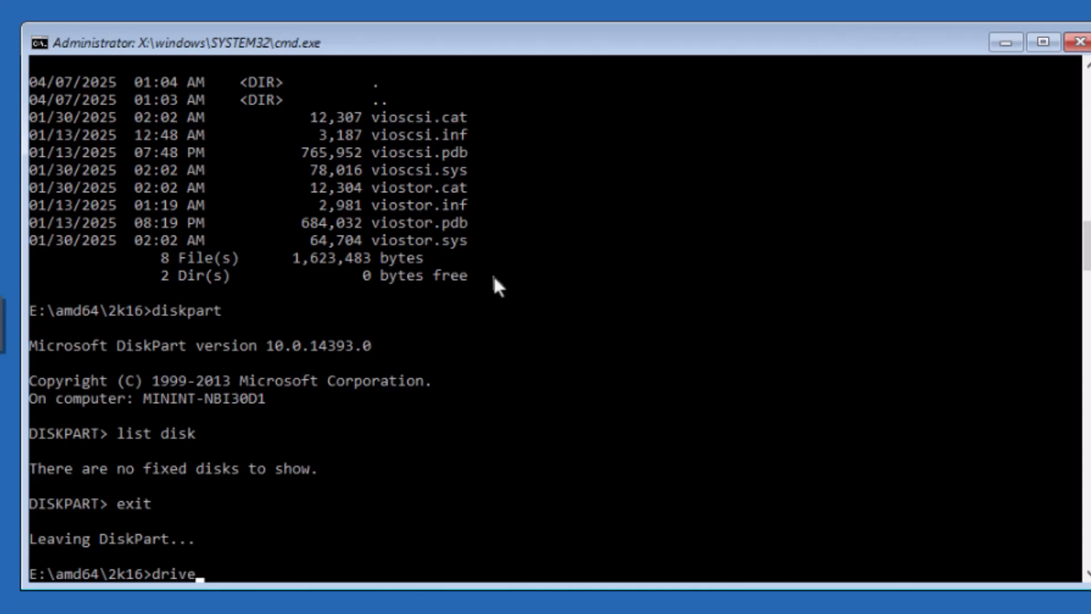
type("rvload")
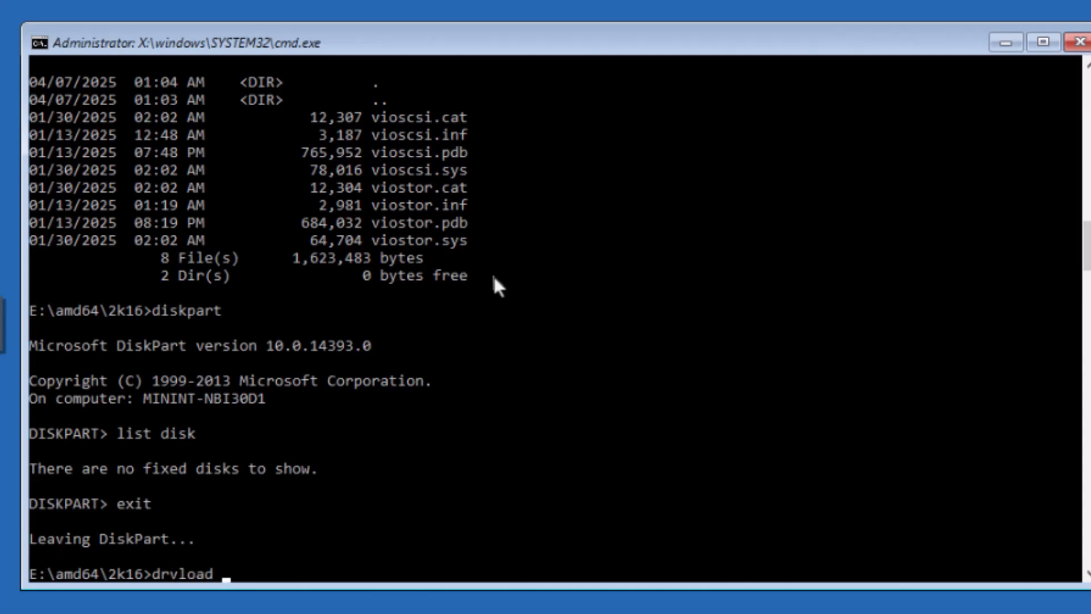
type("vioscsi.inf")
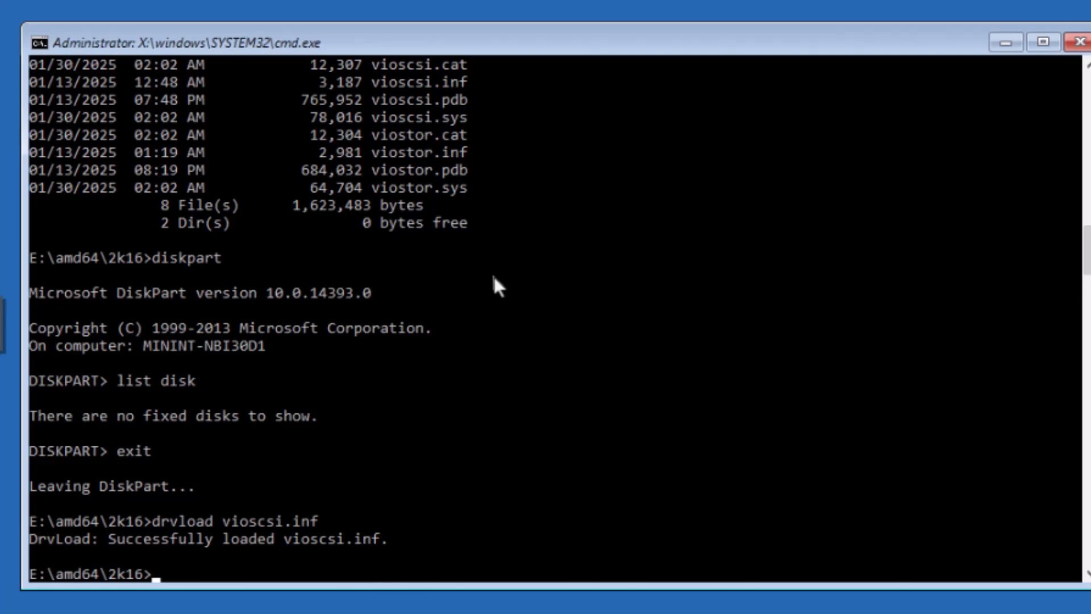
type("diskpart")
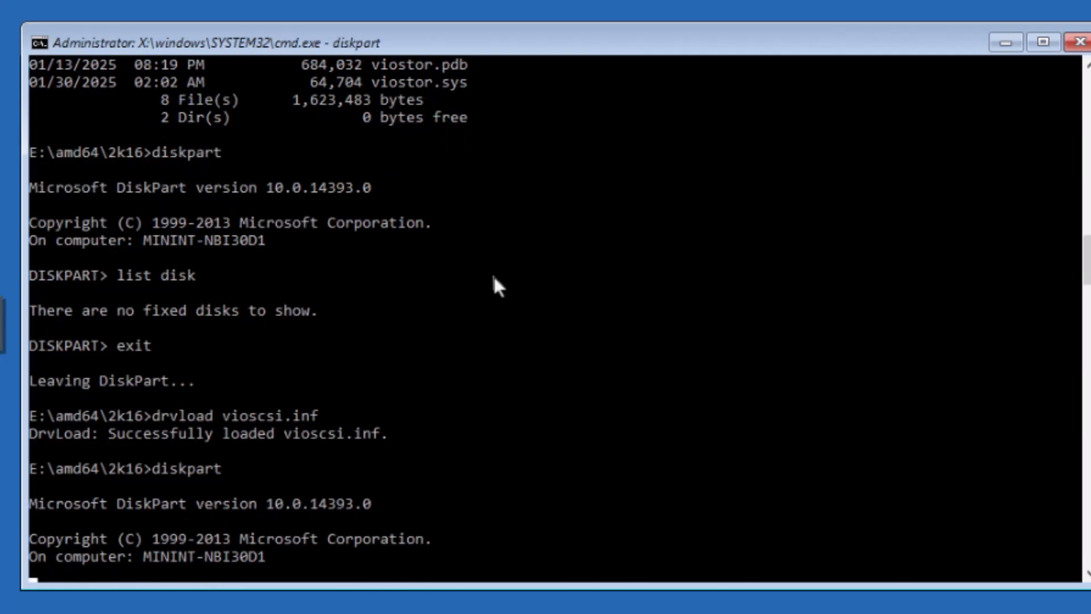
type("list disk")
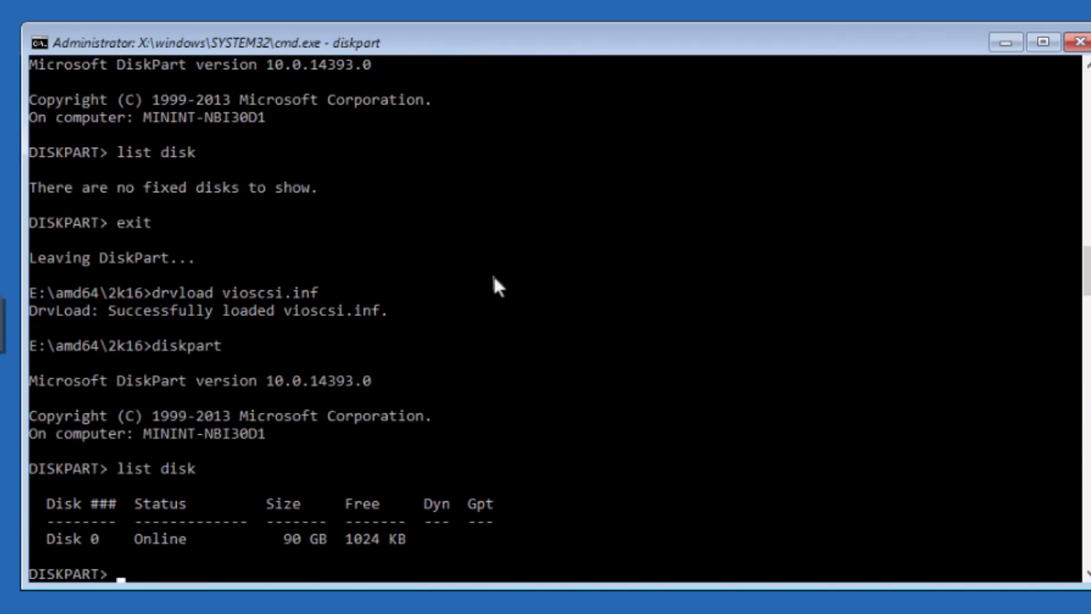
type("exit")
type("dir")
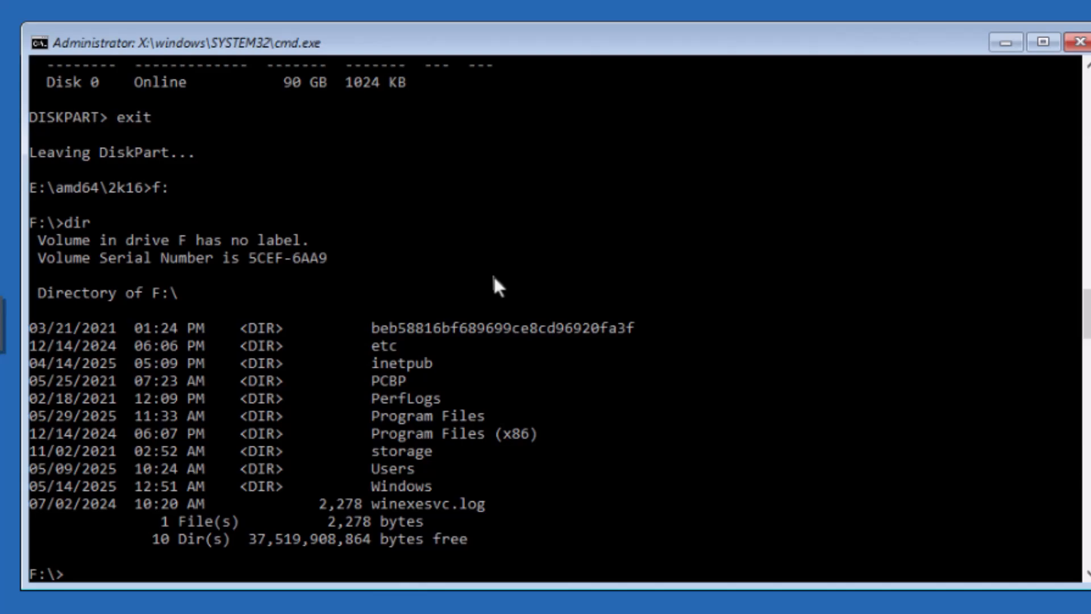
Enter dism /Image:f: /Add-Driver e:\ /recurse to inject drivers into the F: image
type("dism")
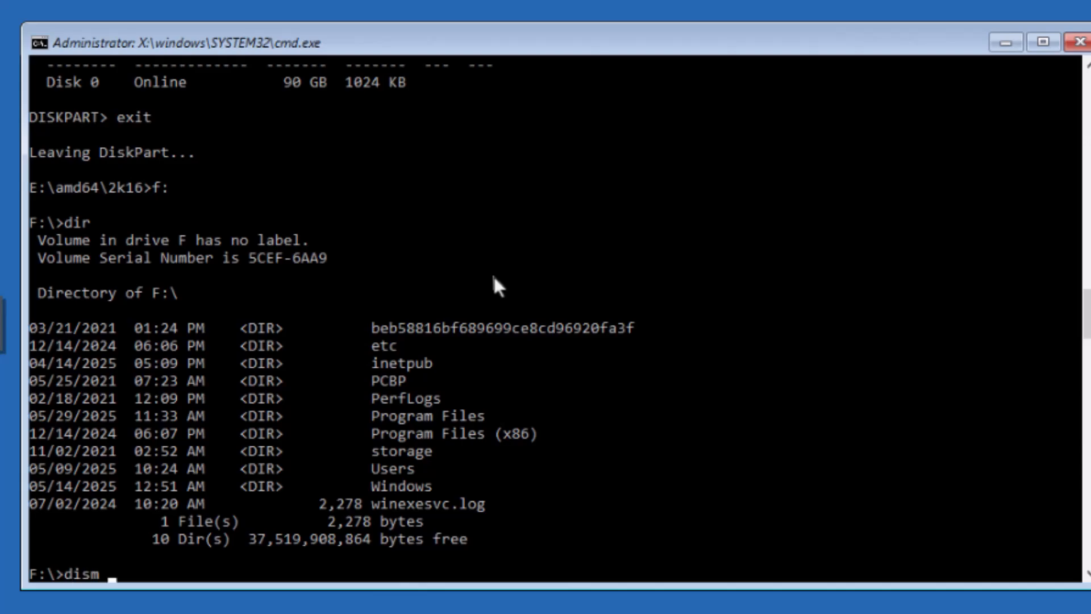
type("/")
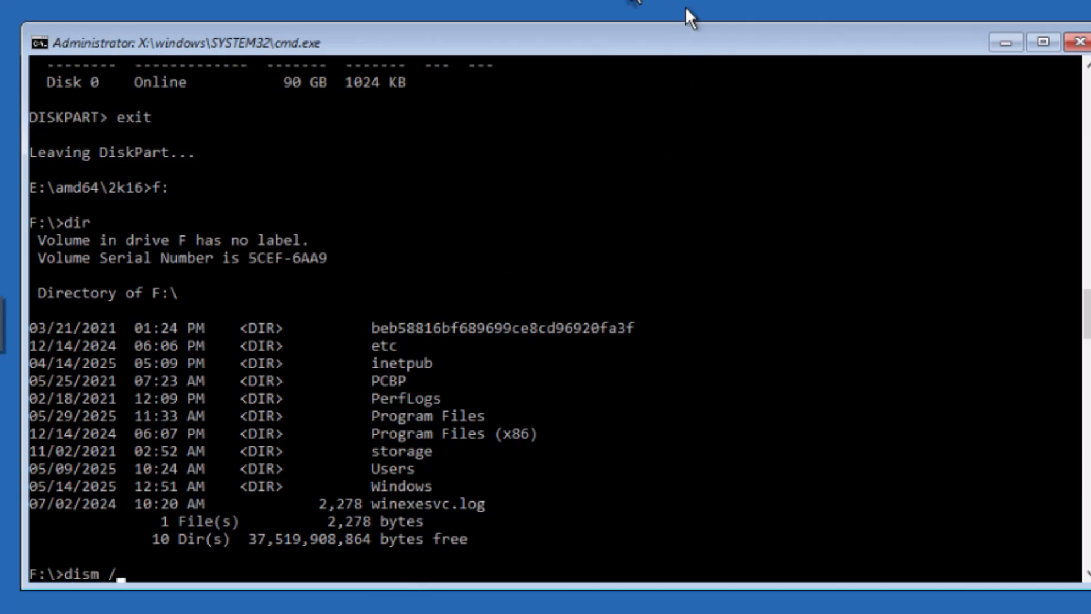
type("Image:f: /Add-Driver e:\\ /recurse")
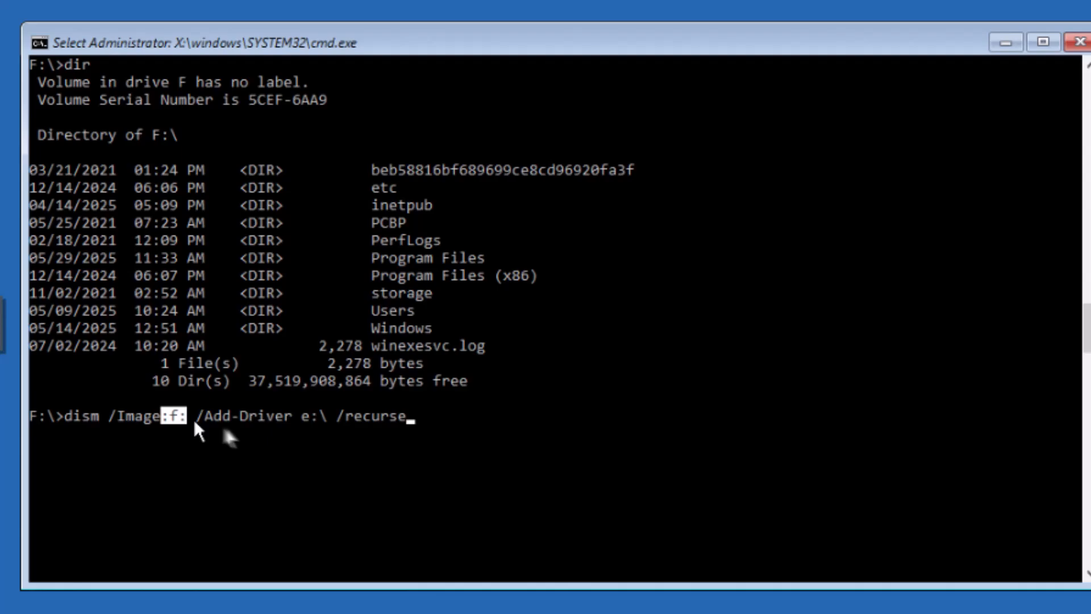
mouse_move(320, 428)
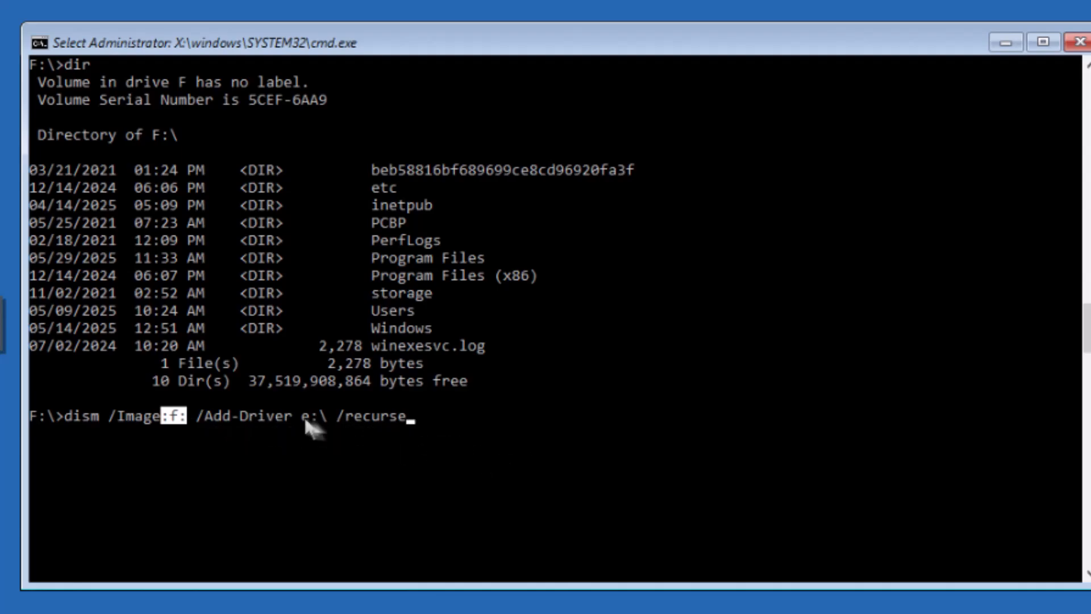
mouse_move(492, 452)
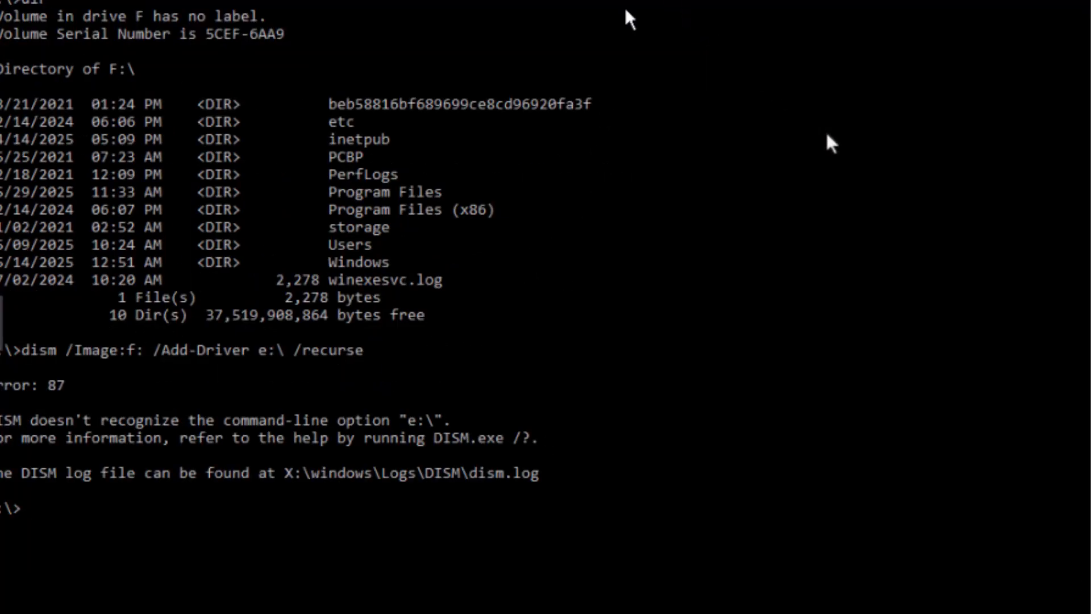
mouse_move(901, 358)
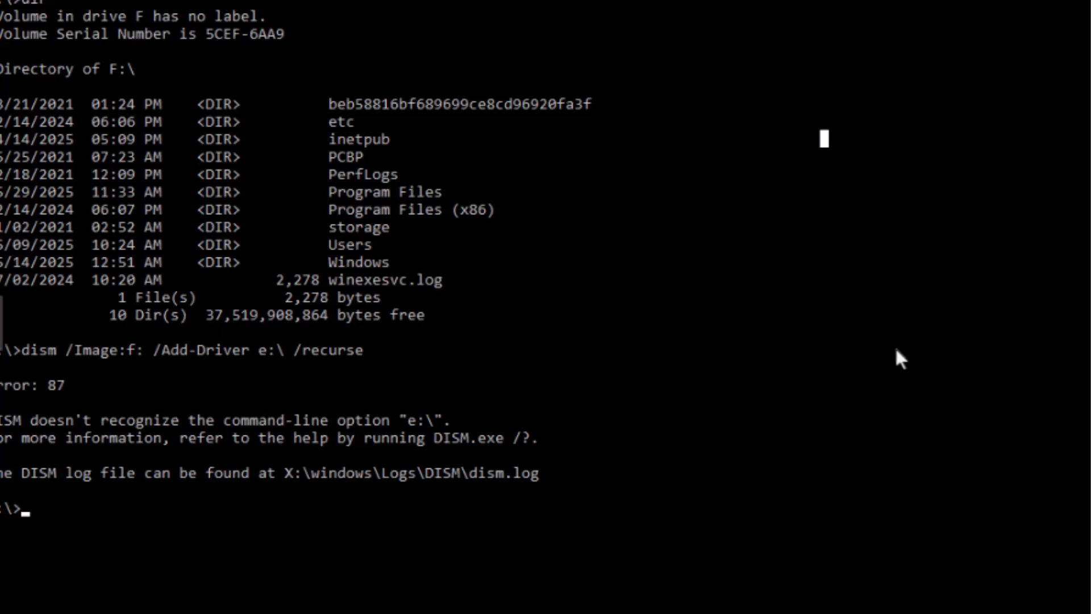
Rerun the corrected dism /Image:f: /Add-Driver:e:\ /recurse, installing all 320 driver packages
type("dism /Image:f: /Add-Driver:e:\\ /recurse")
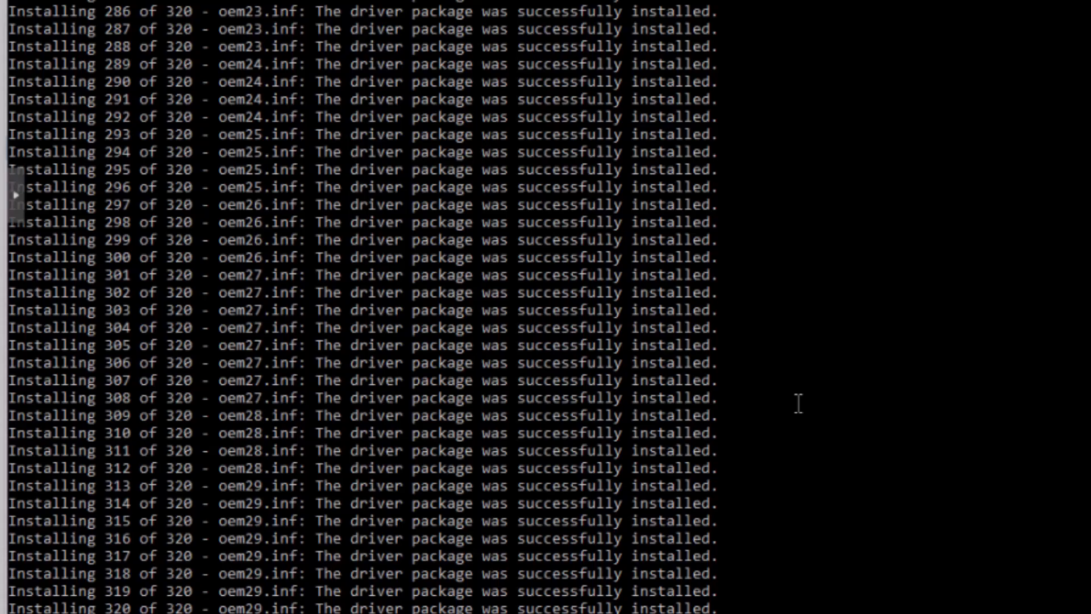
mouse_move(793, 476)
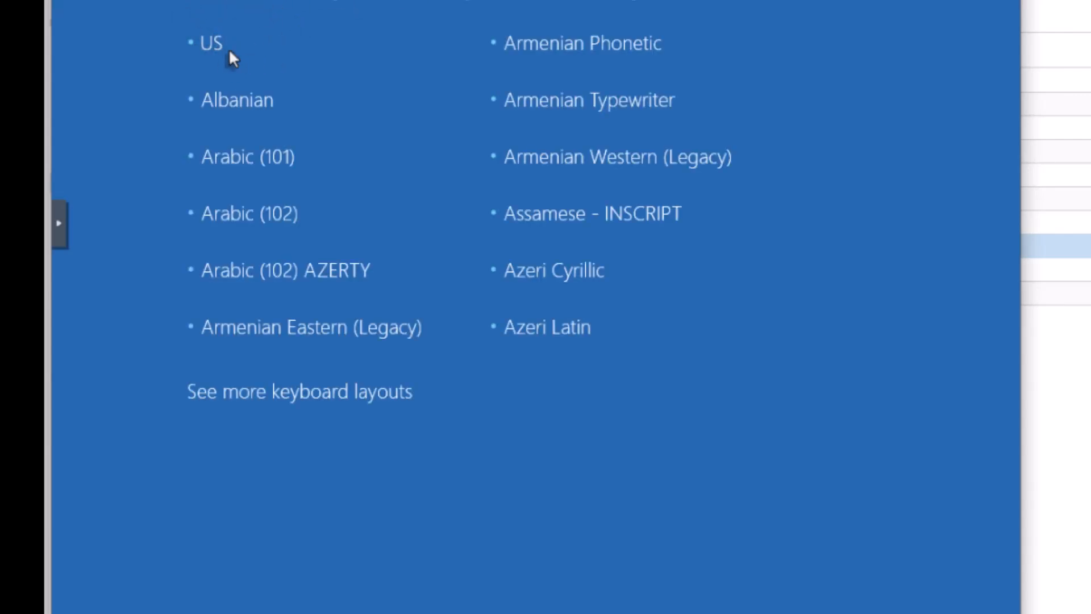
mouse_move(385, 19)
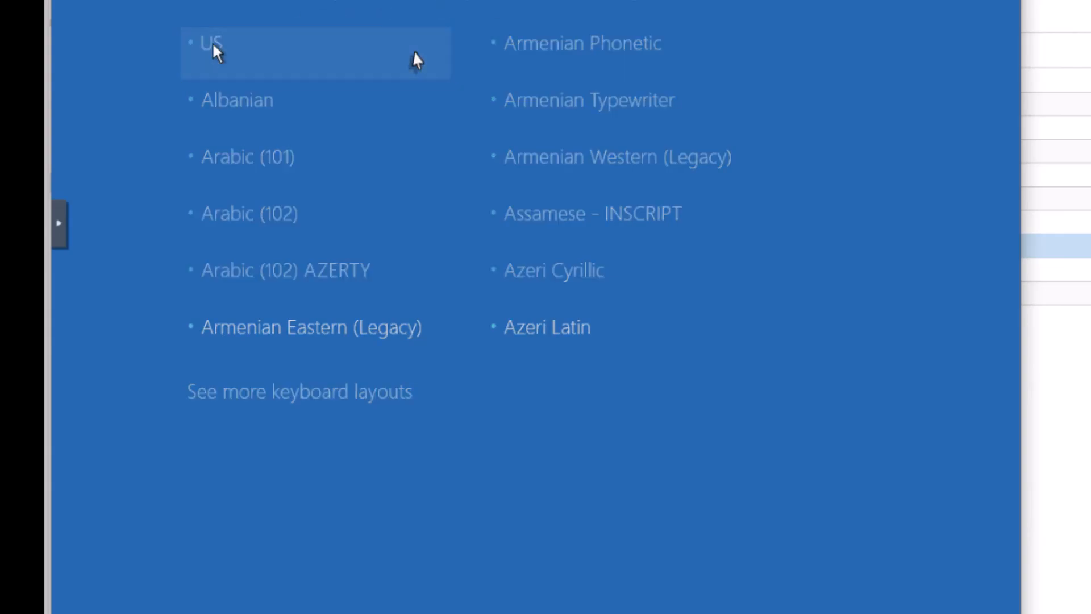
Choose the US keyboard layout in Windows Setup recovery
left_click(209, 41)
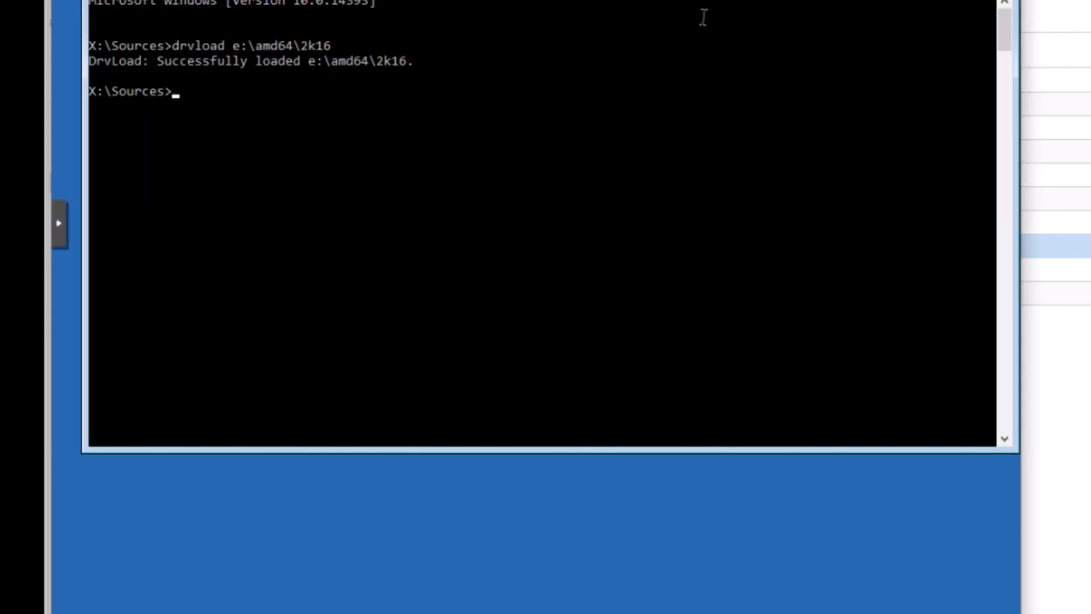
mouse_move(678, 90)
type("cop")
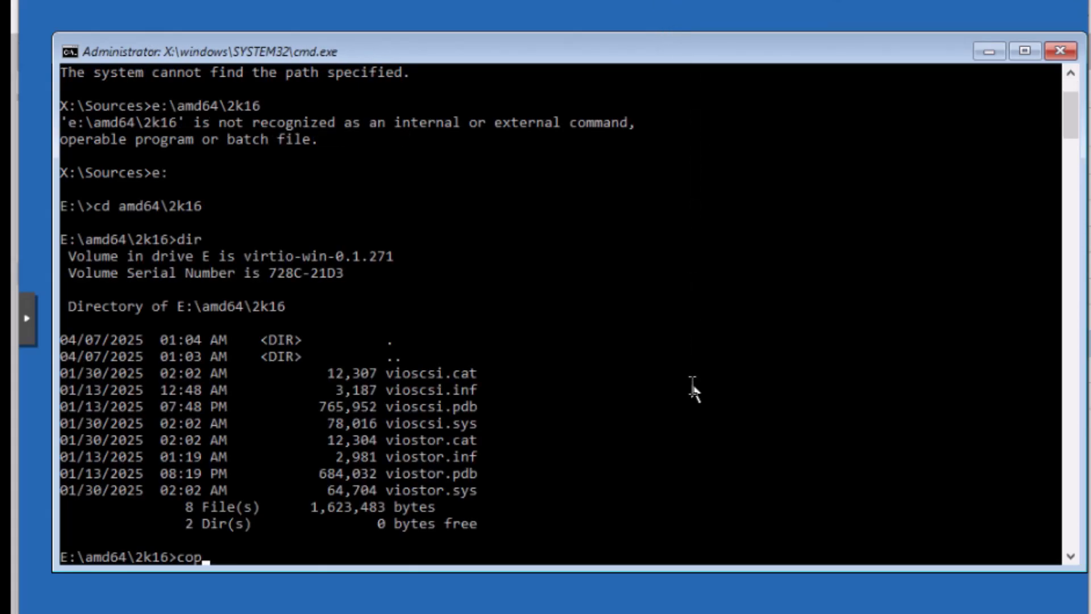
Copy the VirtIO .inf files (vioscsi.inf, viostor.inf) into f:\windows\inf after two failed attempts
type("y *.i")
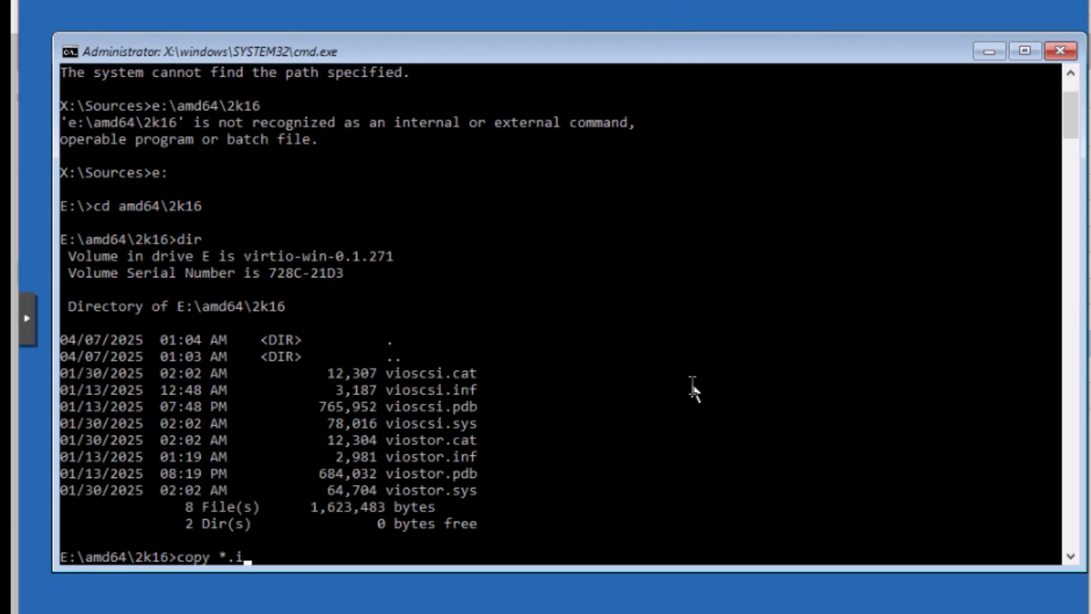
type("nf")
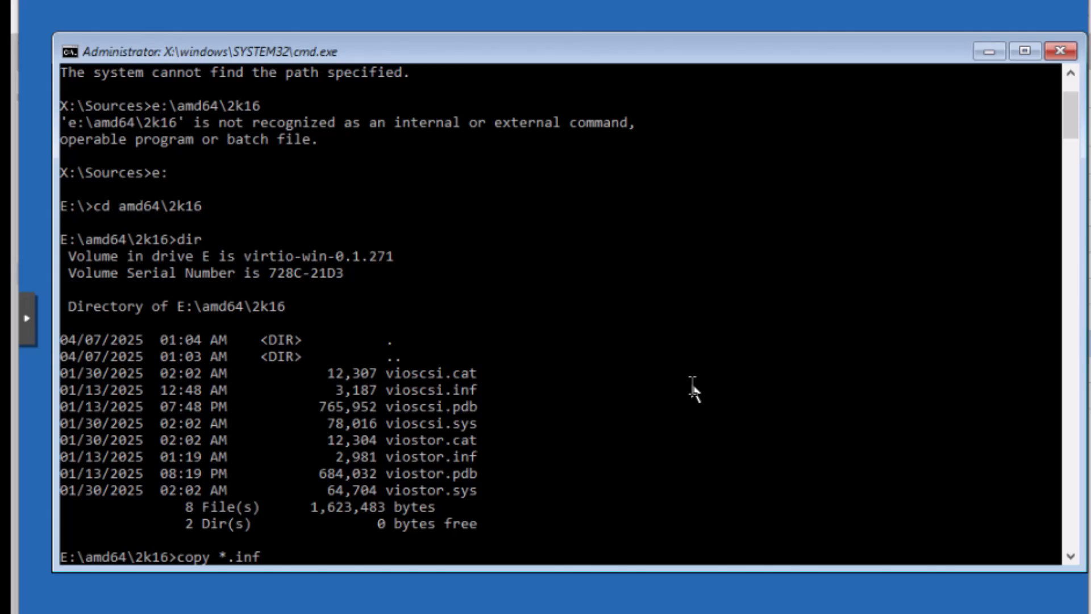
type("c:\\w")
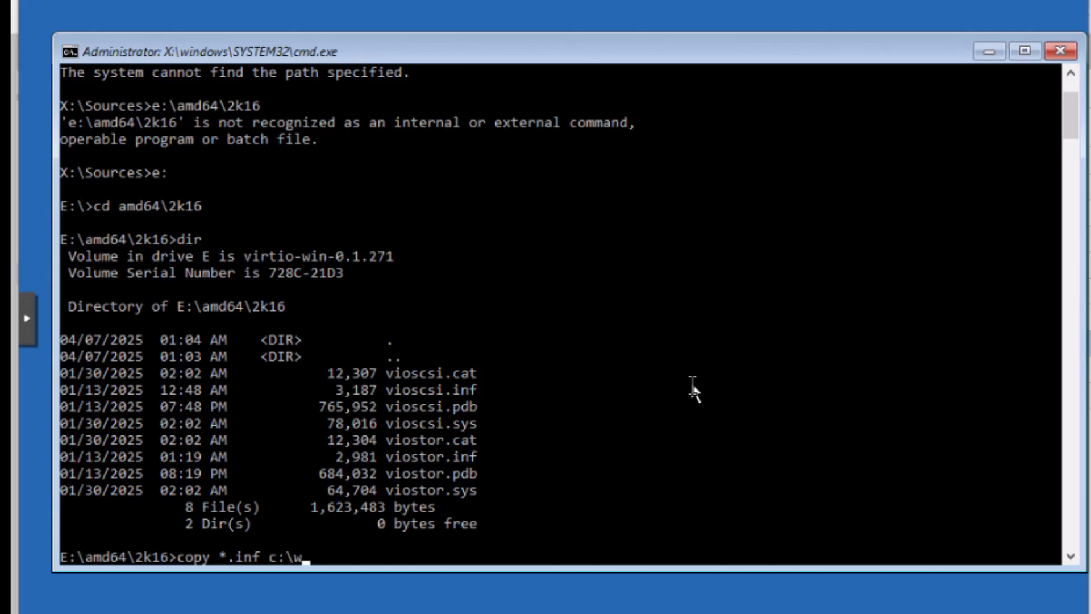
type("indows\\inf")
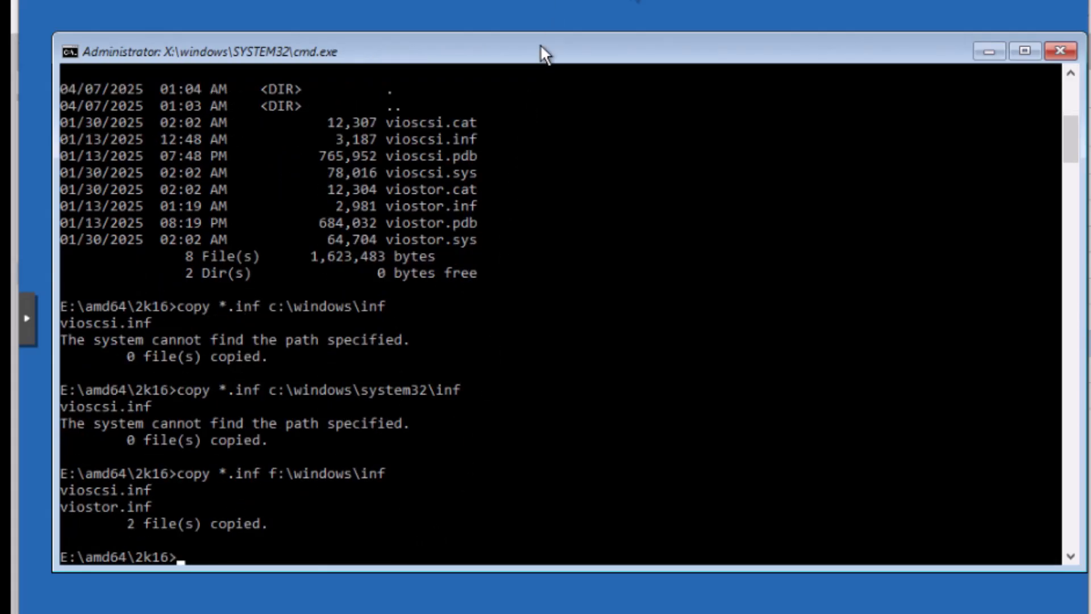
mouse_move(621, 137)
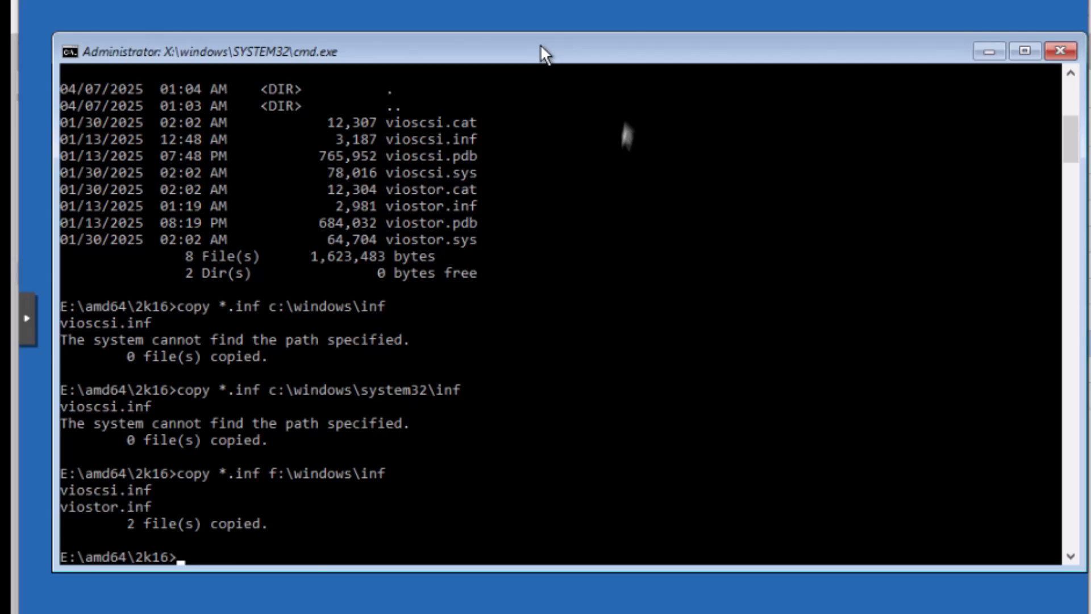
type("copy *.sys")
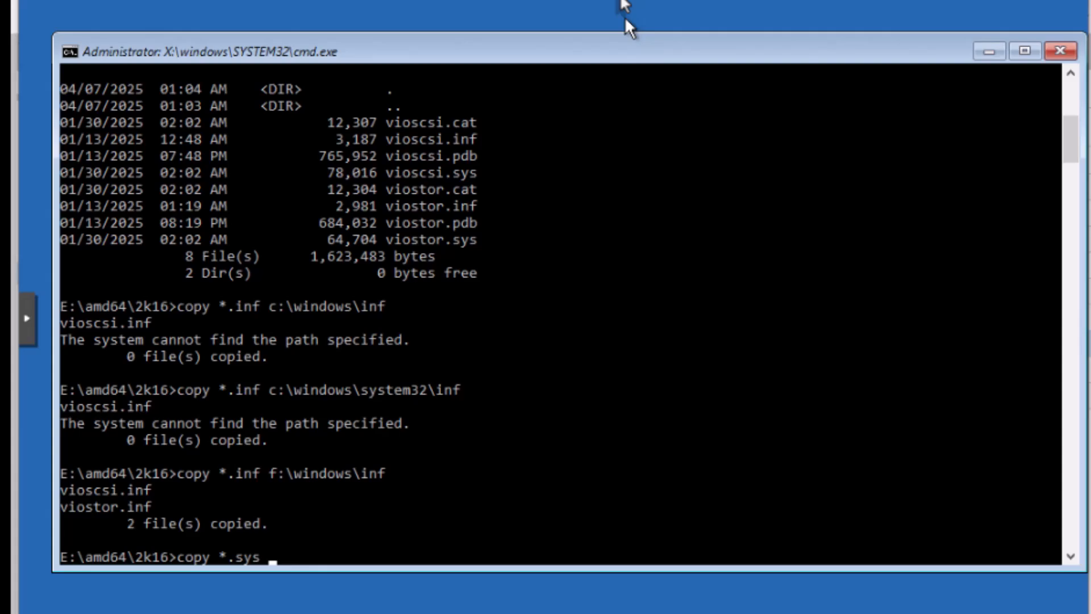
Copy *.sys to f:\windows\system32\drivers, declining both overwrite prompts to keep existing drivers
type("f:\\windows\\system32\\drivers")
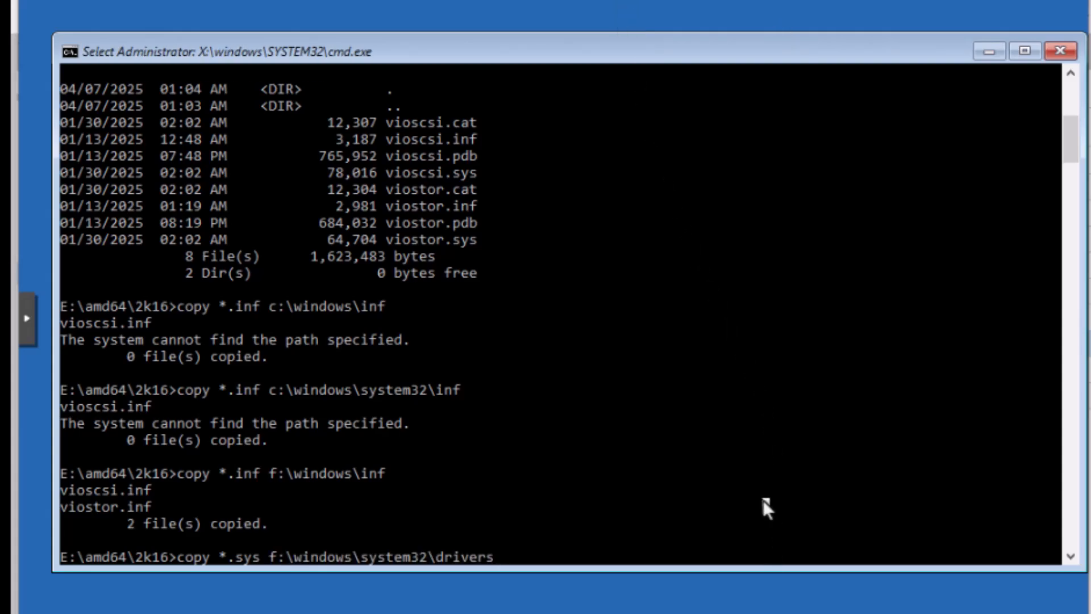
mouse_move(741, 513)
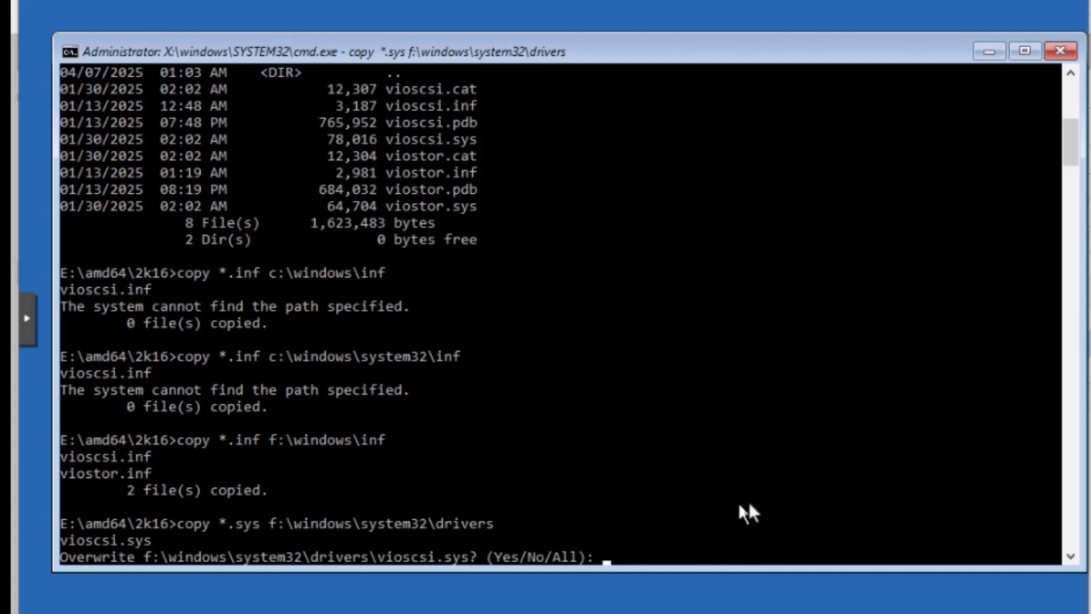
mouse_move(743, 509)
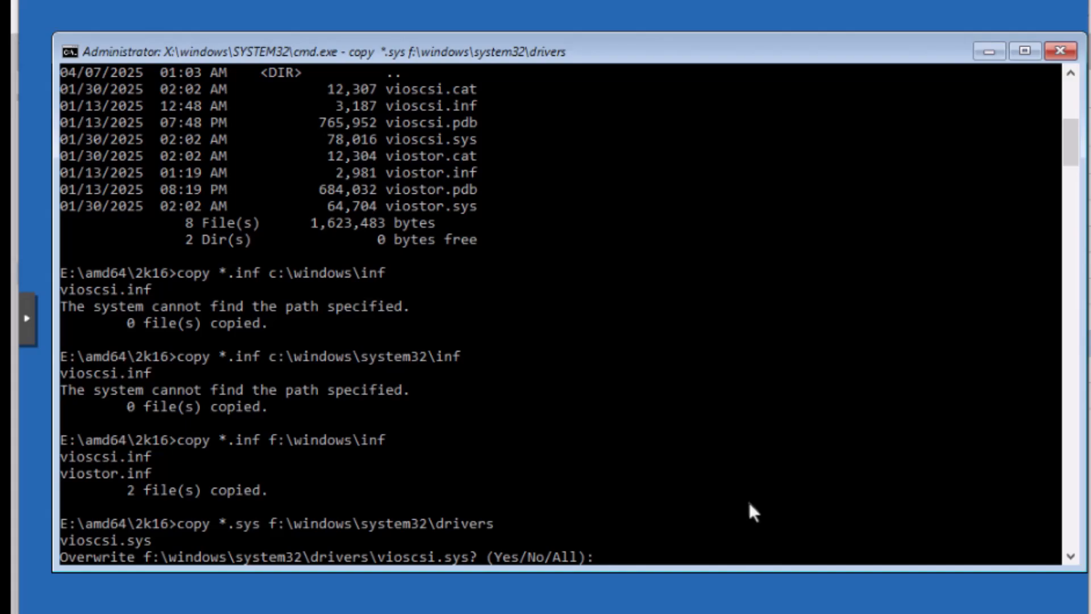
type("n")
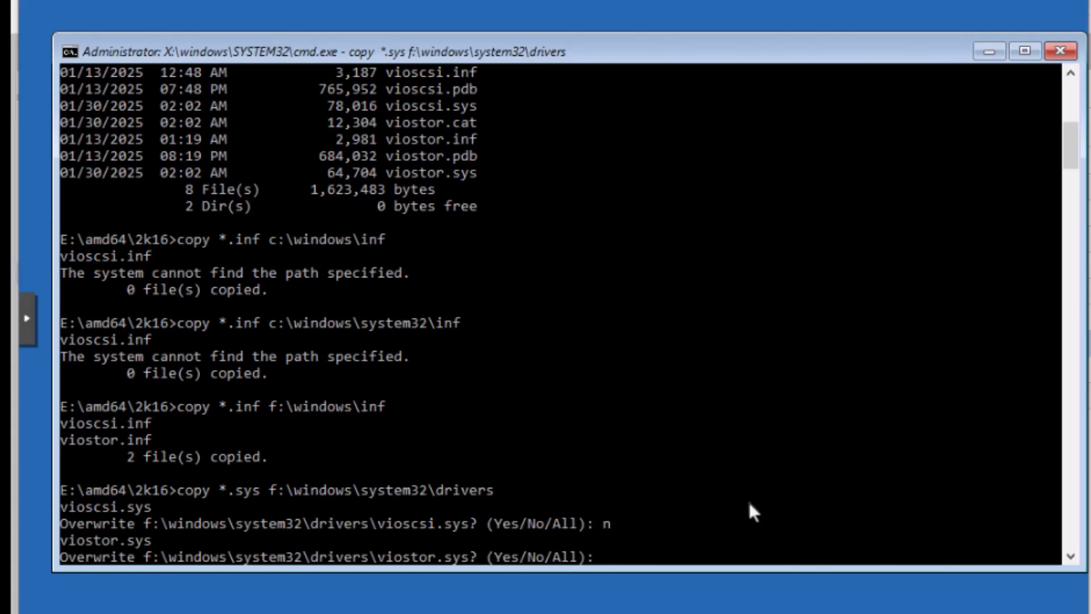
type("n")
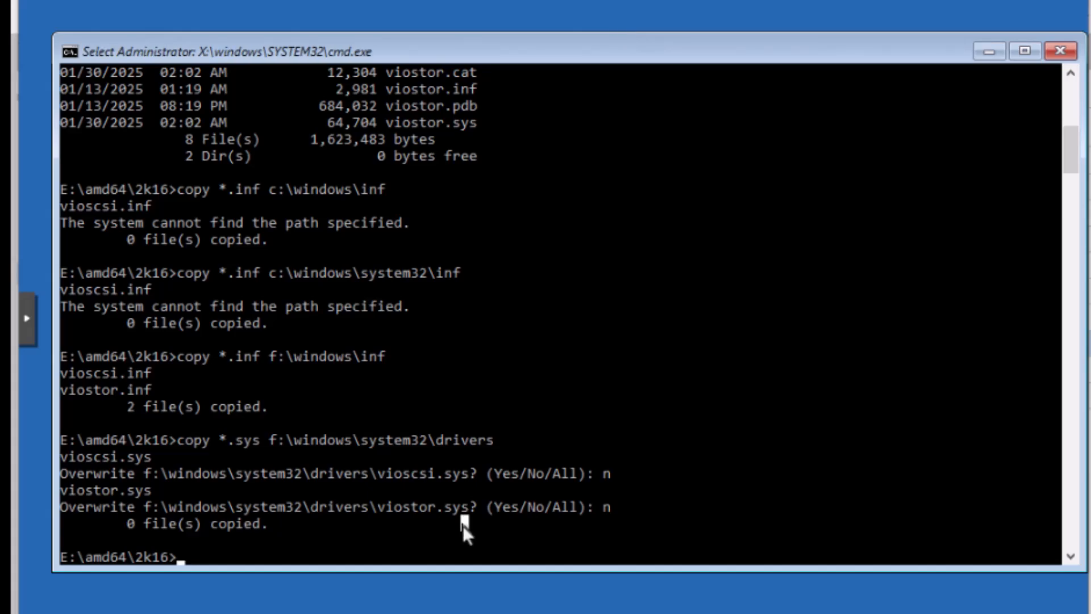
Load f:\windows\system32\config\system as HKLM\offline with reg load
type("reg")
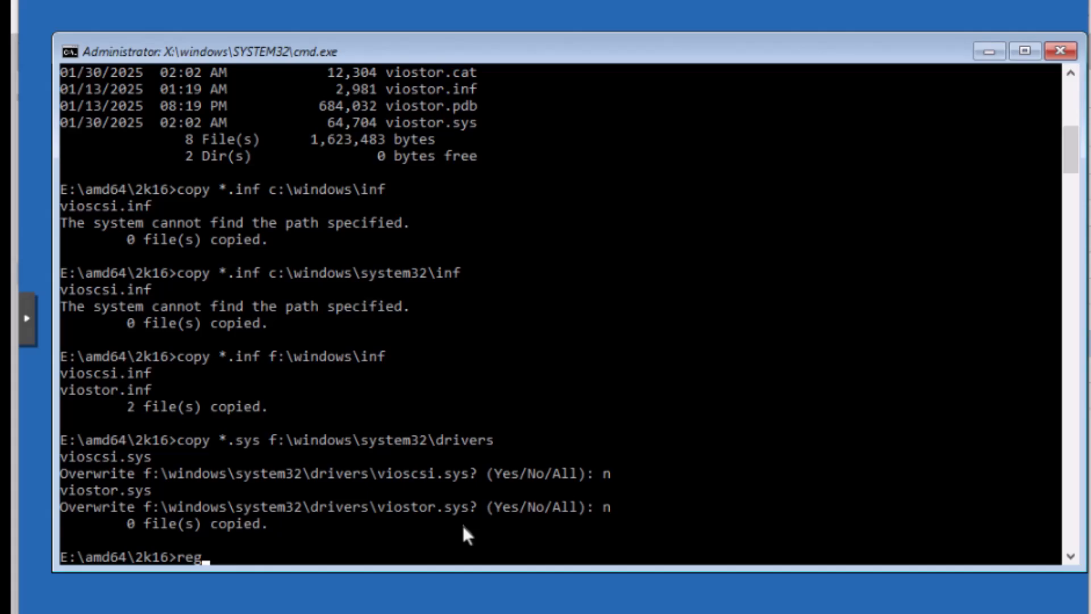
type("load")
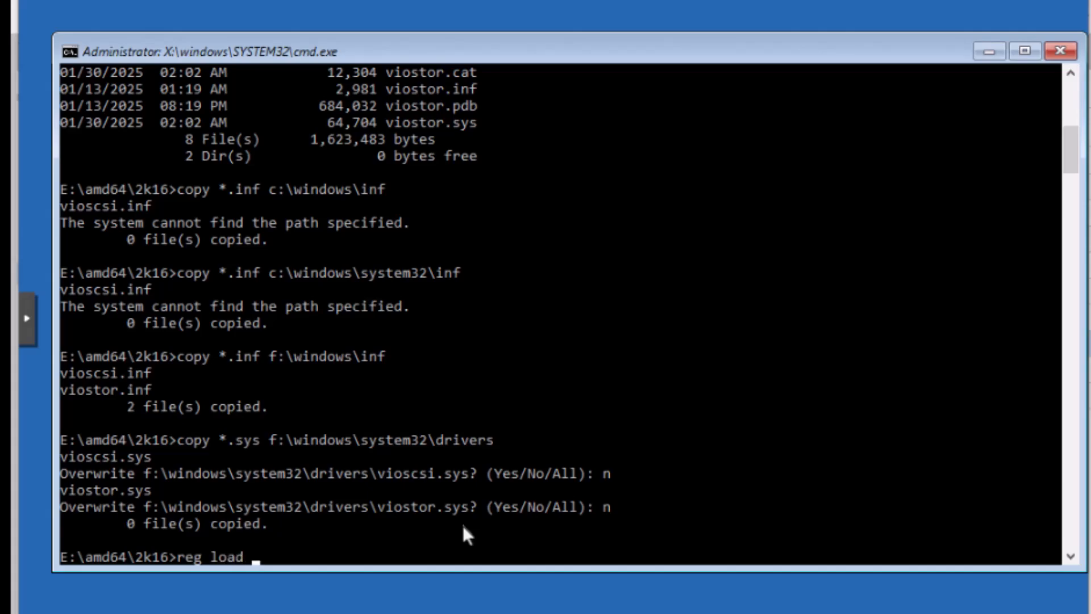
type("HKLM\\offli")
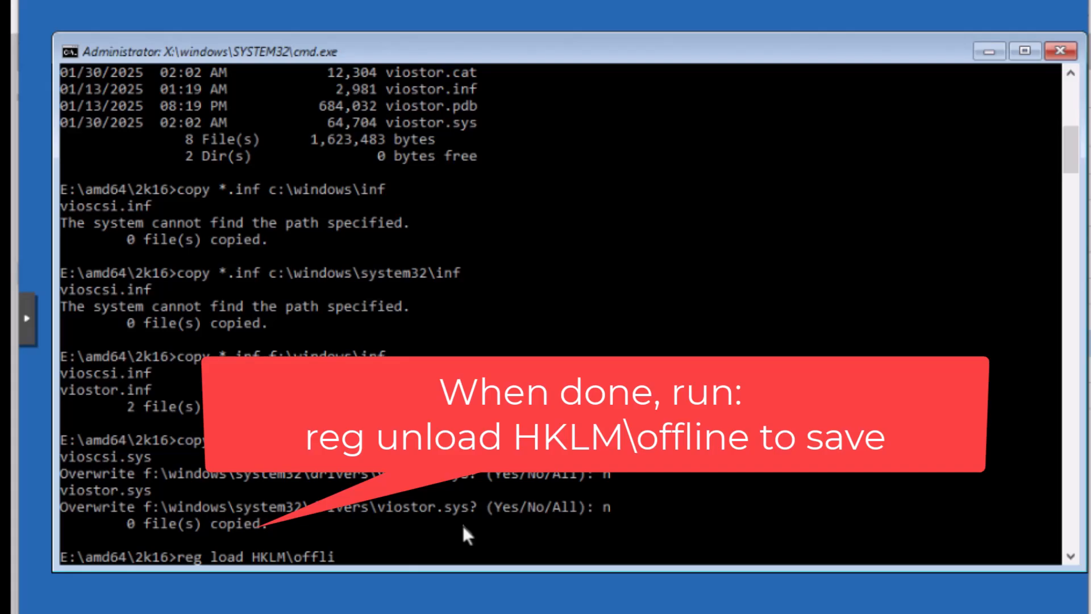
type("ne")
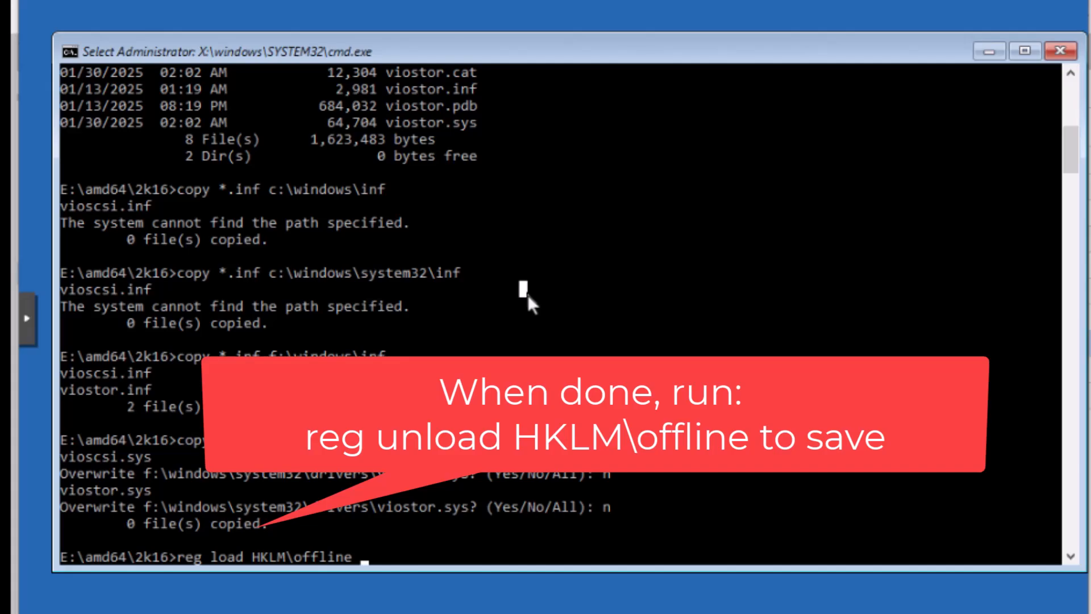
type("f:\\windows\\")
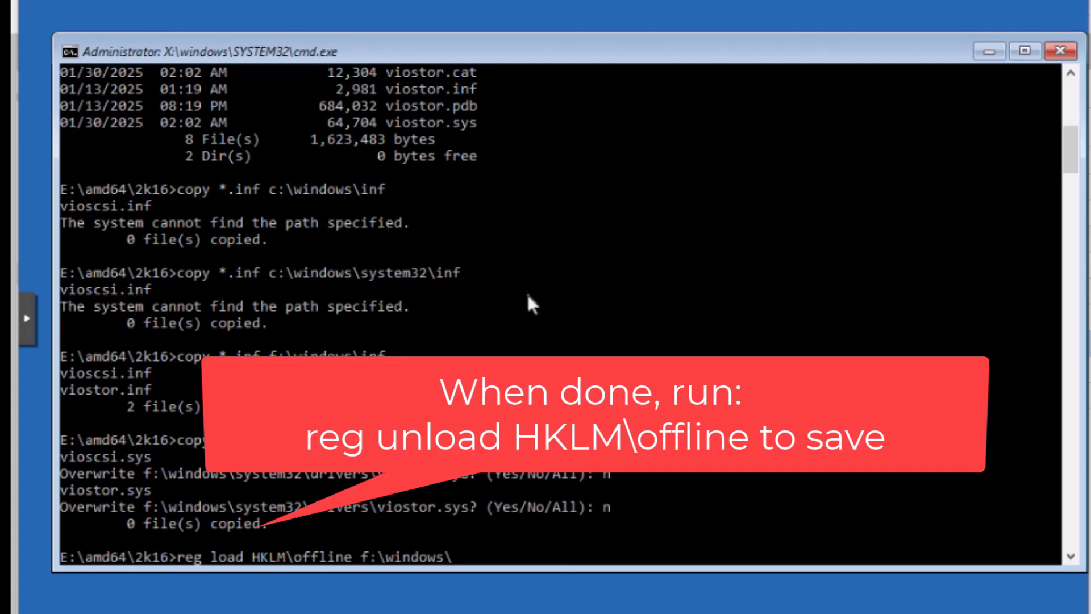
type("system32\\driver")
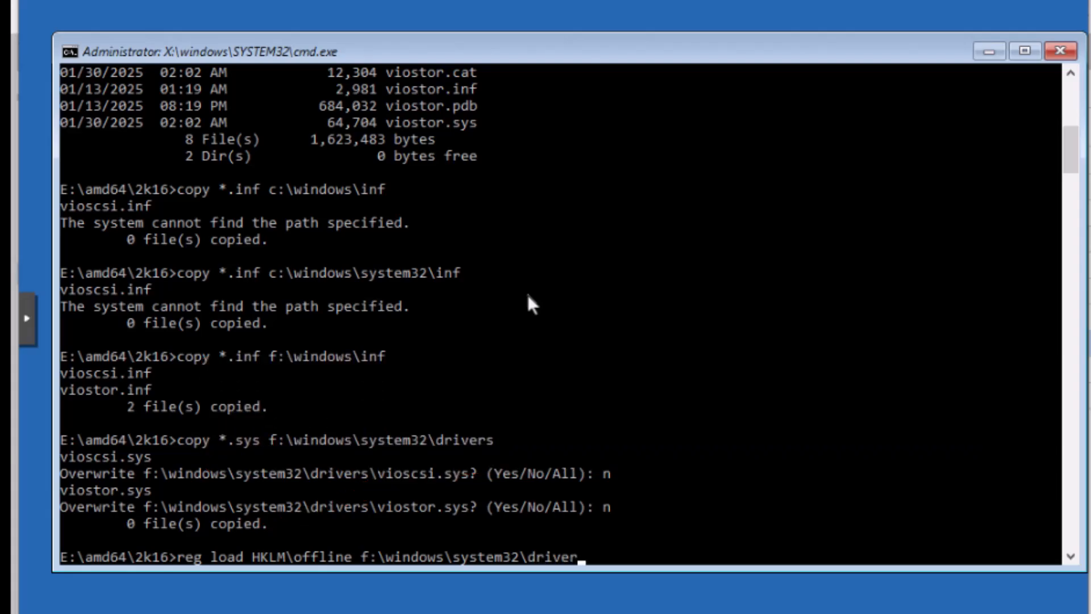
type("config\\system")
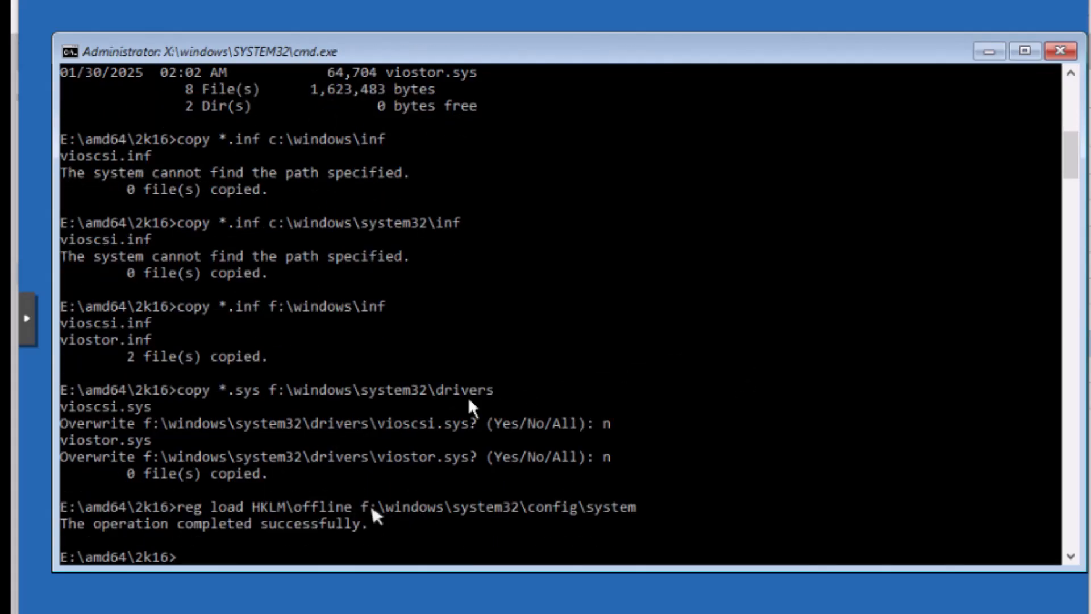
type("reged")
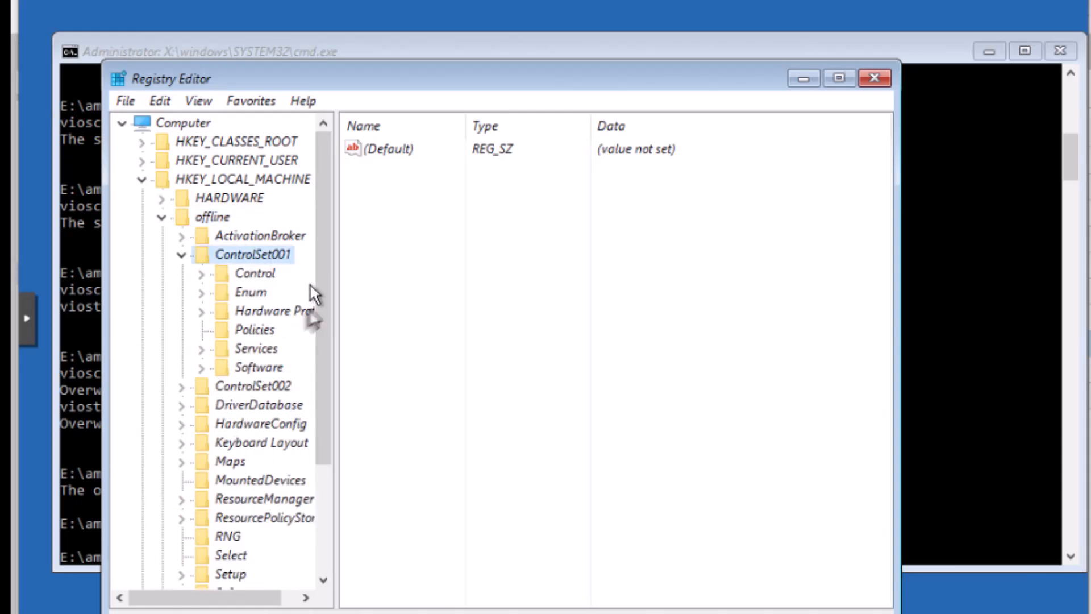
mouse_move(658, 38)
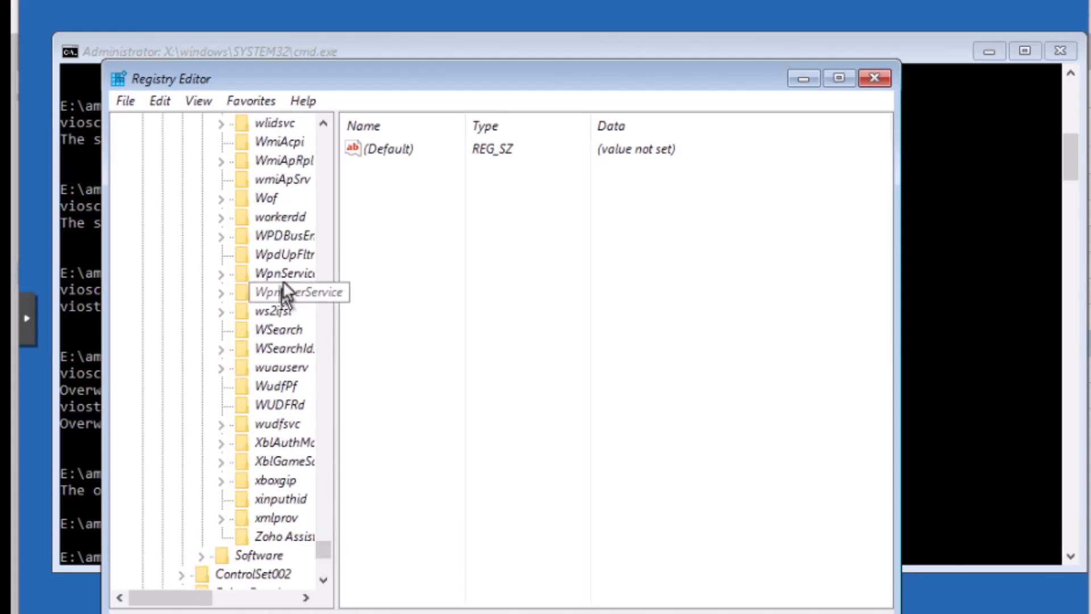
Browse offline Services to vioscsi and confirm Start 0 and image path System32\drivers\vioscsi.sys
left_click(285, 272)
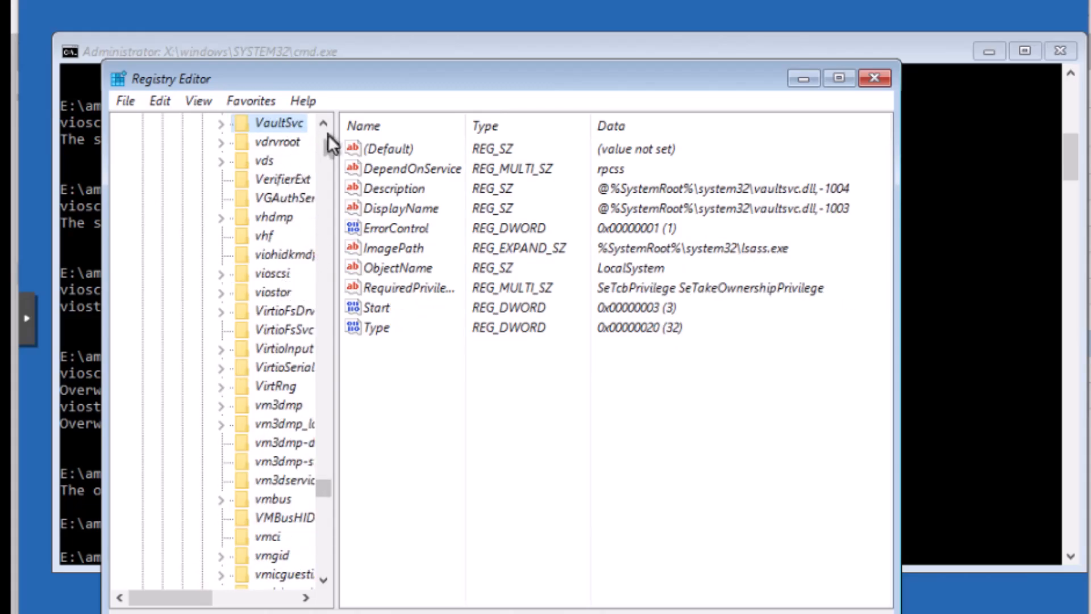
left_click(264, 160)
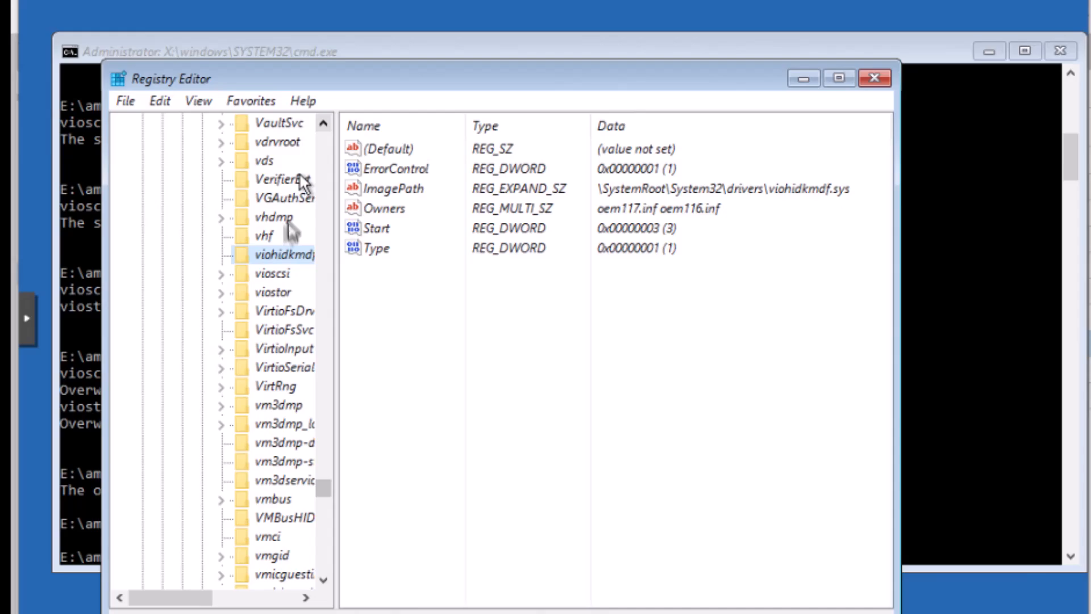
left_click(272, 272)
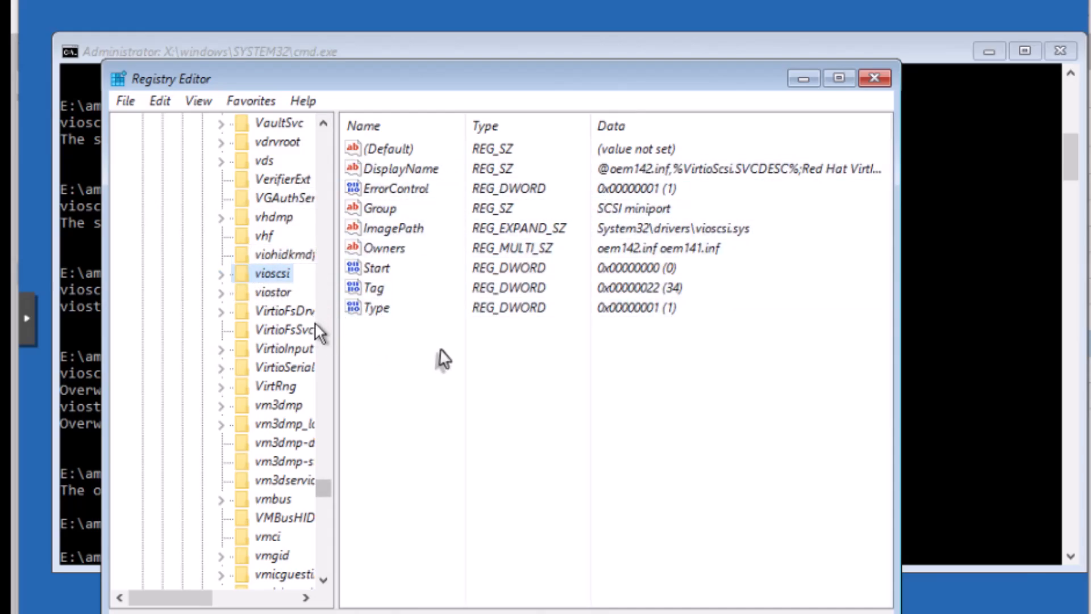
left_click(375, 267)
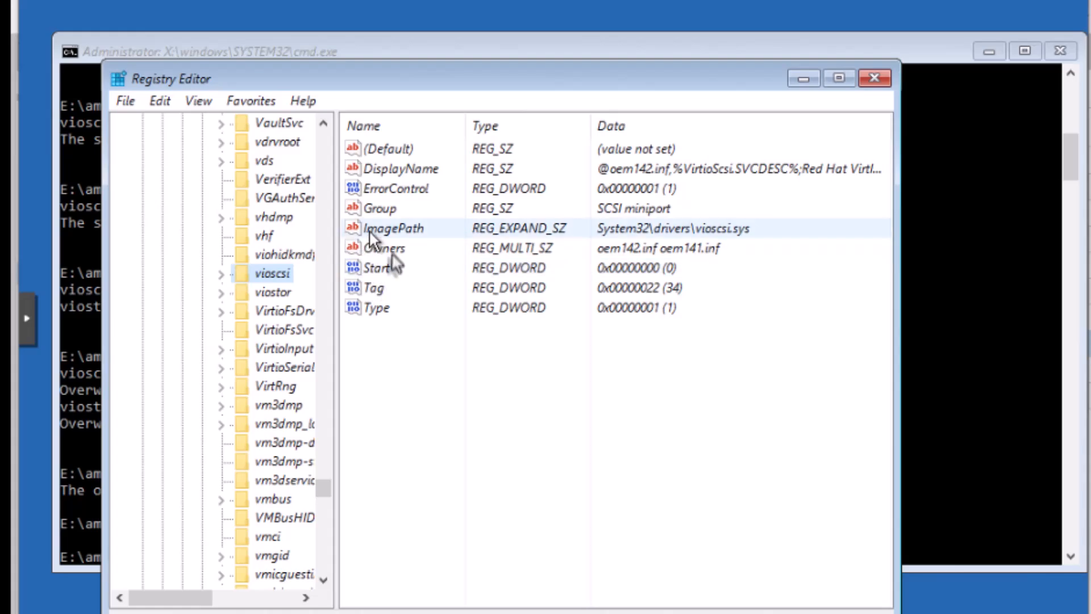
left_click(376, 308)
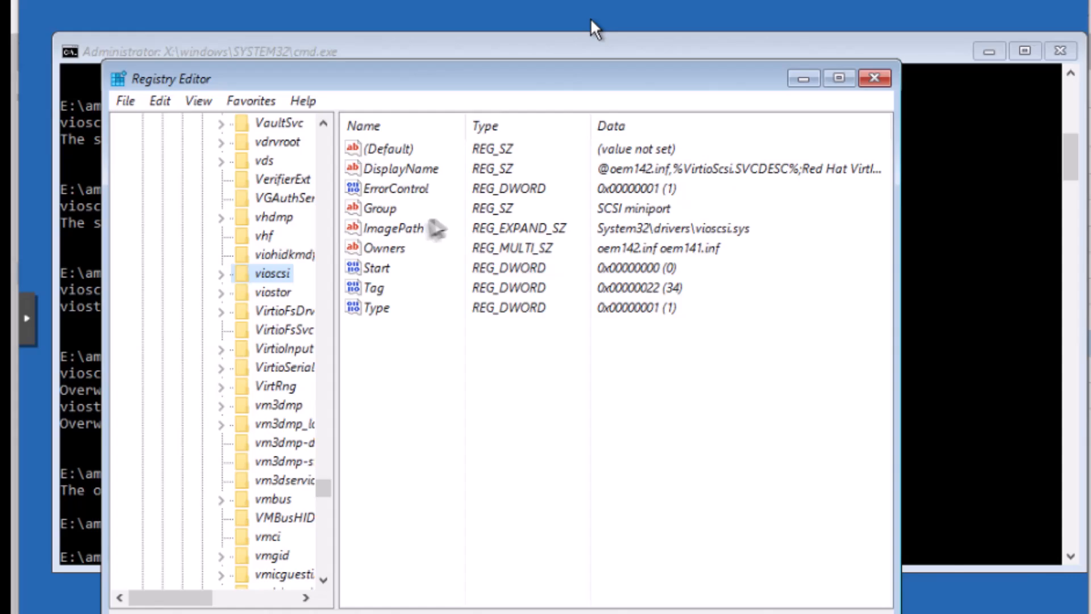
left_click(379, 208)
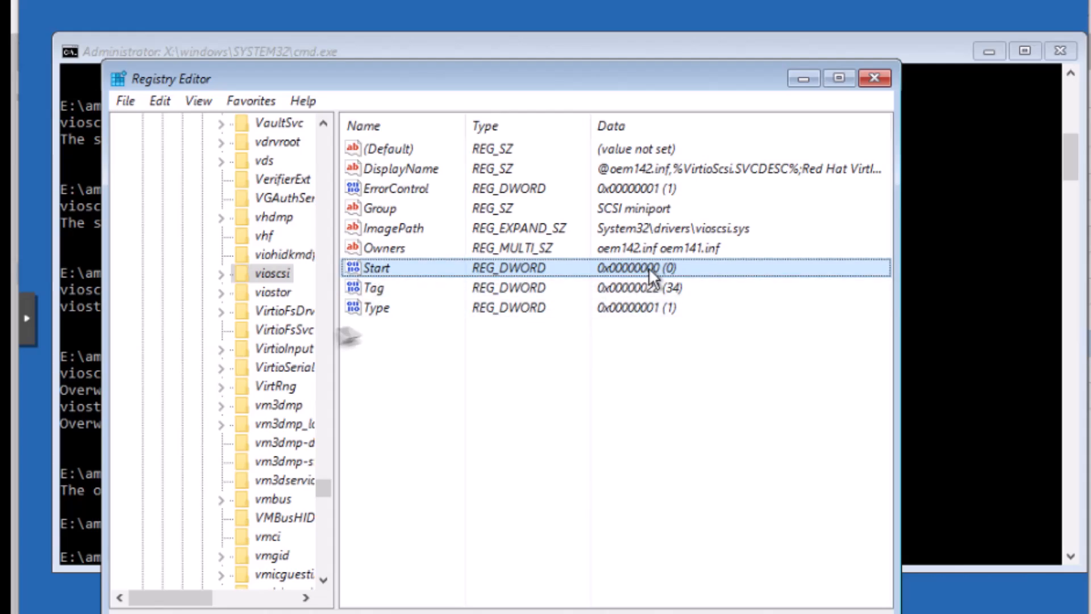
left_click(376, 306)
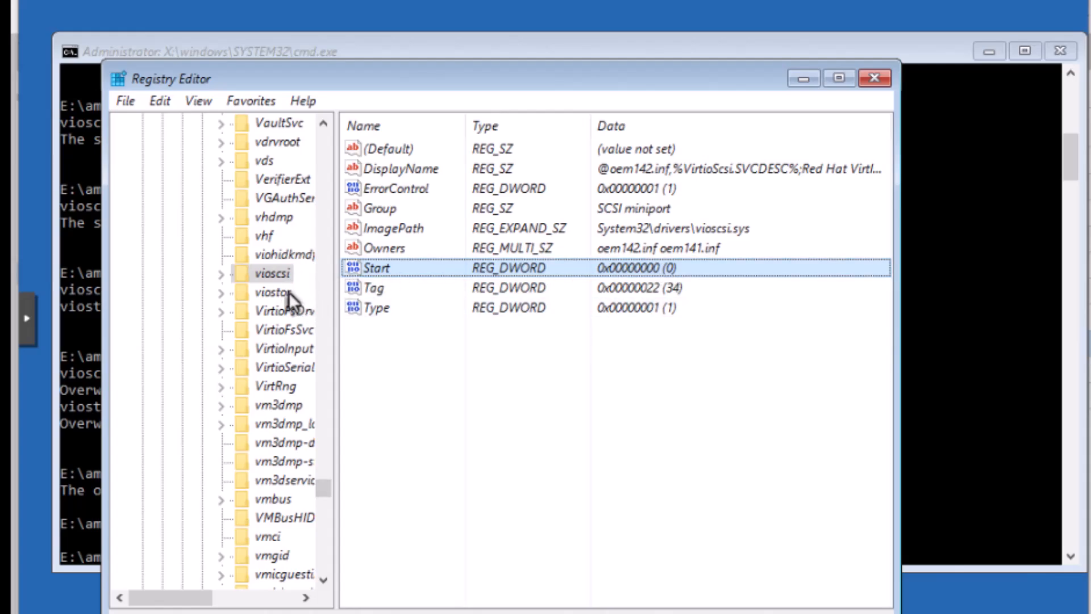
Review the viostor and vioscsi service values, confirming Start 0, then close Registry Editor
left_click(272, 291)
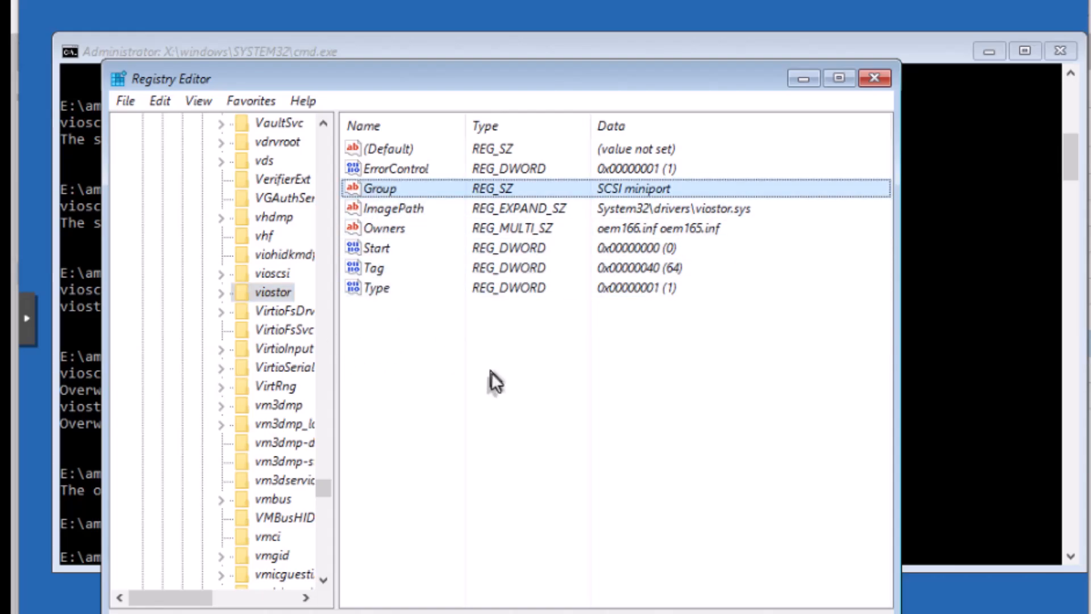
scroll("down", 3)
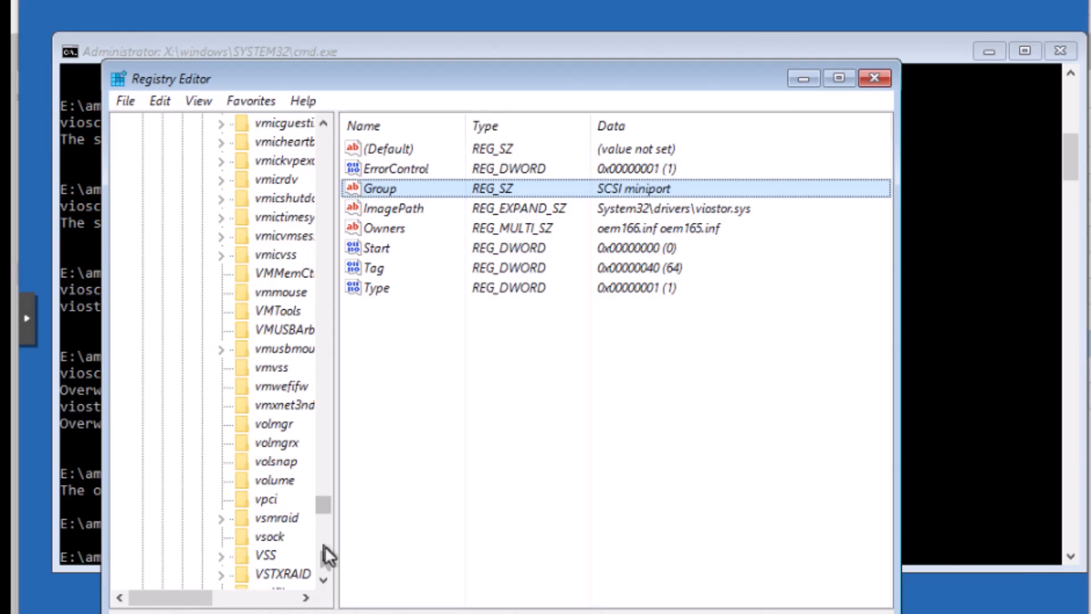
mouse_move(328, 553)
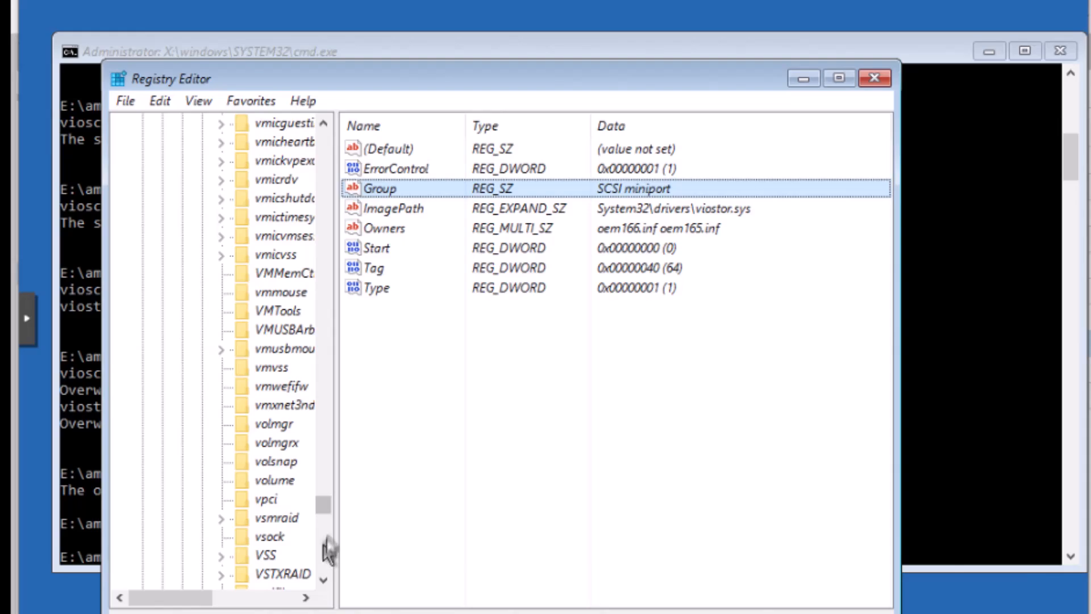
mouse_move(336, 176)
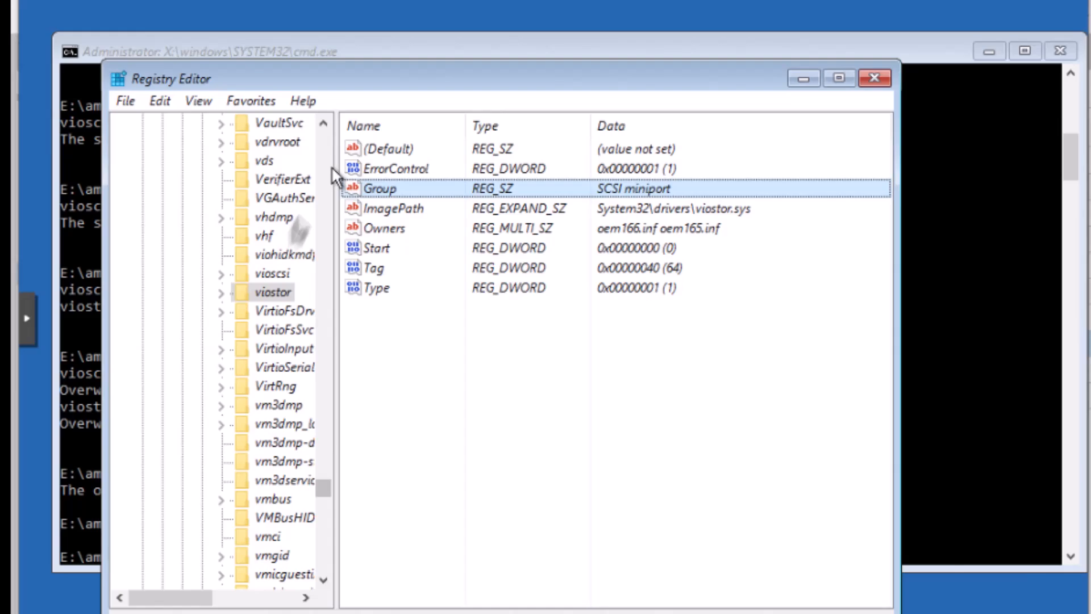
left_click(272, 273)
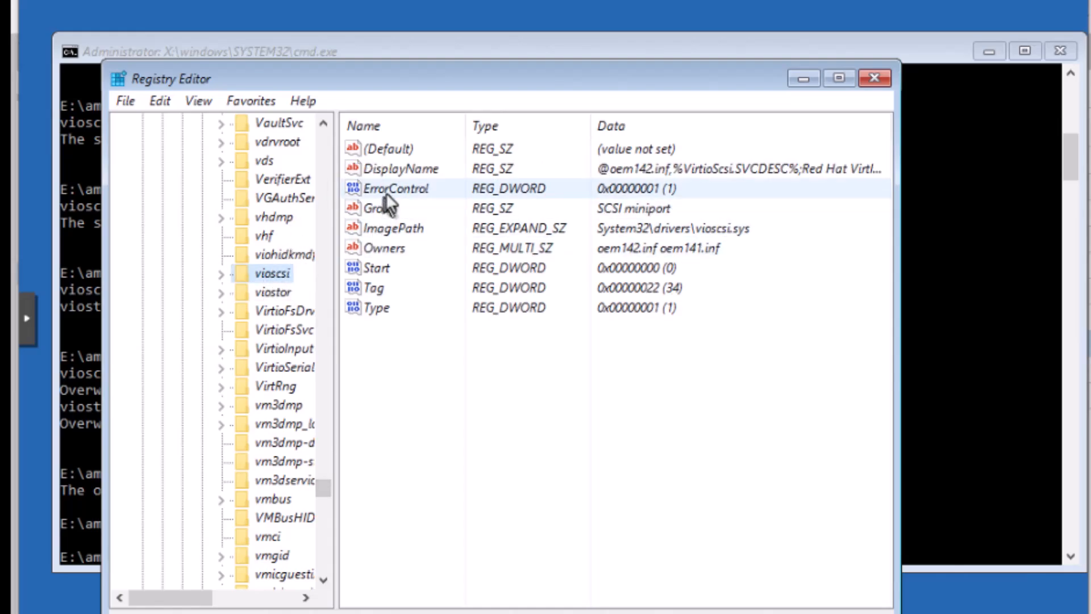
left_click(380, 207)
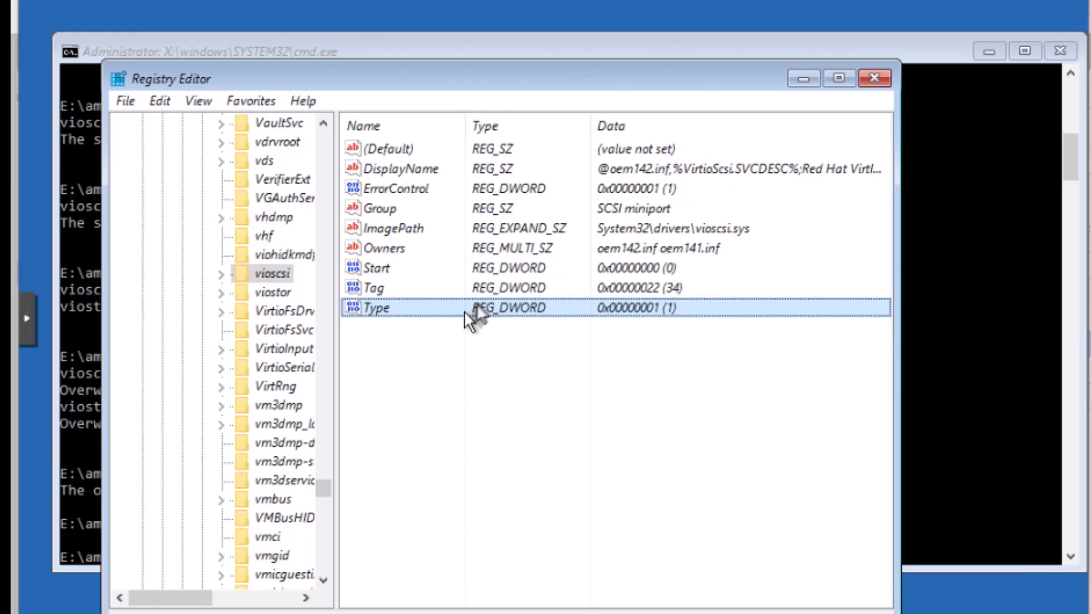
mouse_move(563, 317)
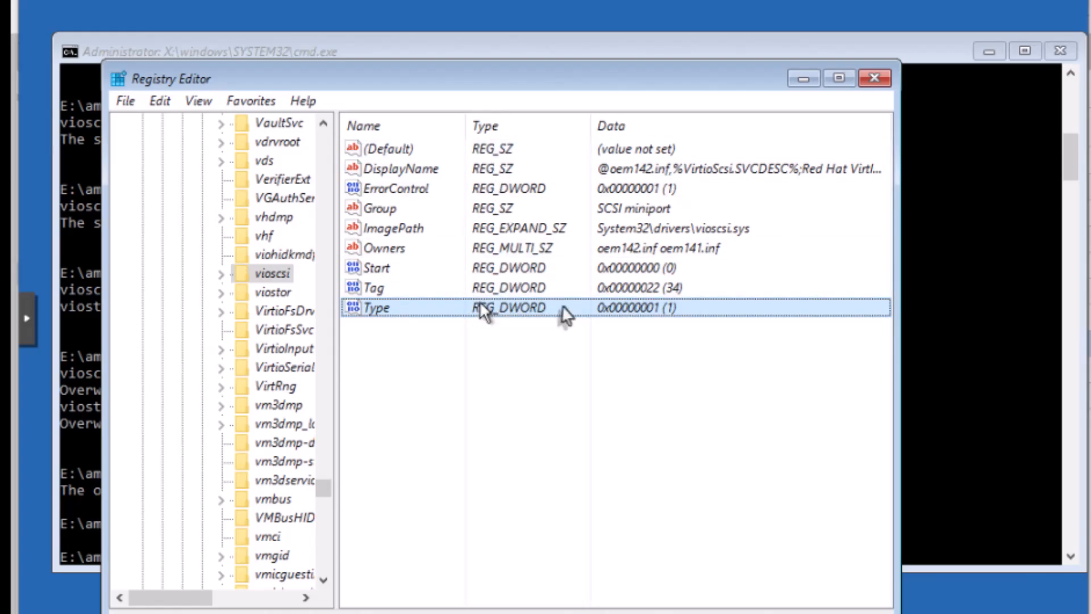
mouse_move(455, 333)
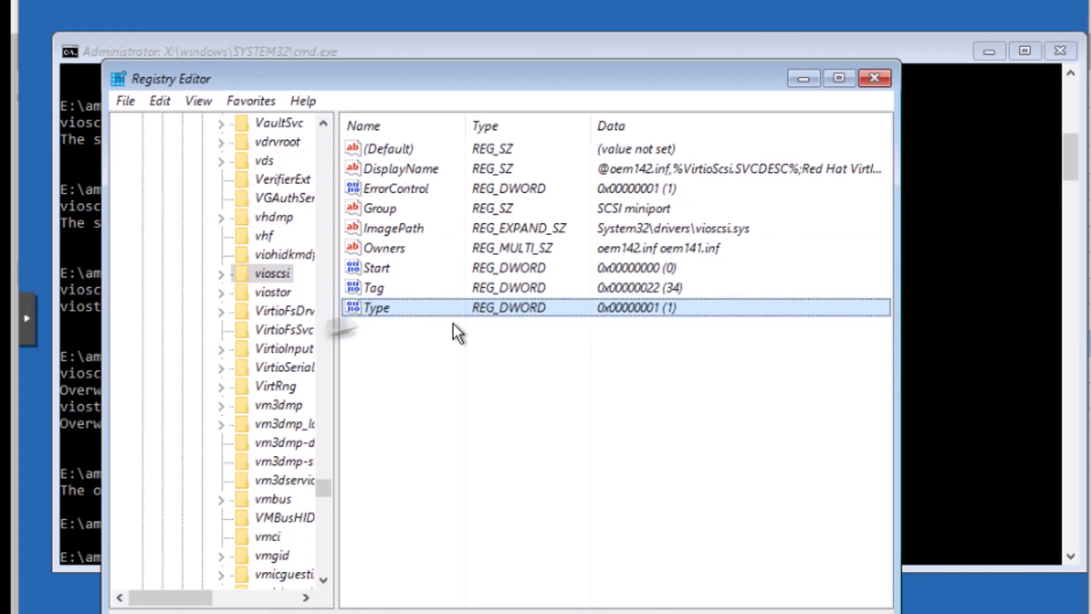
right_click(272, 273)
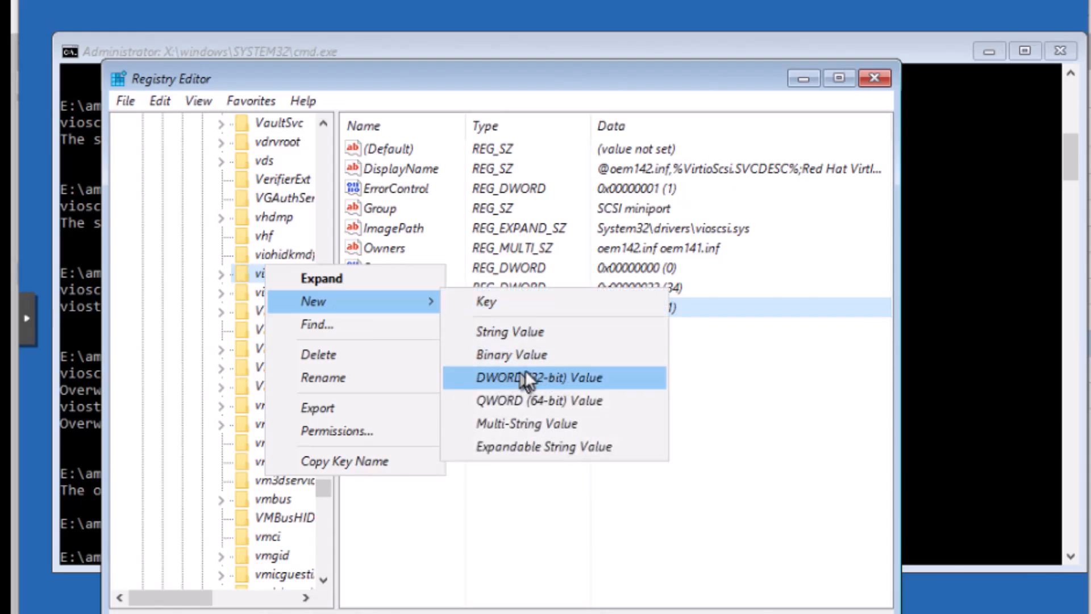
mouse_move(505, 332)
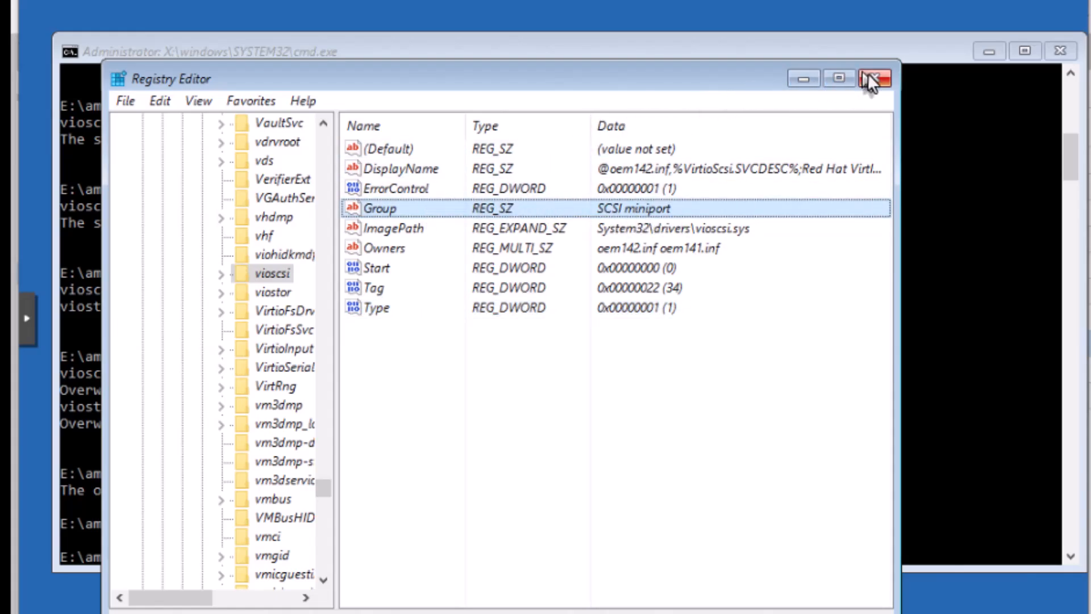
left_click(876, 78)
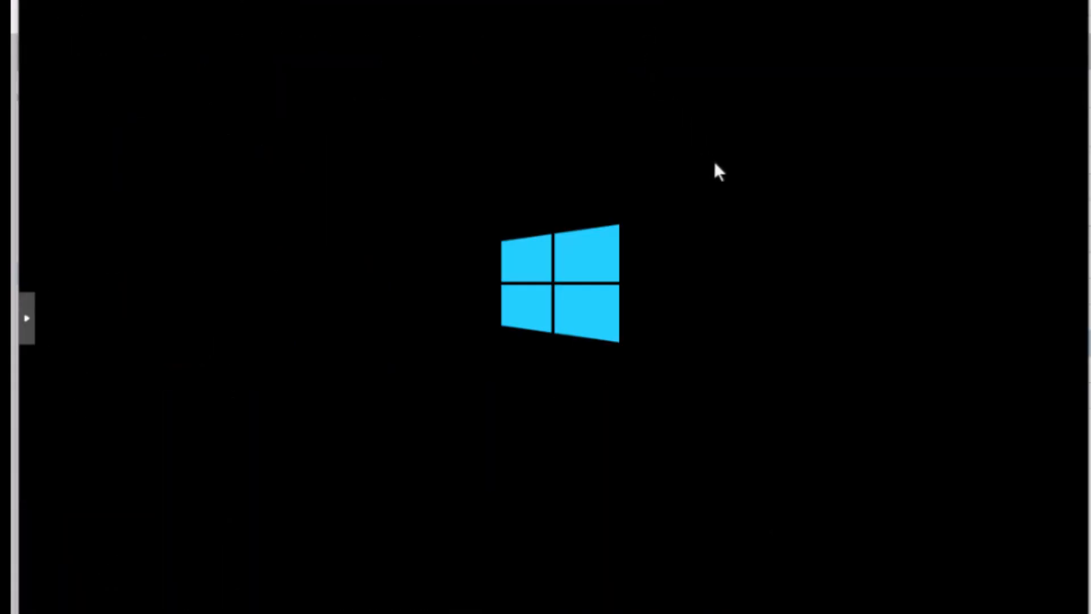
mouse_move(687, 92)
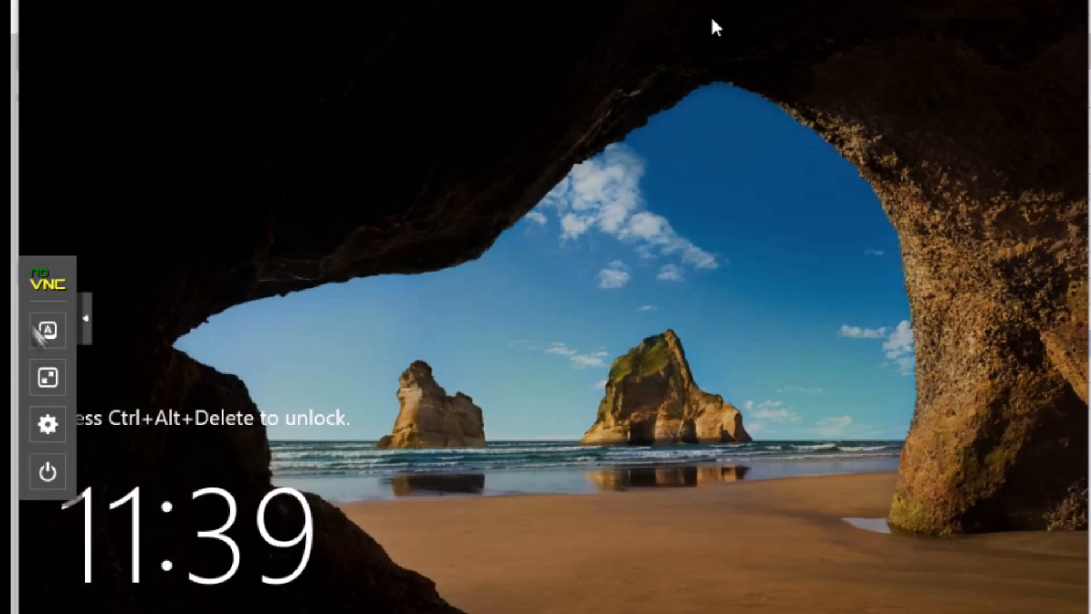
mouse_move(47, 328)
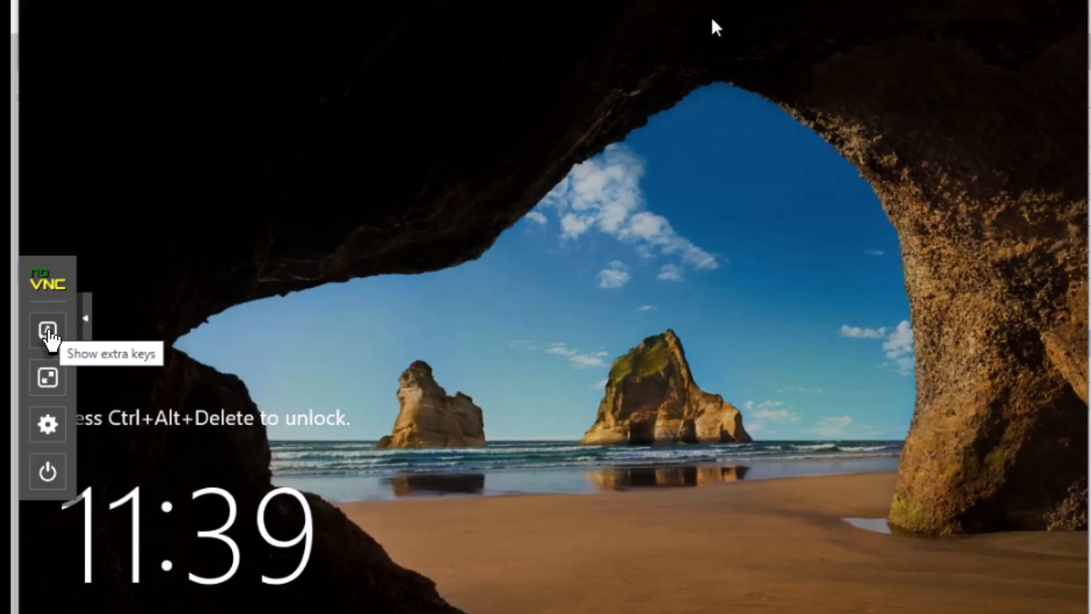
Send Ctrl+Alt+Del to the Windows lock screen from the noVNC extra keys
left_click(47, 329)
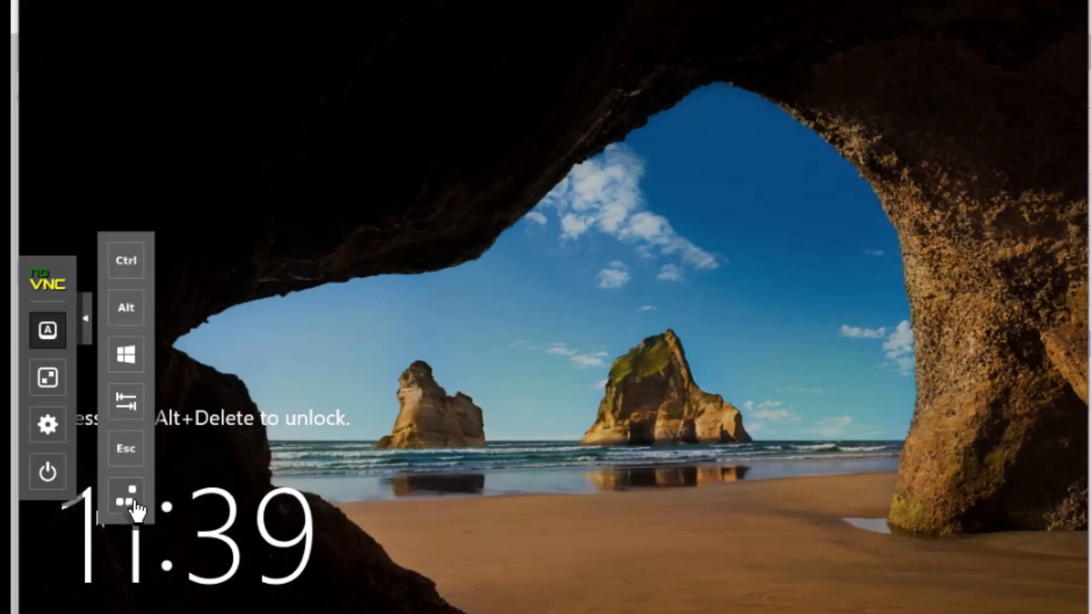
left_click(125, 495)
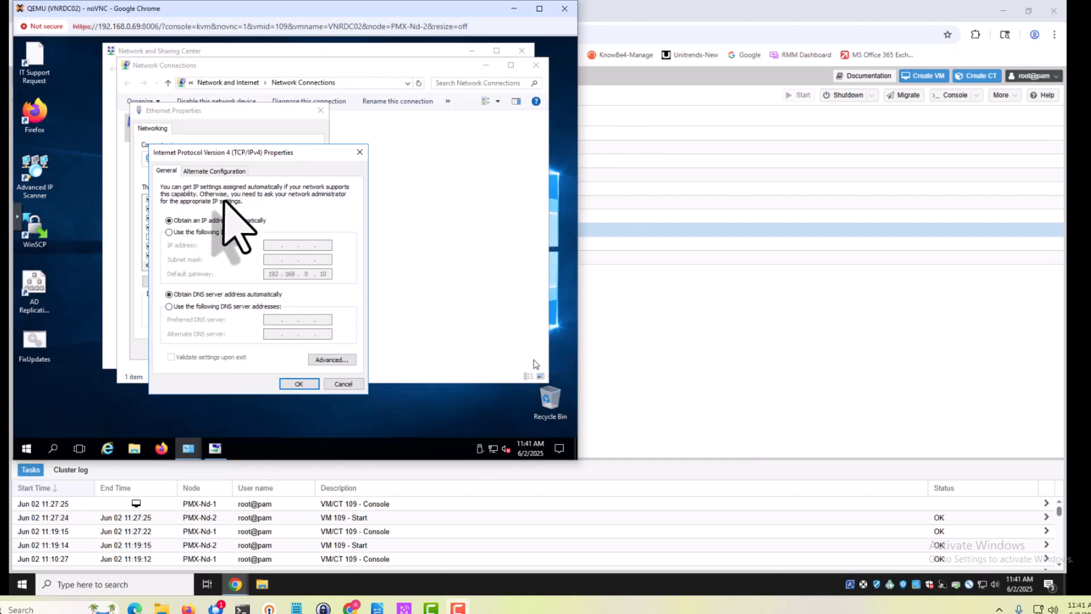
mouse_move(253, 220)
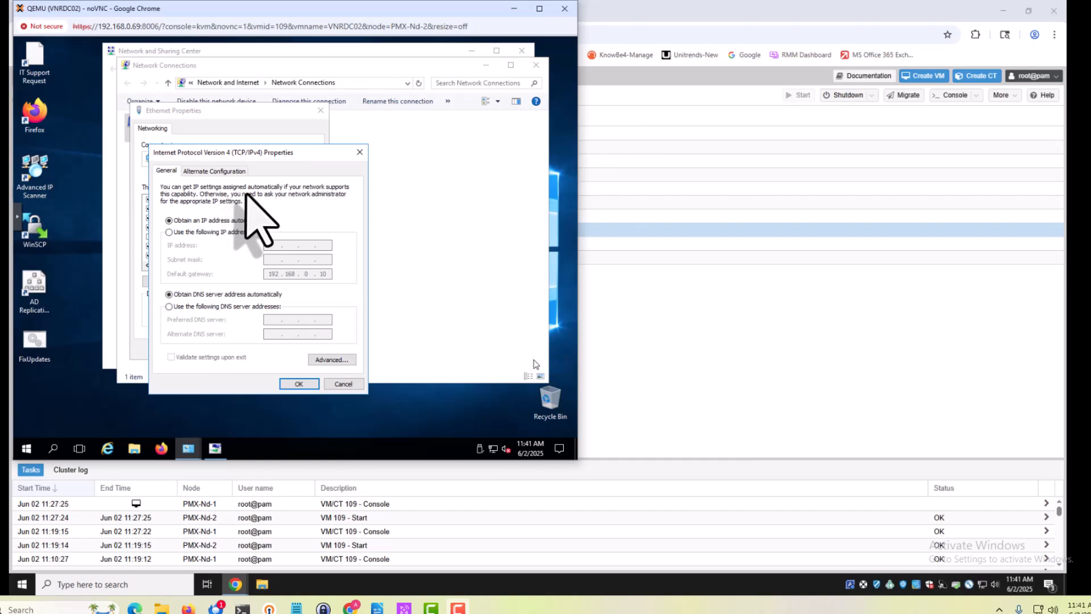
mouse_move(261, 299)
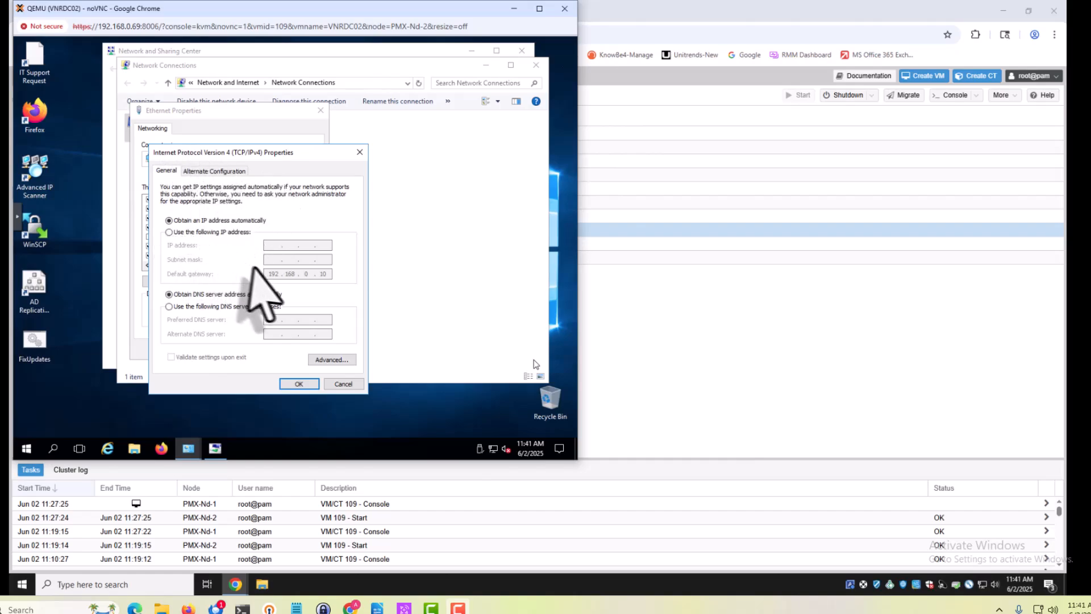
mouse_move(209, 260)
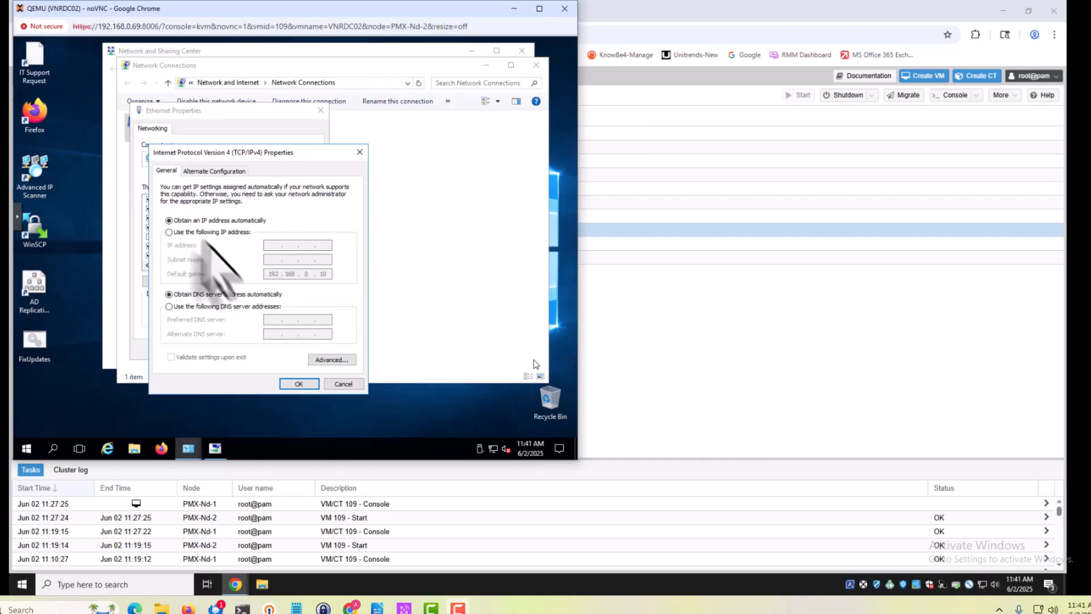
mouse_move(188, 260)
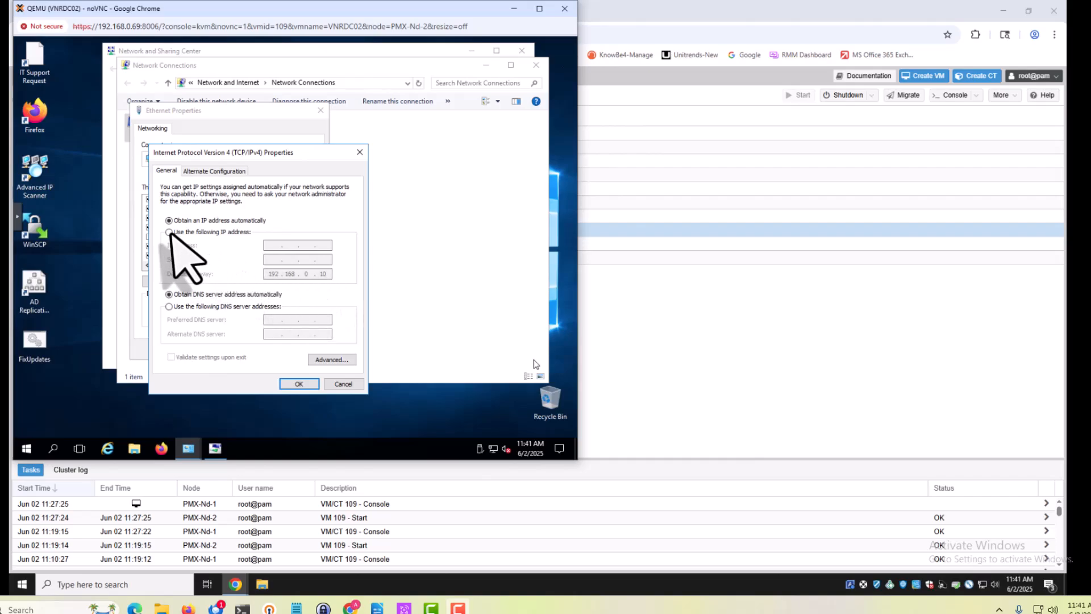
Enter static IP 192.168.0.15, mask 255.255.255.0 and gateway 192.168.0.10
left_click(169, 232)
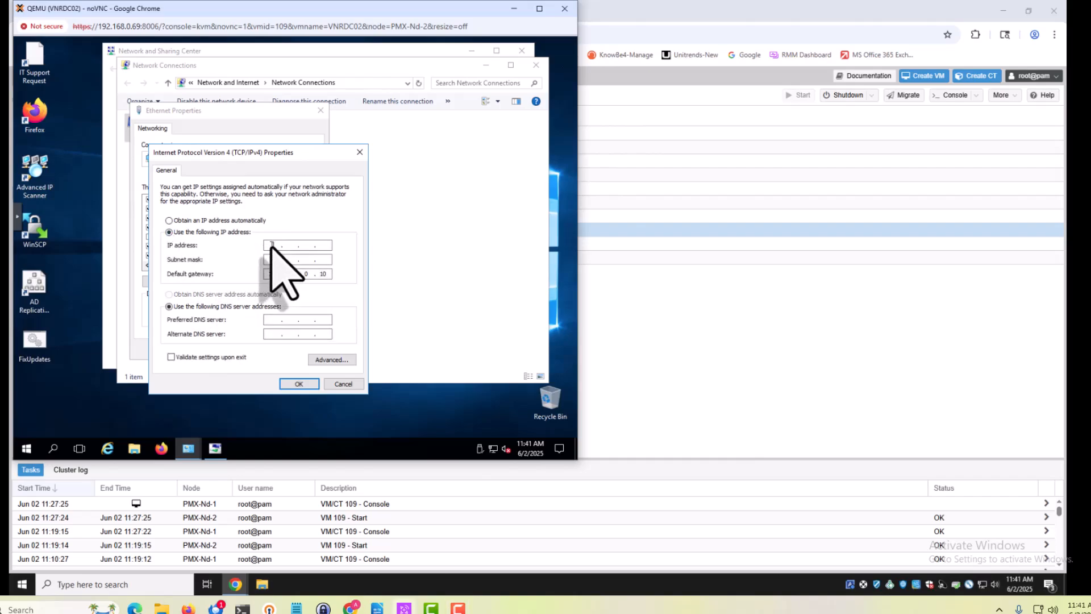
type("192.168")
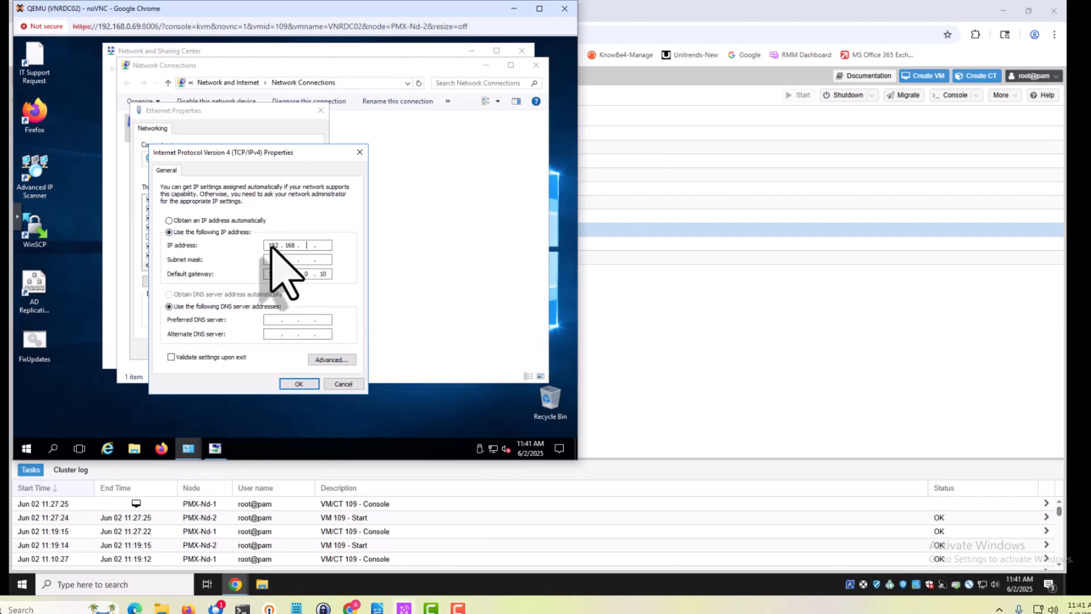
type("0")
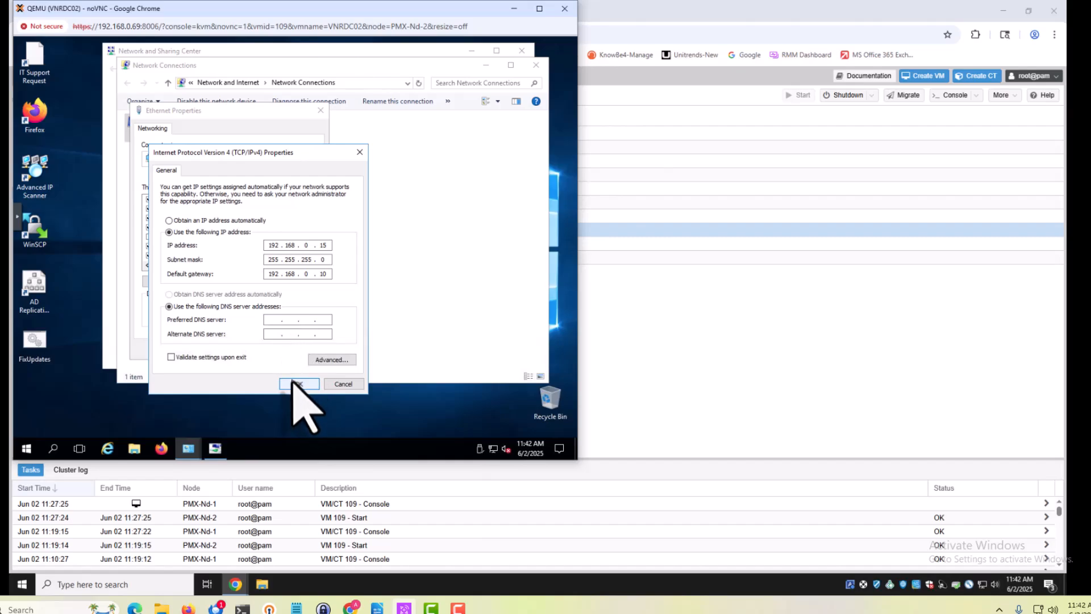
Apply the static IP and confirm removing the absent Intel adapter's old IP configuration
left_click(298, 384)
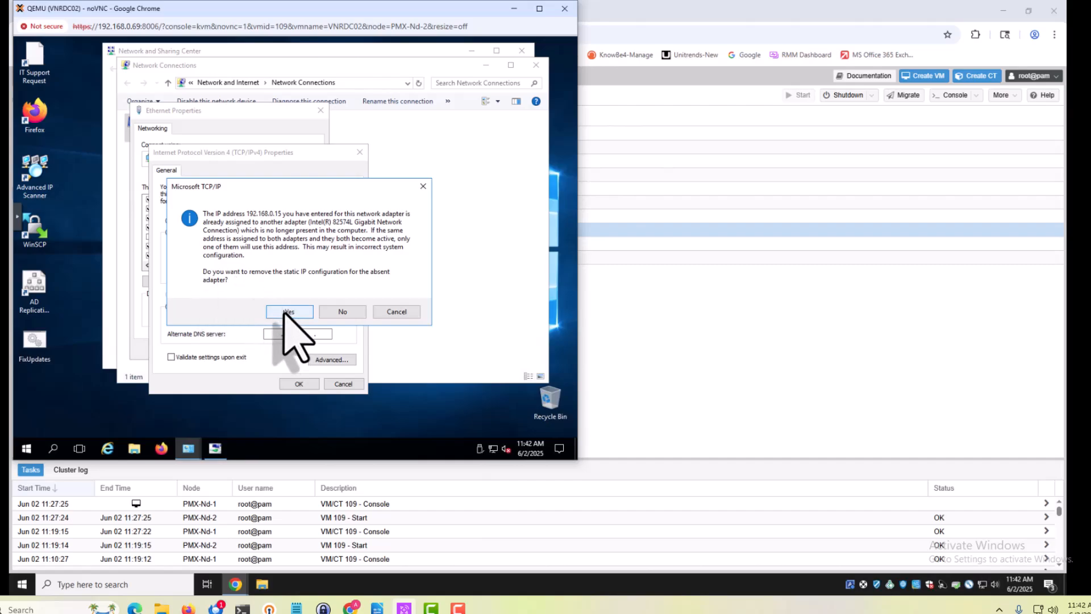
left_click(288, 311)
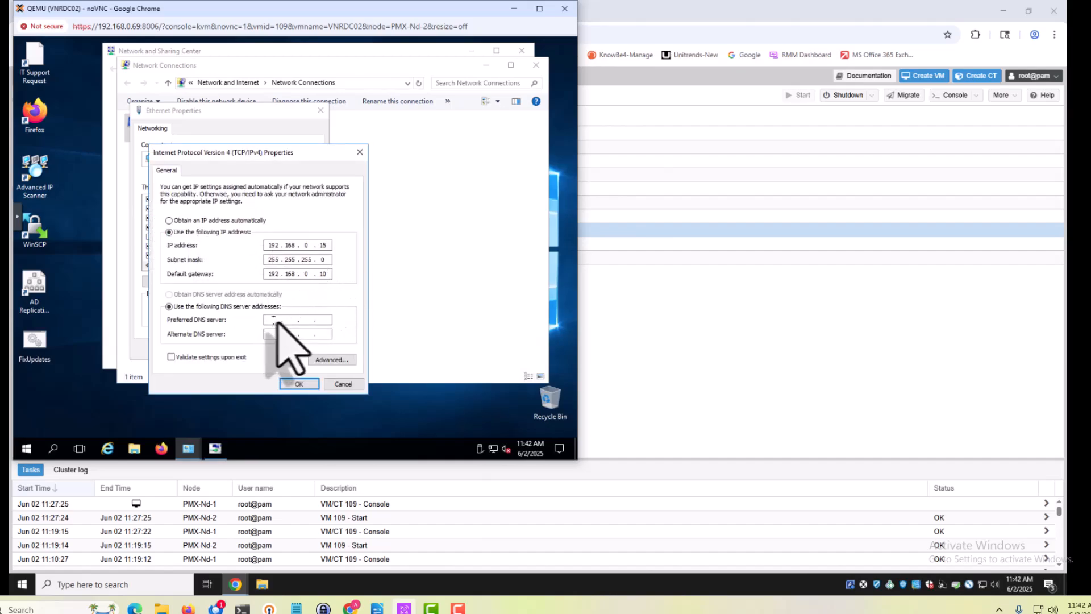
Set preferred DNS to 127.0.0.1 and close the IPv4 and Ethernet properties dialogs
type("127 . 0 . 0 . 1")
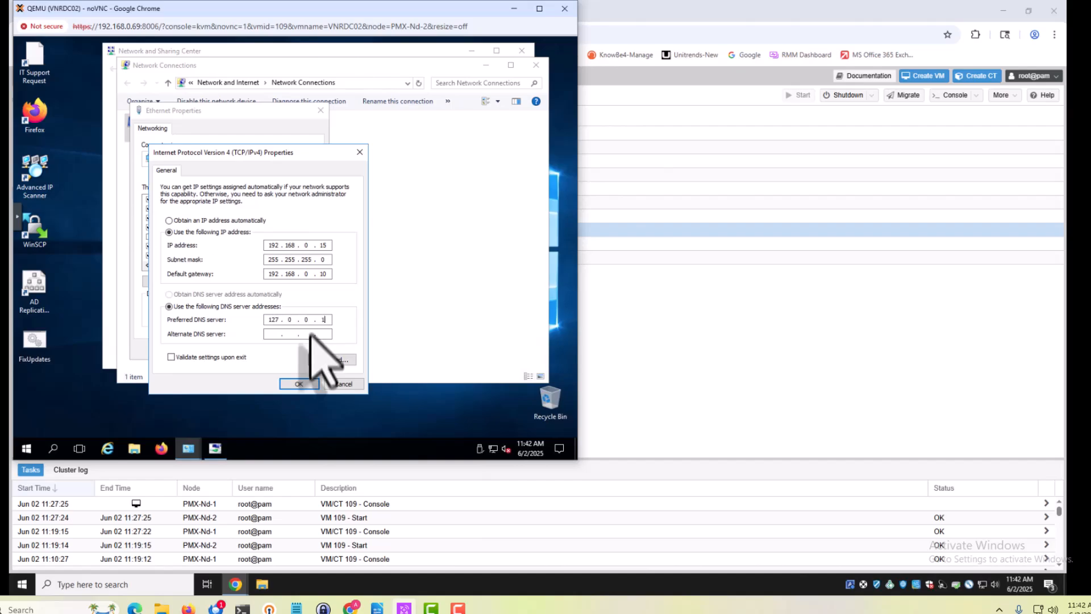
left_click(299, 383)
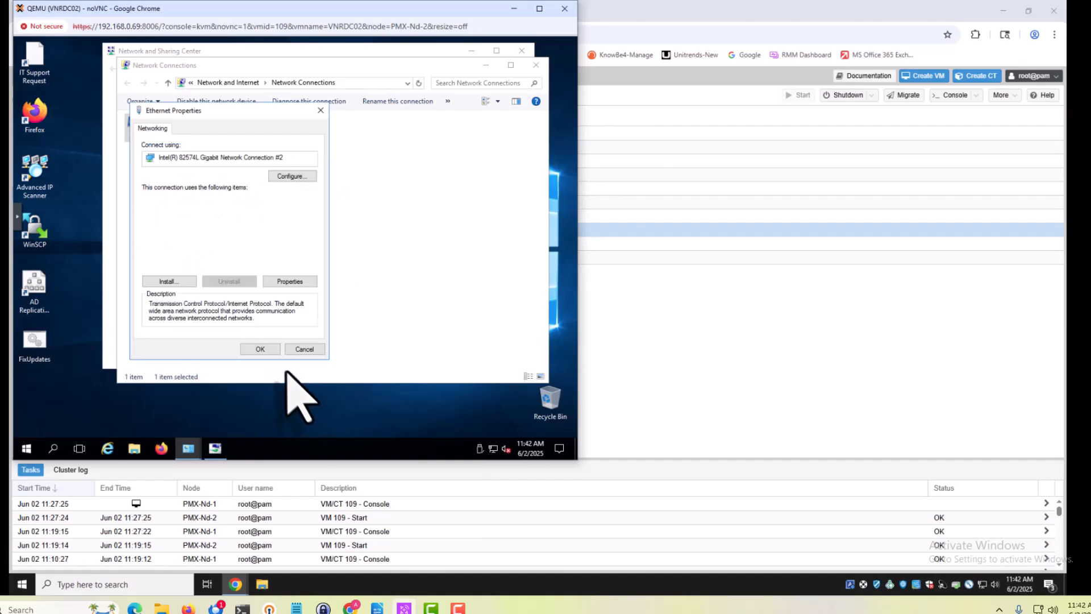
left_click(304, 348)
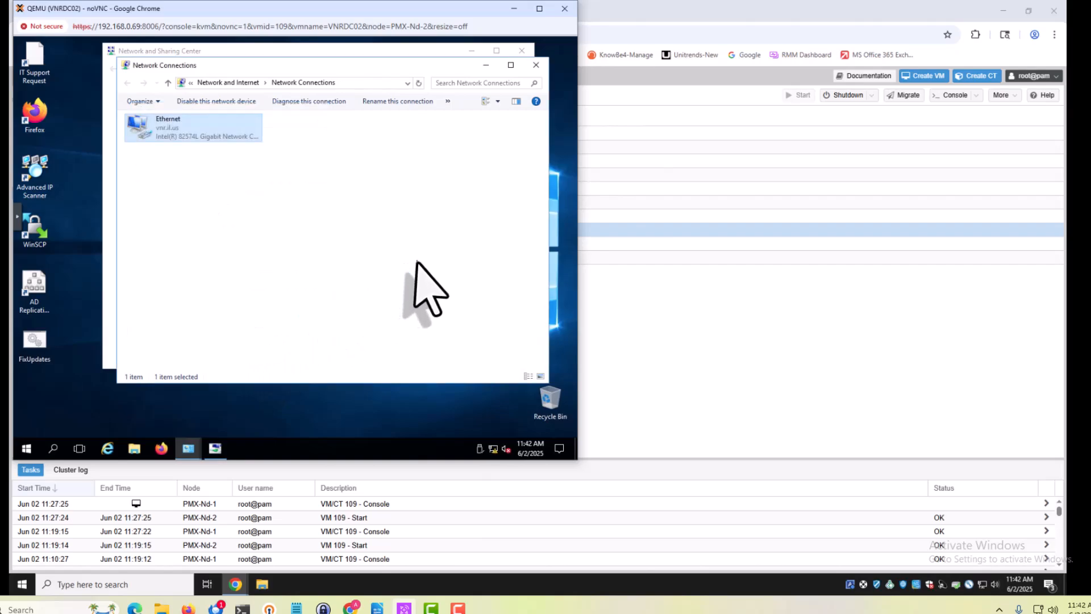
mouse_move(354, 153)
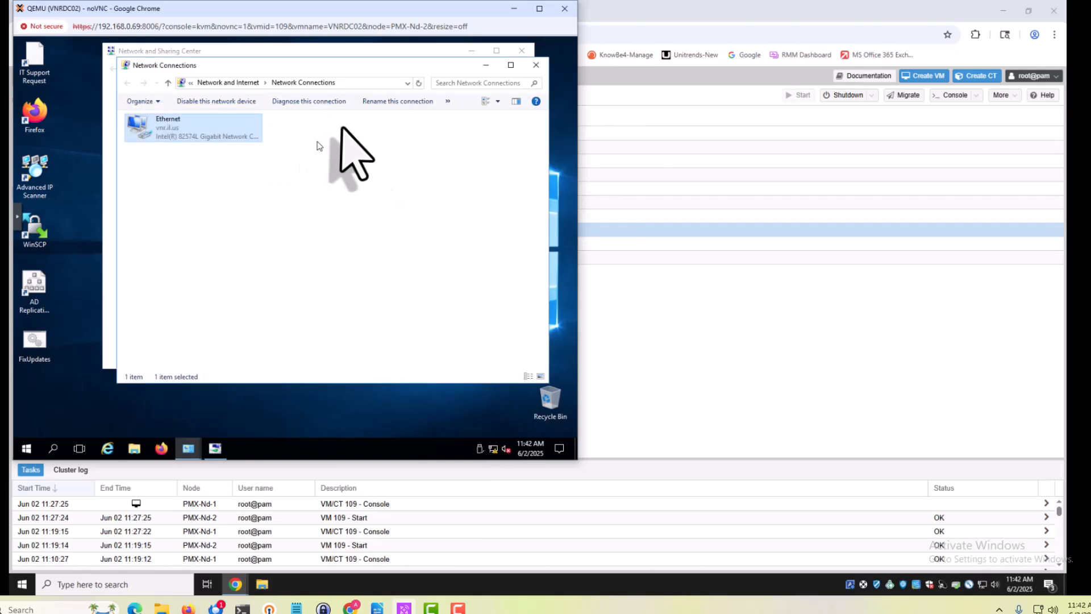